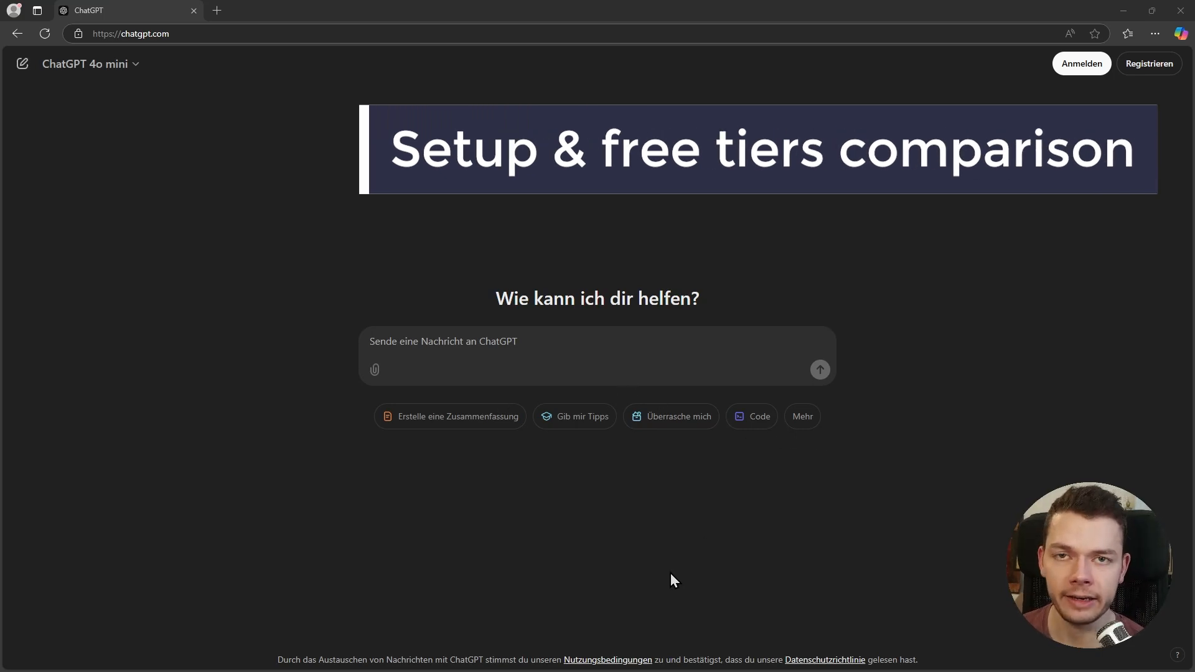
mouse_move(638, 551)
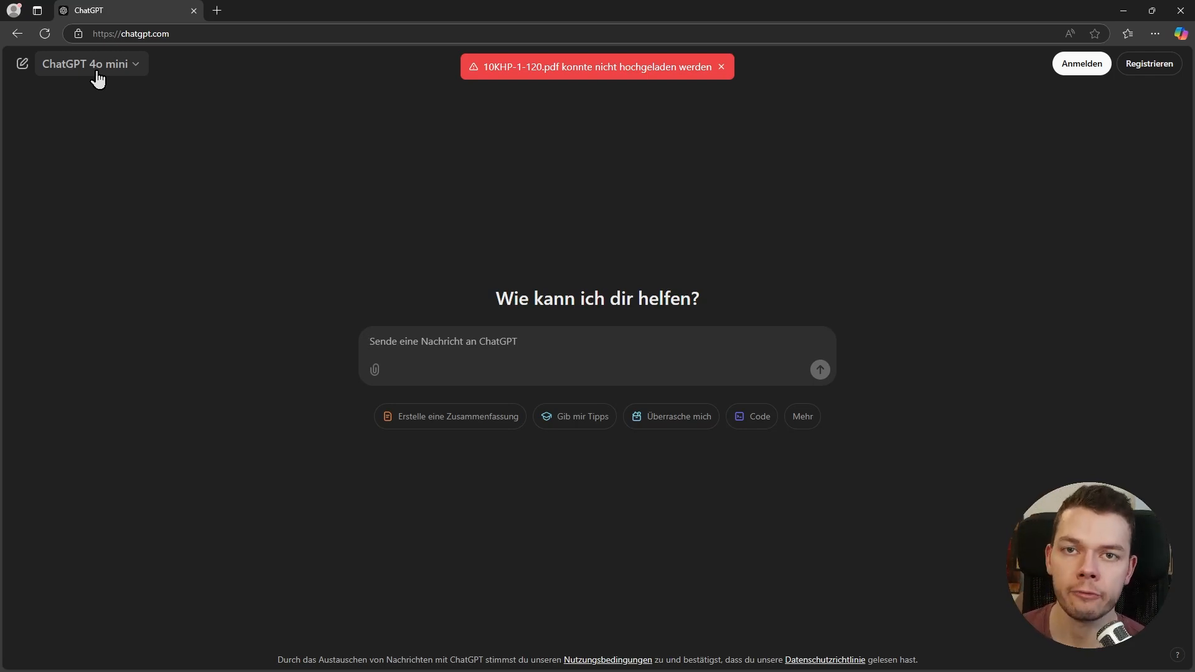
- Trigger the Plus upgrade dialog by uploading another PDF and choose the €119/year plan
left_click(720, 66)
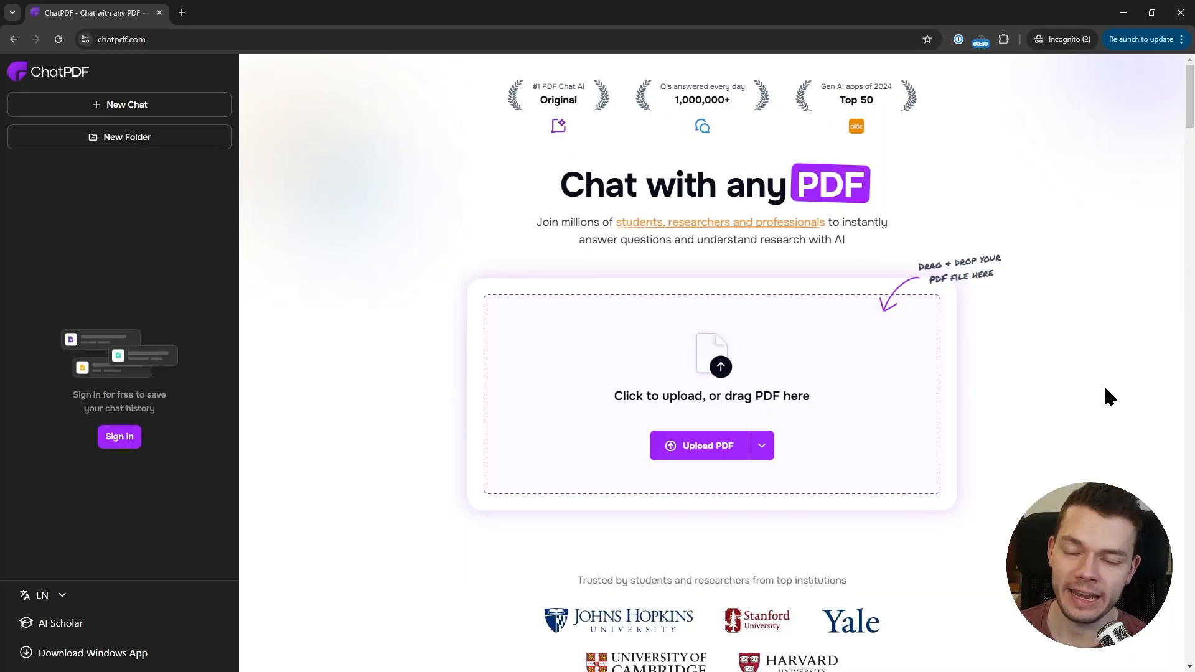
mouse_move(1084, 331)
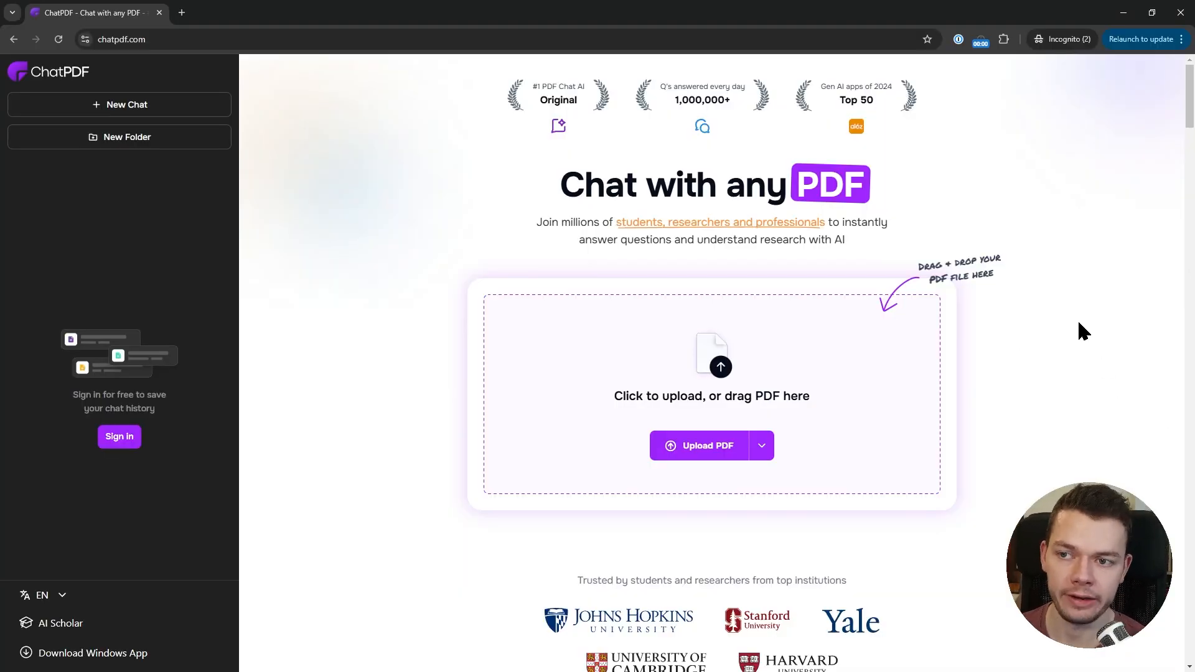
mouse_move(796, 336)
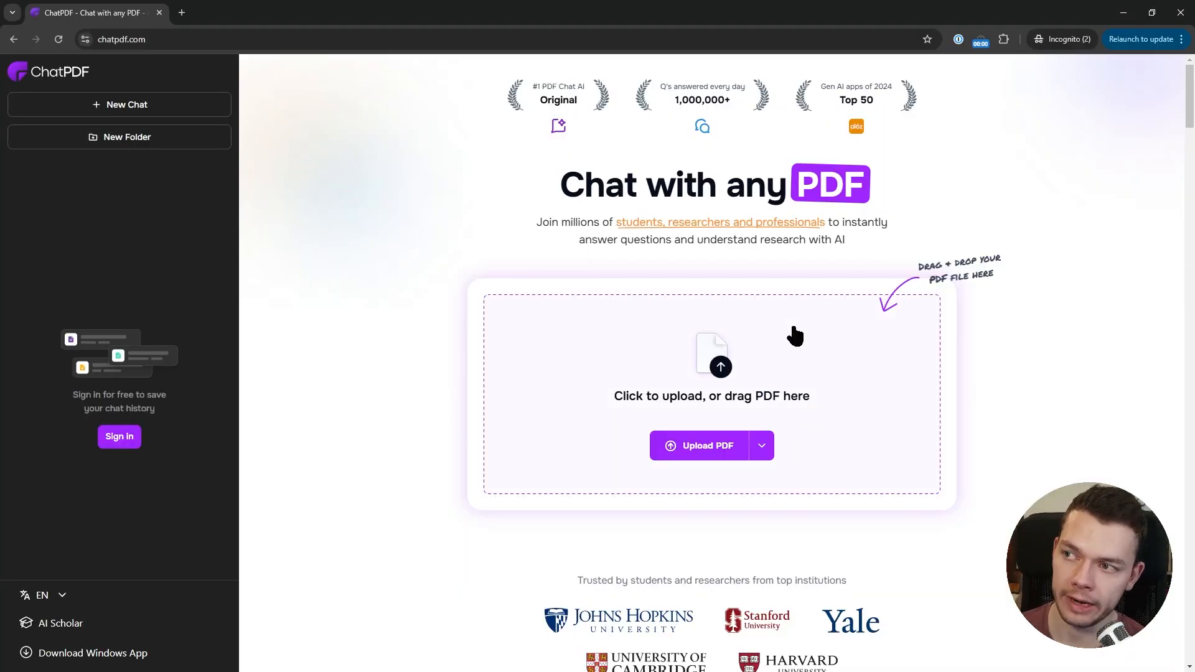
mouse_move(725, 505)
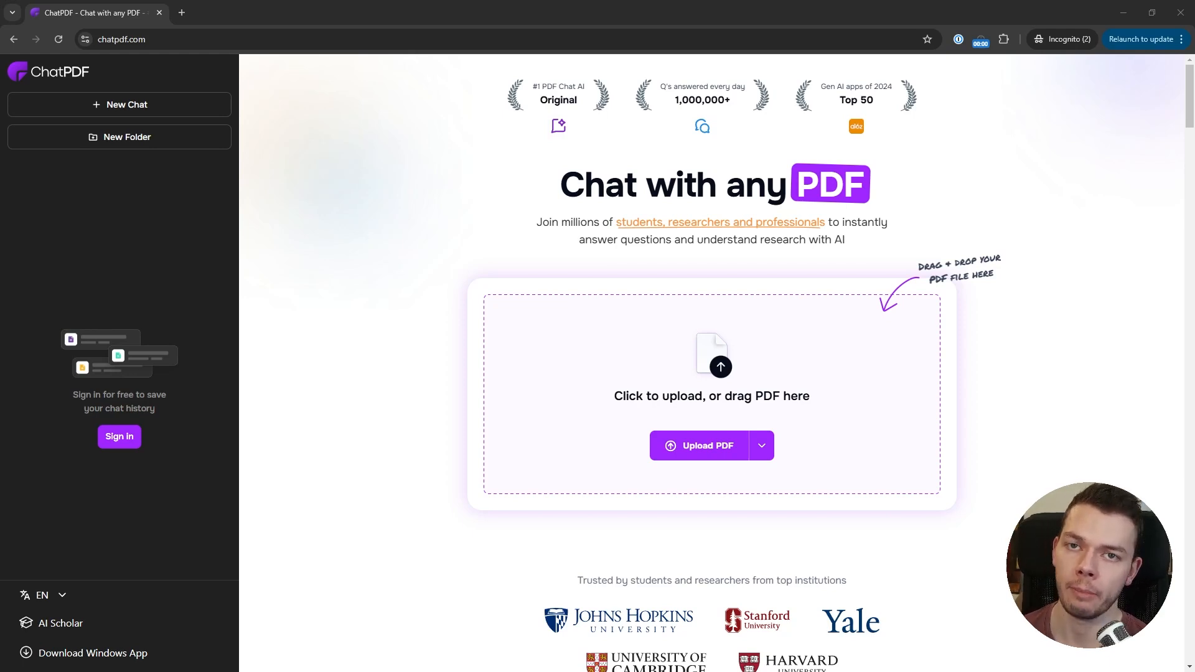
mouse_move(1071, 367)
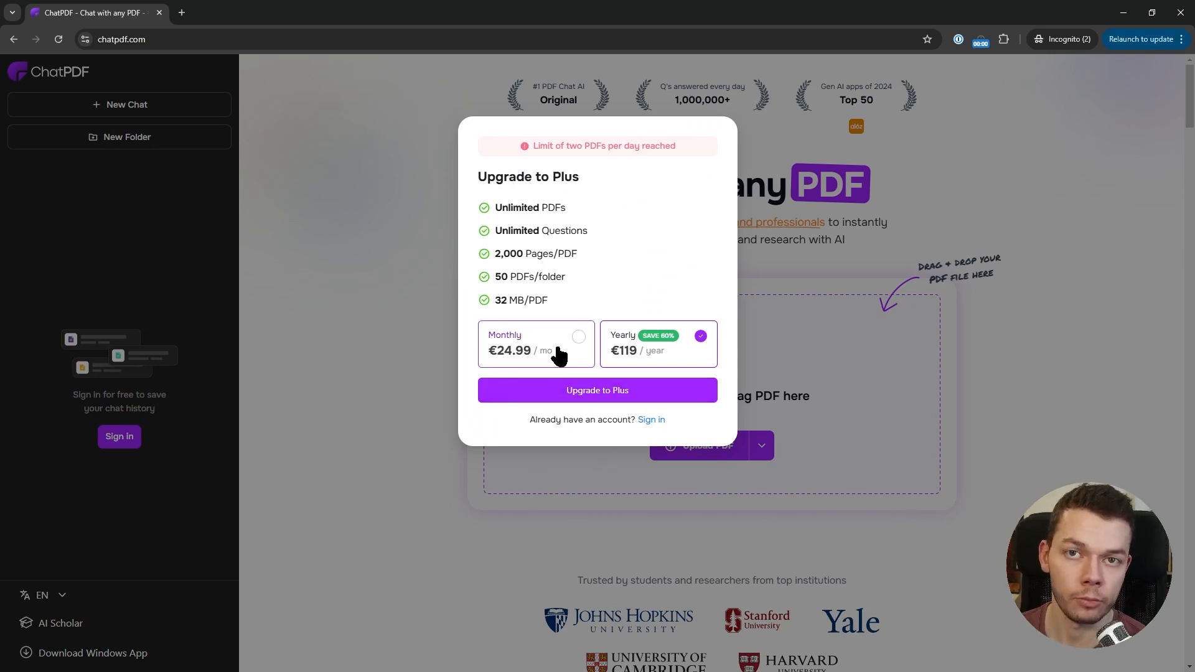
mouse_move(697, 395)
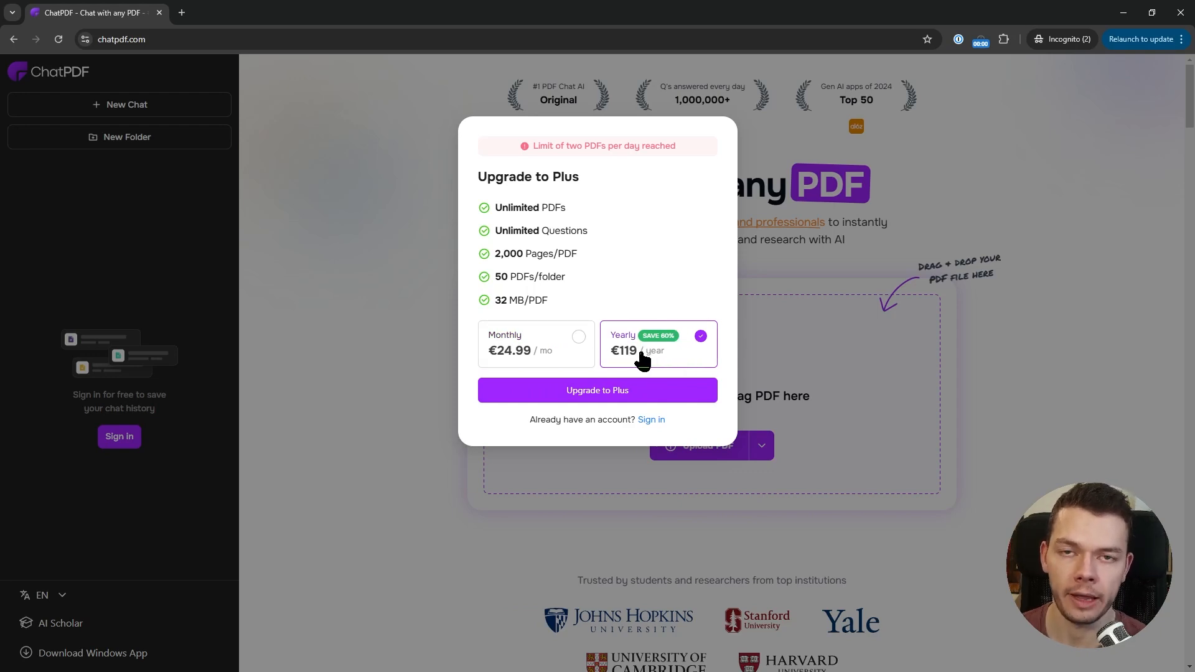
mouse_move(912, 389)
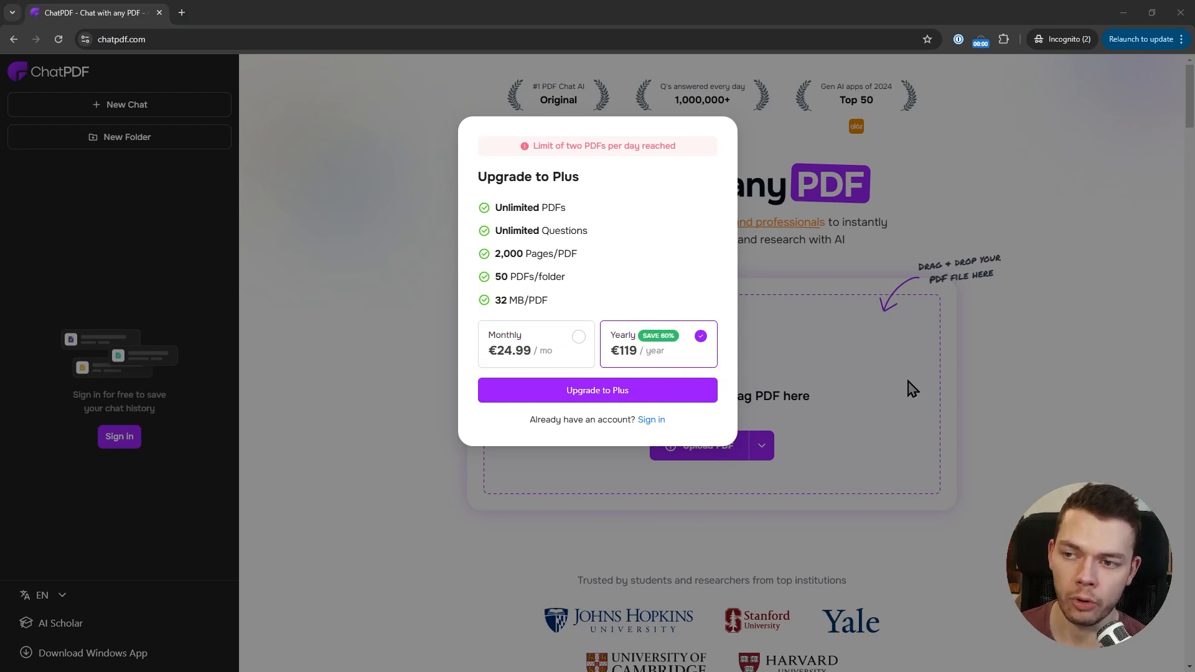
mouse_move(742, 274)
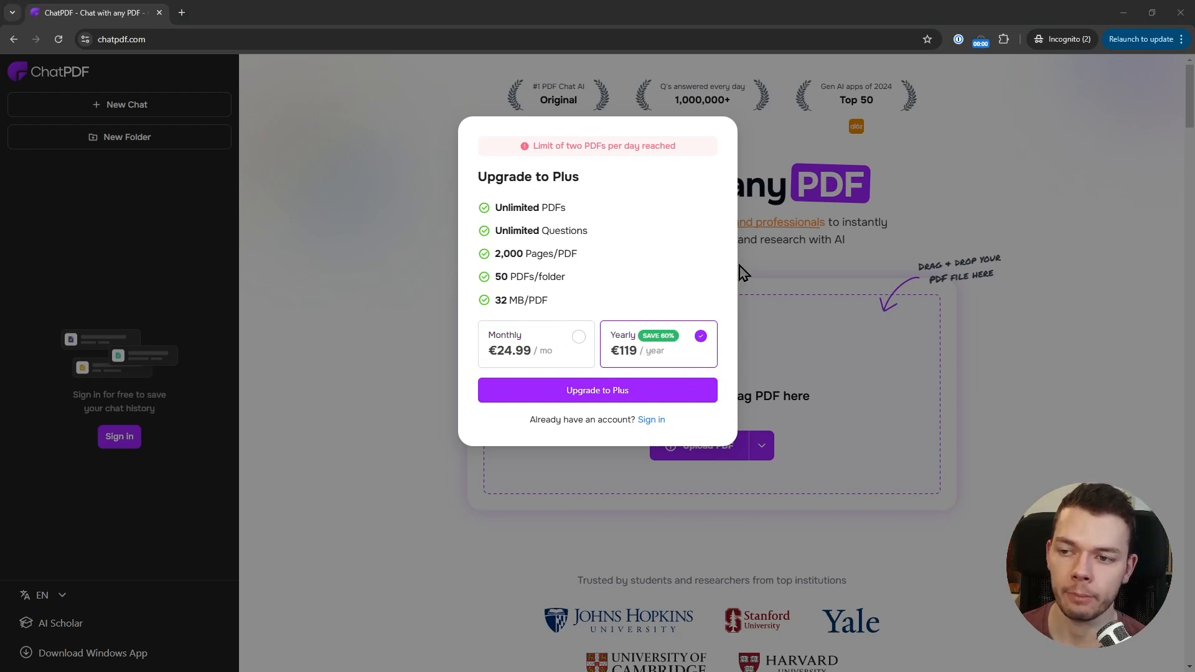
mouse_move(657, 290)
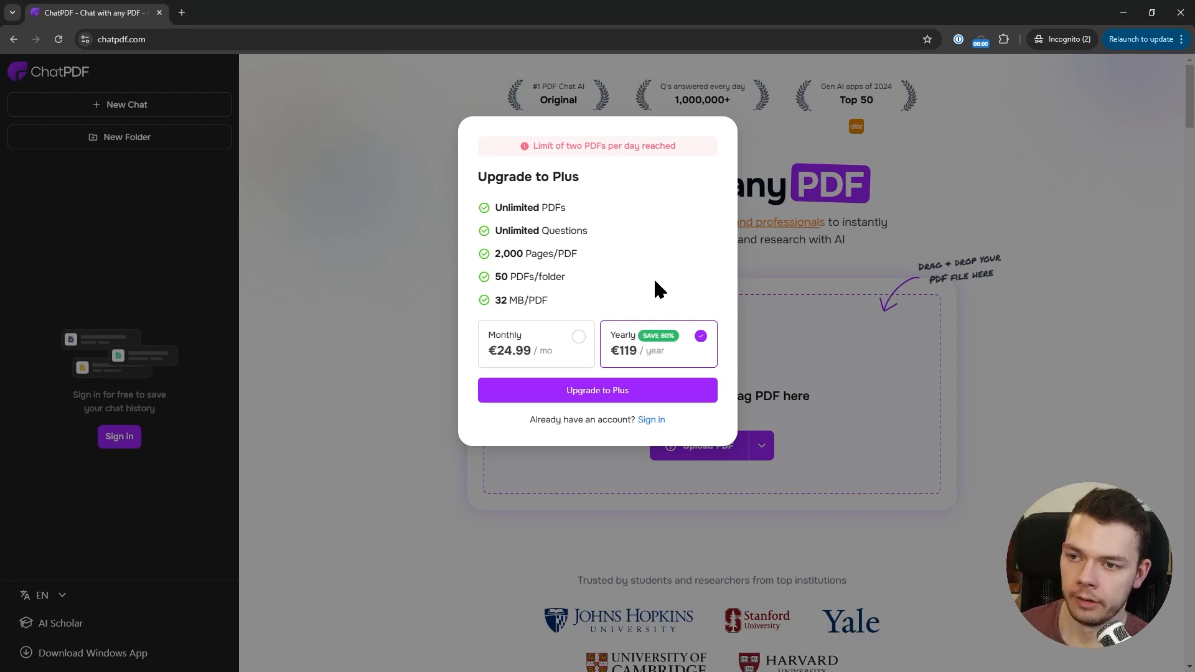
double_click(541, 230)
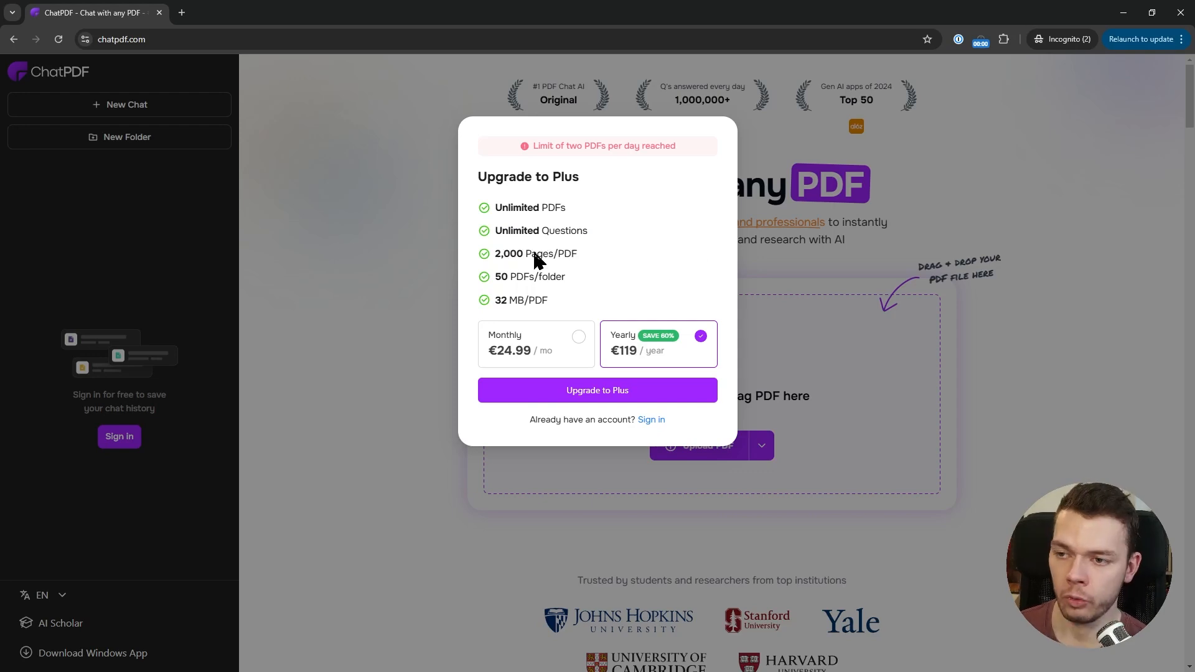
mouse_move(537, 256)
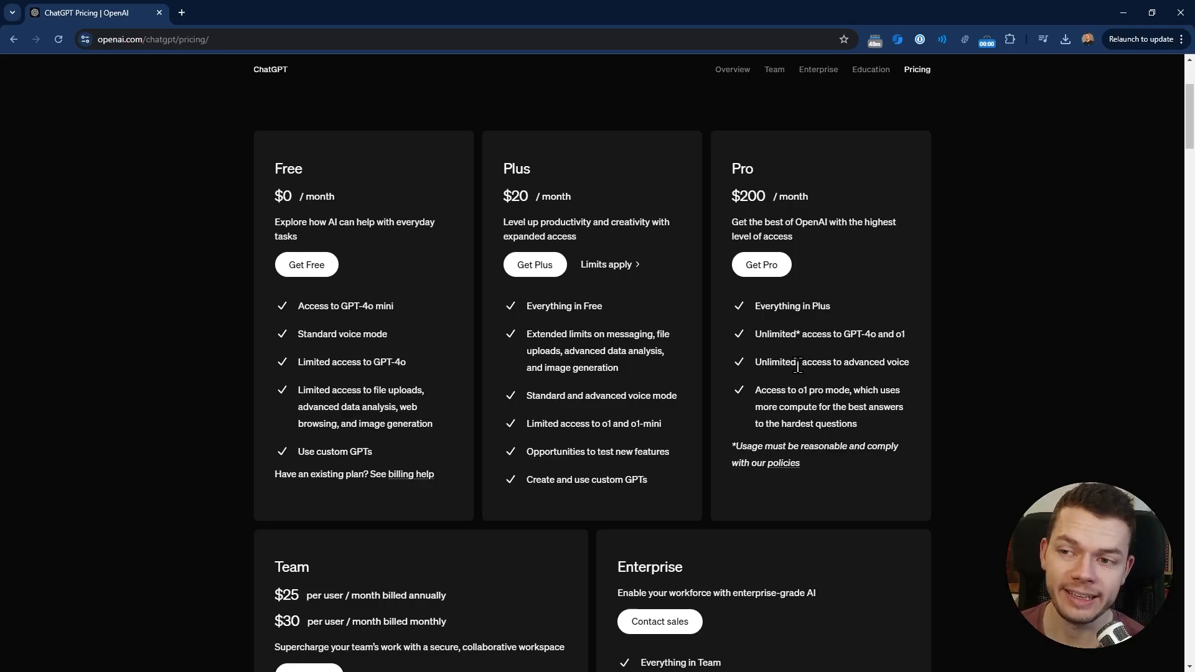
- Go to openai.com/chatgpt/pricing to review the Free, Plus and Pro plan cards
double_click(515, 195)
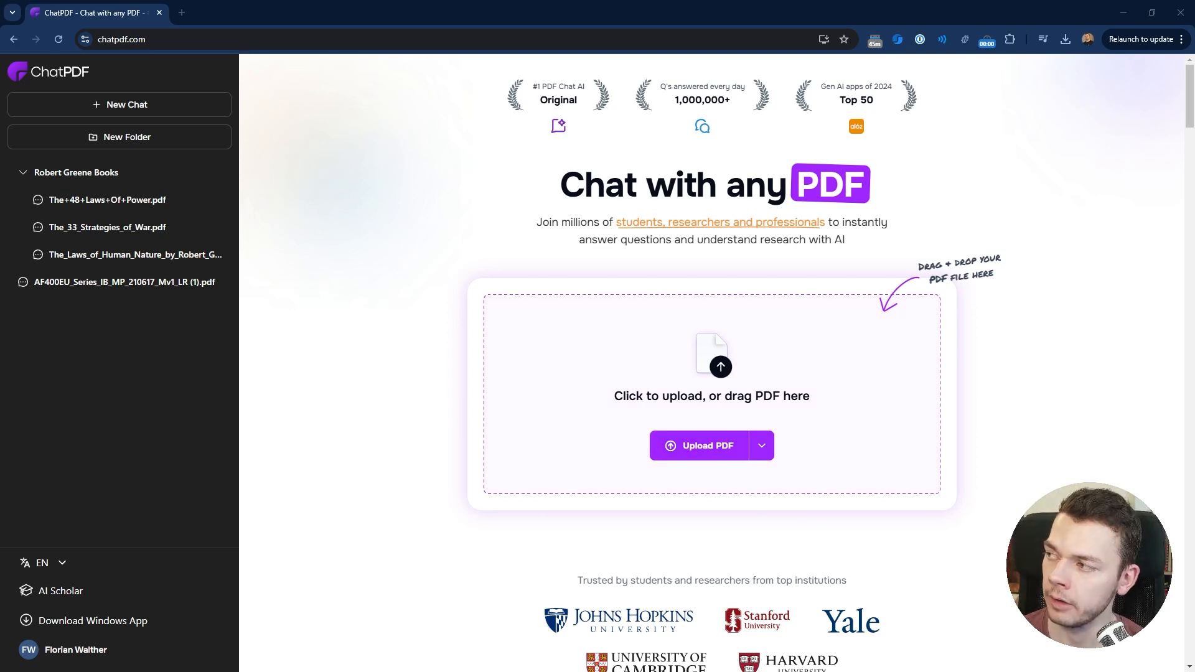
- Upload the AF400EU air fryer manual and browse its pages beside the Scots-greeting chat
left_click(705, 446)
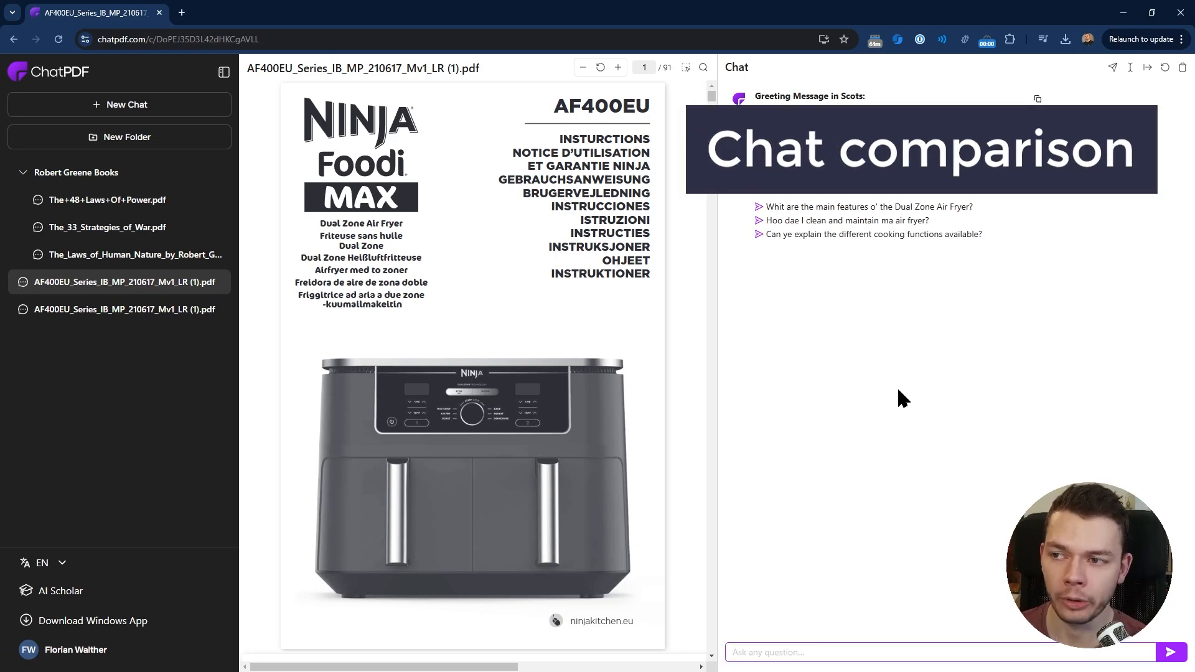
mouse_move(637, 240)
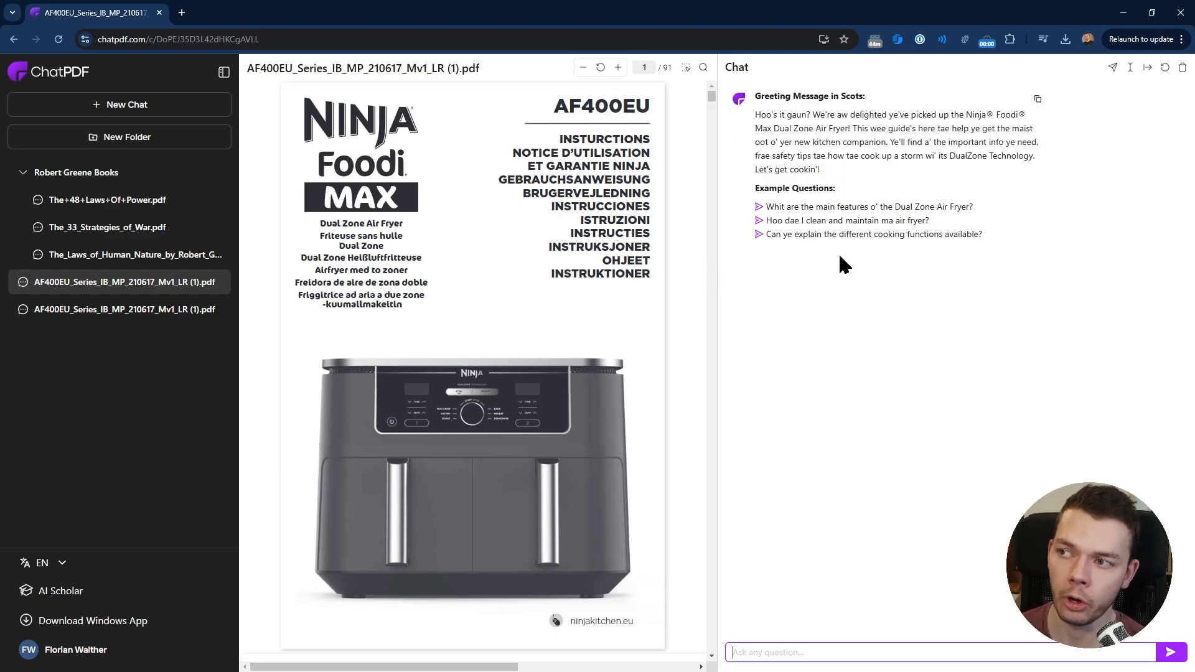
scroll("down", 3)
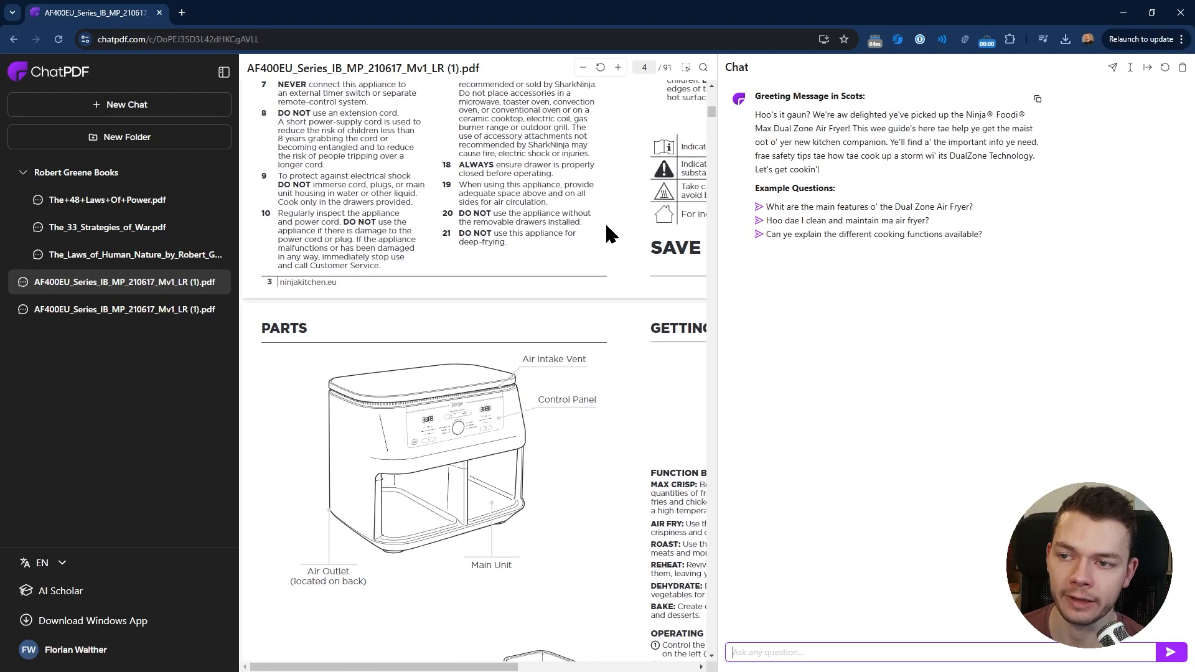
scroll("down", 3)
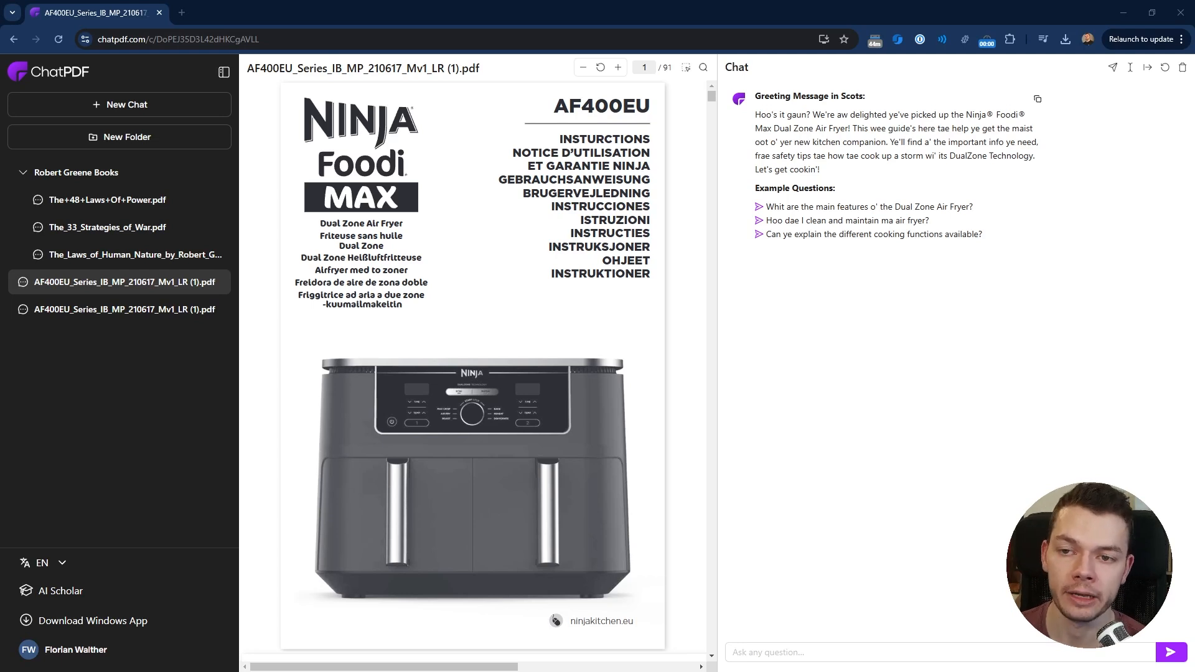
mouse_move(821, 204)
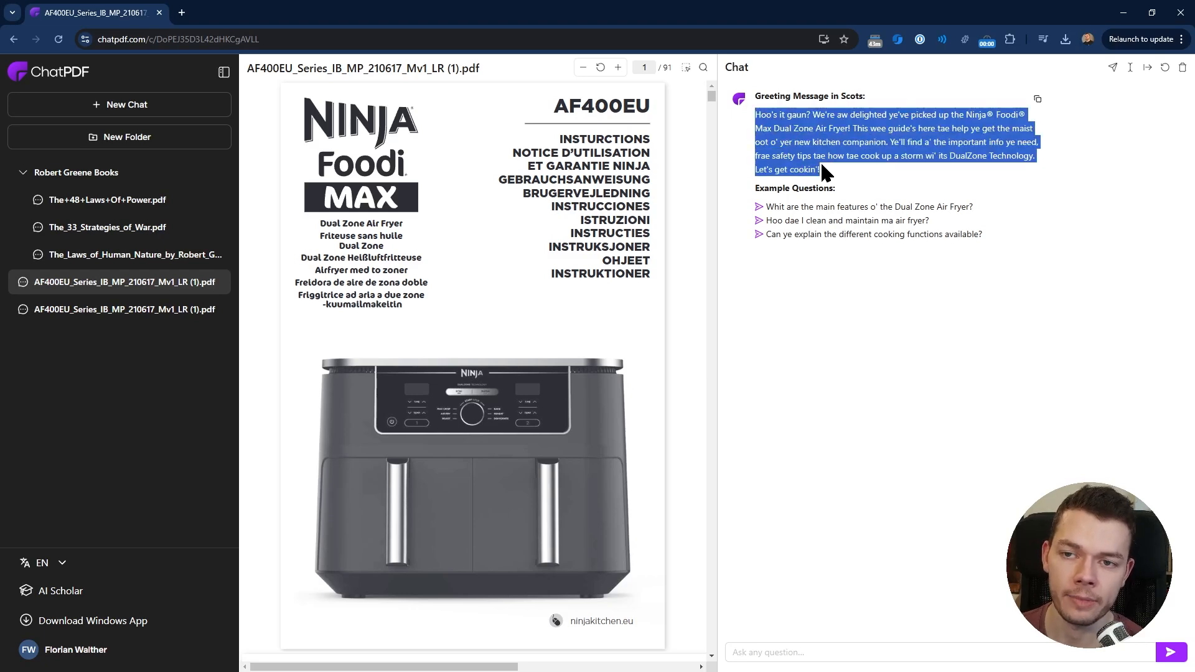
left_click(626, 208)
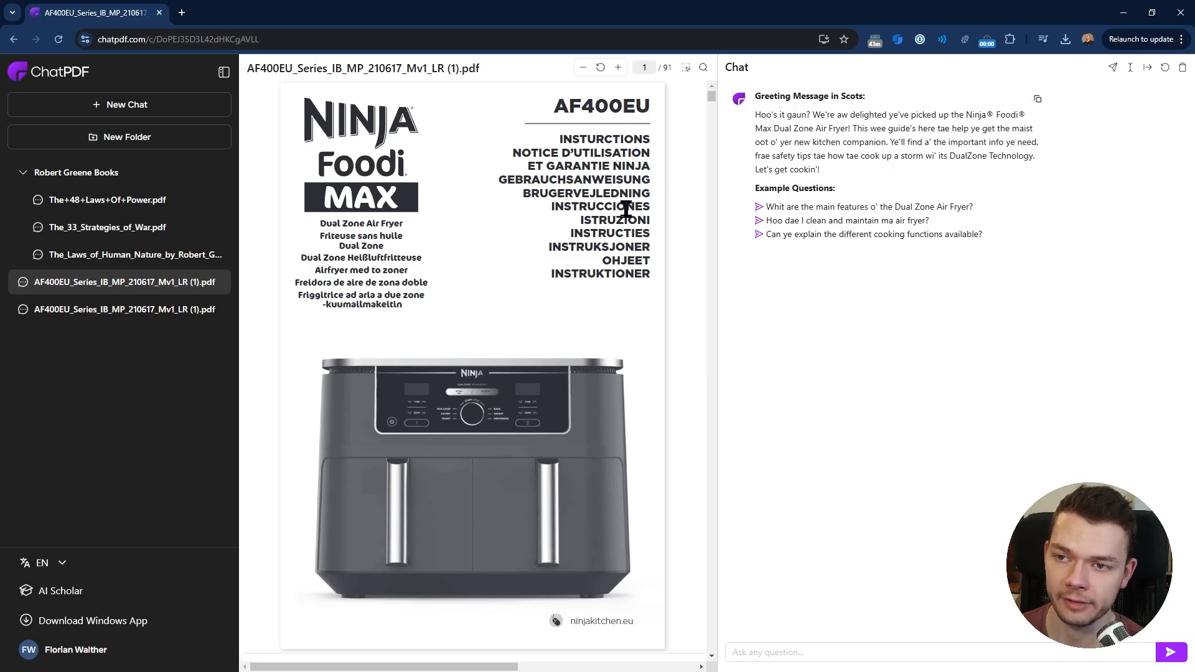
scroll("down", 3)
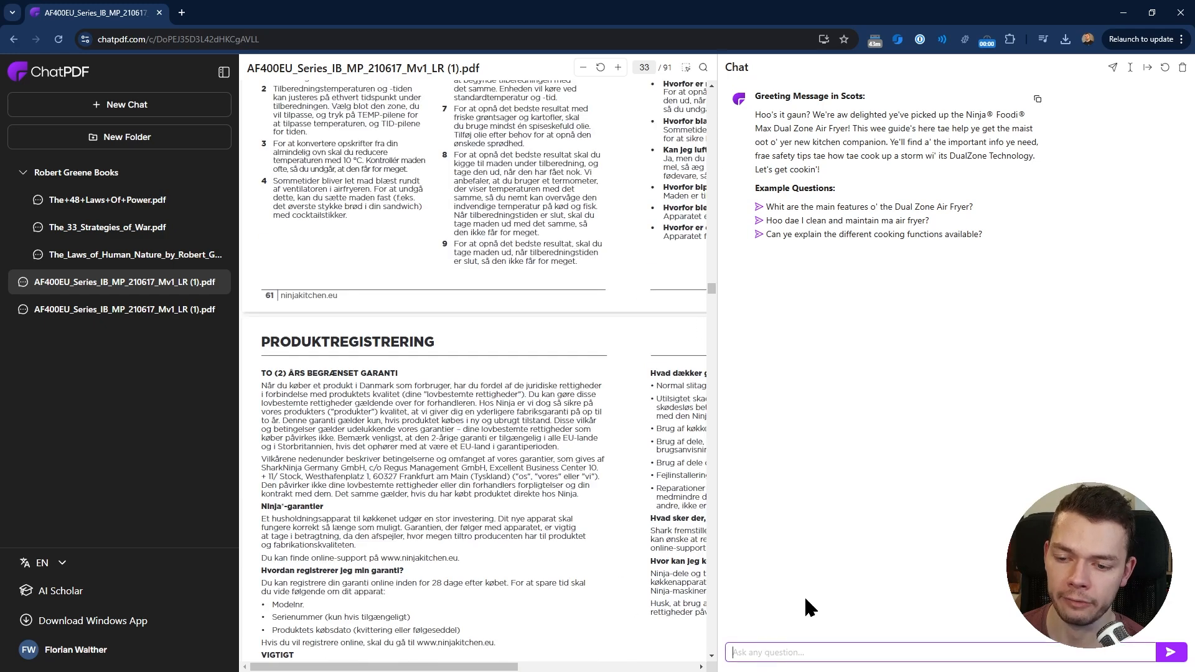
mouse_move(955, 481)
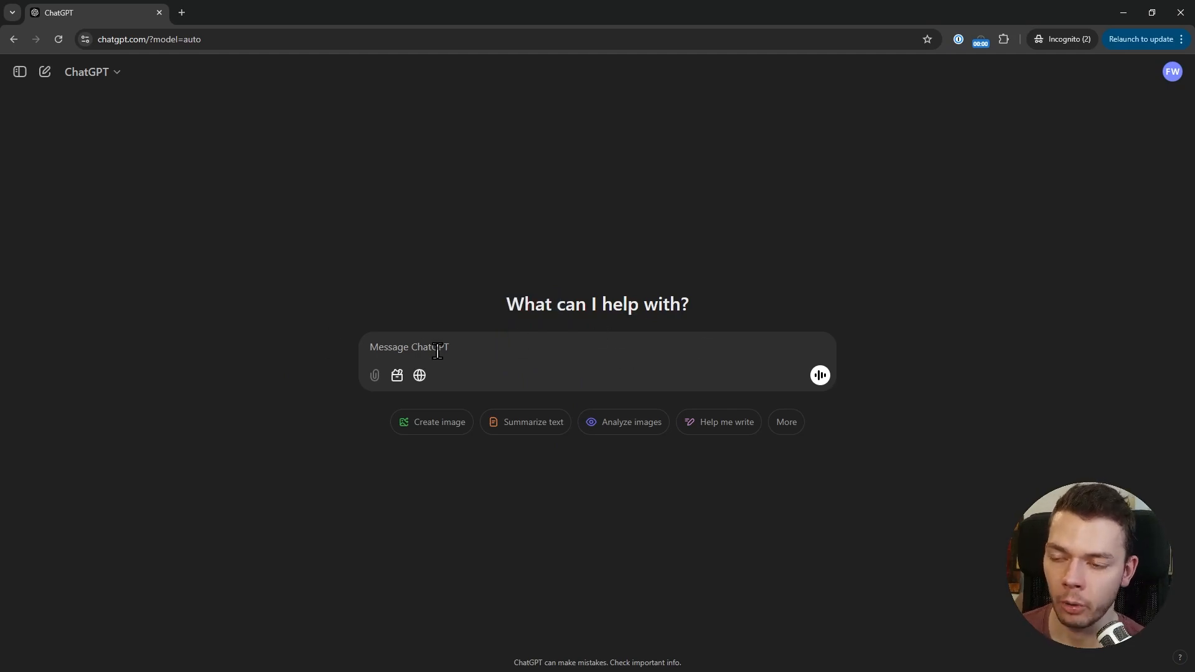
mouse_move(18, 72)
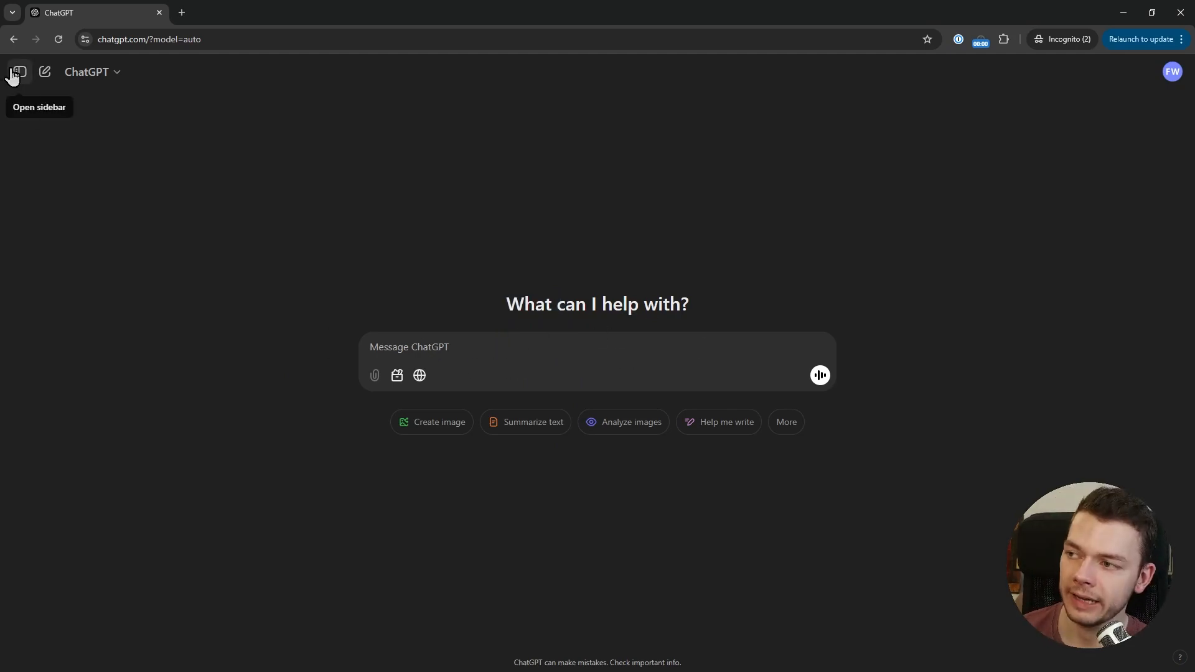
- From the sidebar, reopen the Cooking Burgers in Air Fryer chat under Today
left_click(16, 73)
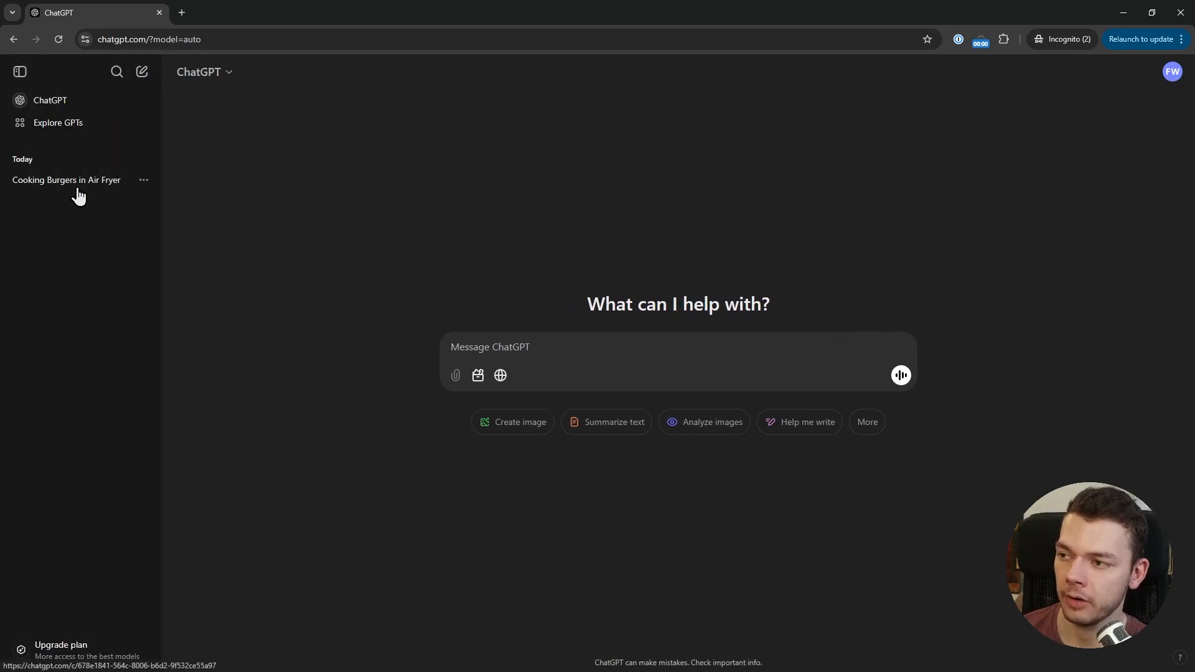
left_click(66, 180)
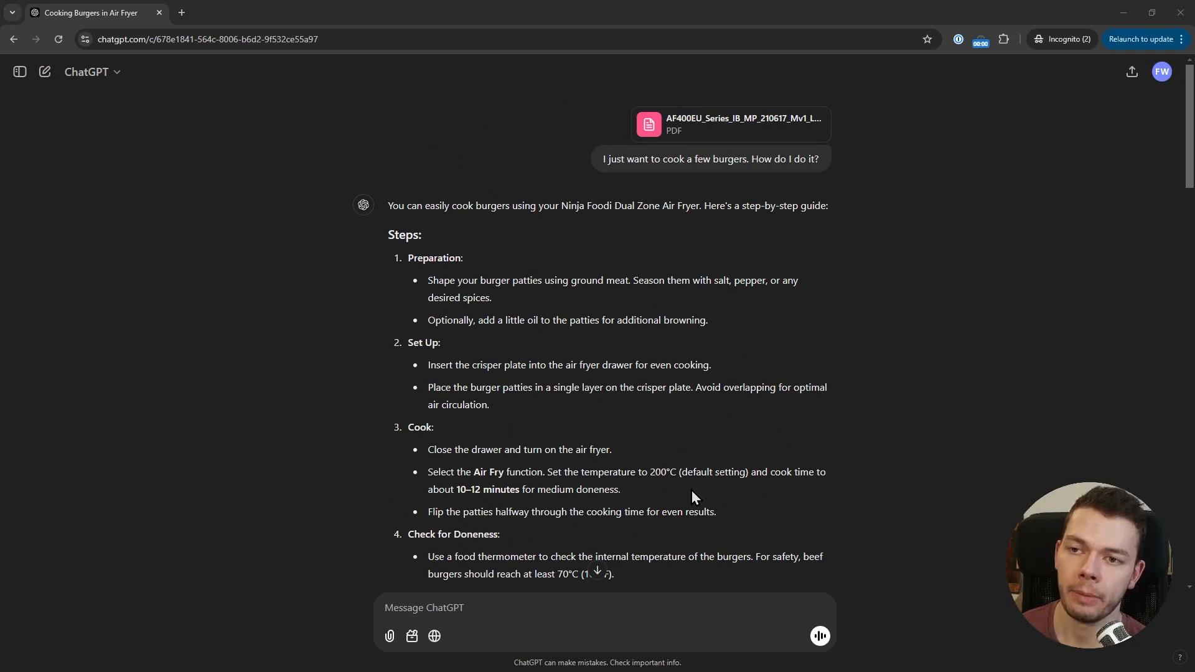
mouse_move(700, 367)
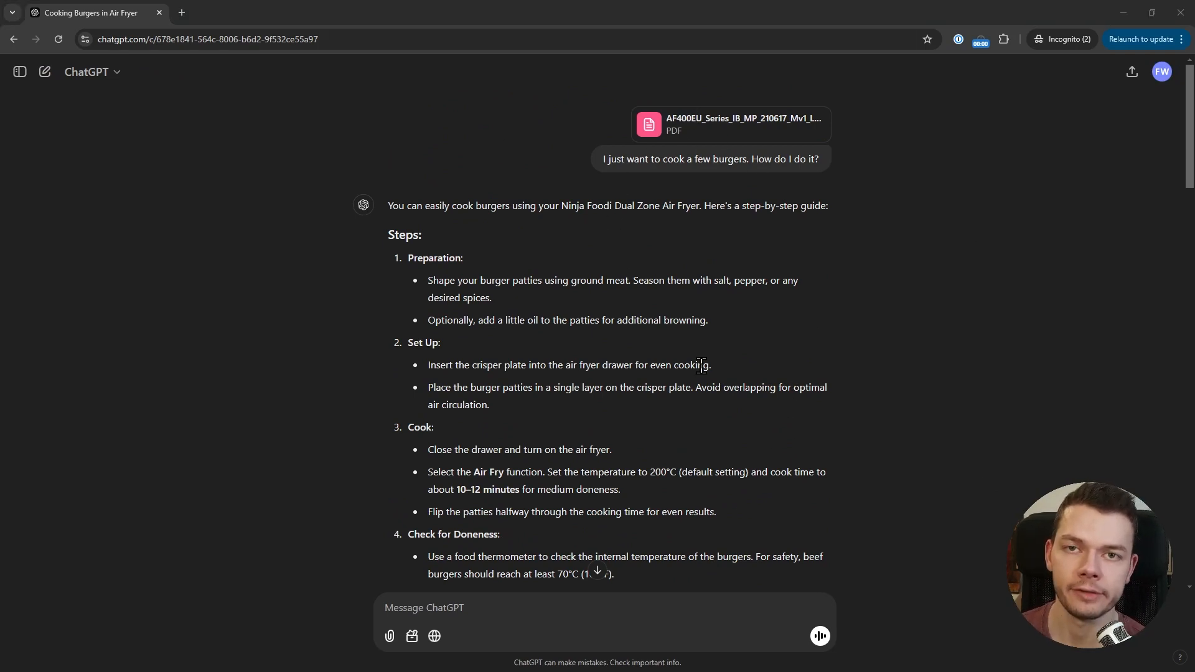
mouse_move(697, 345)
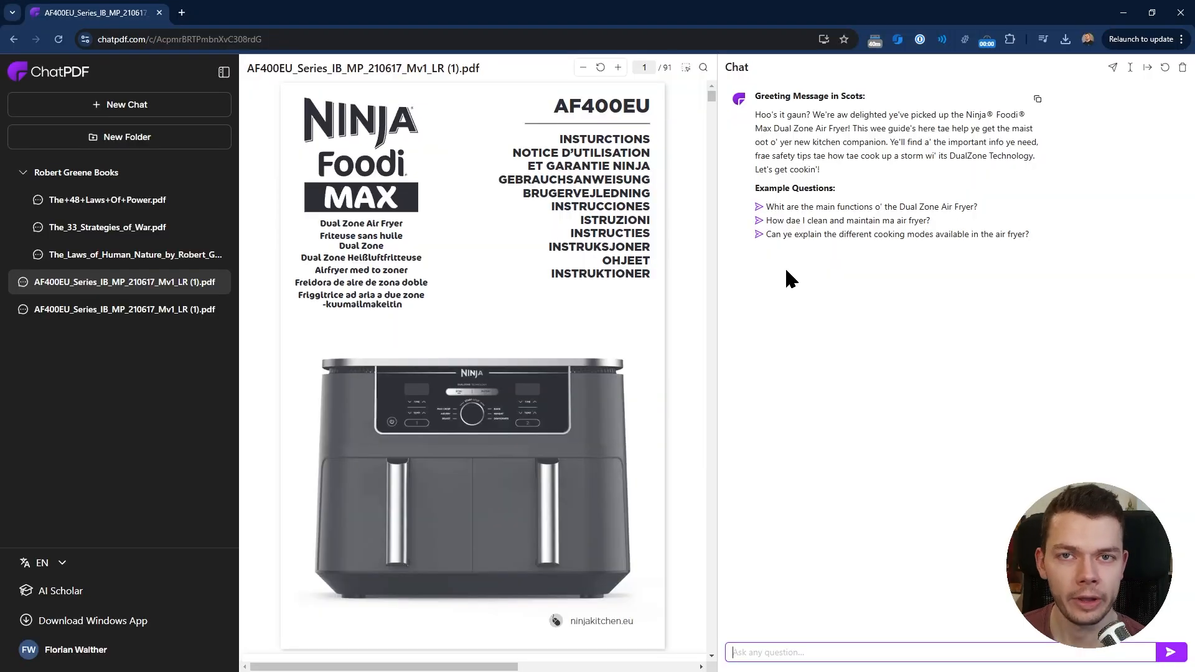
left_click(123, 309)
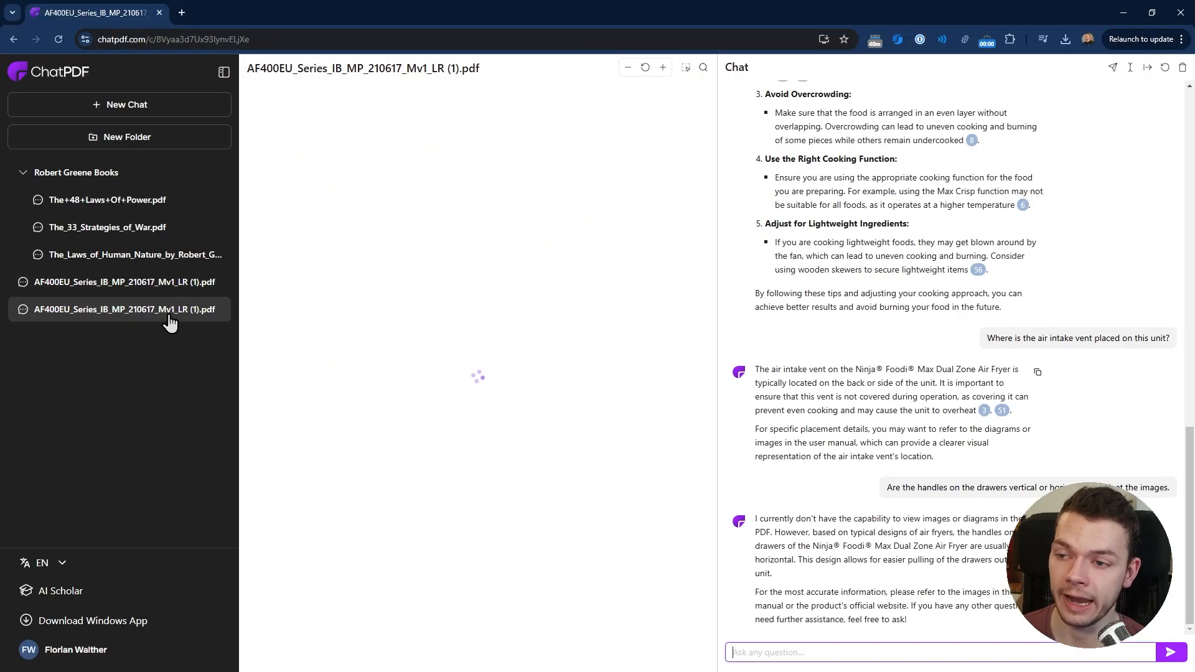
left_click(123, 310)
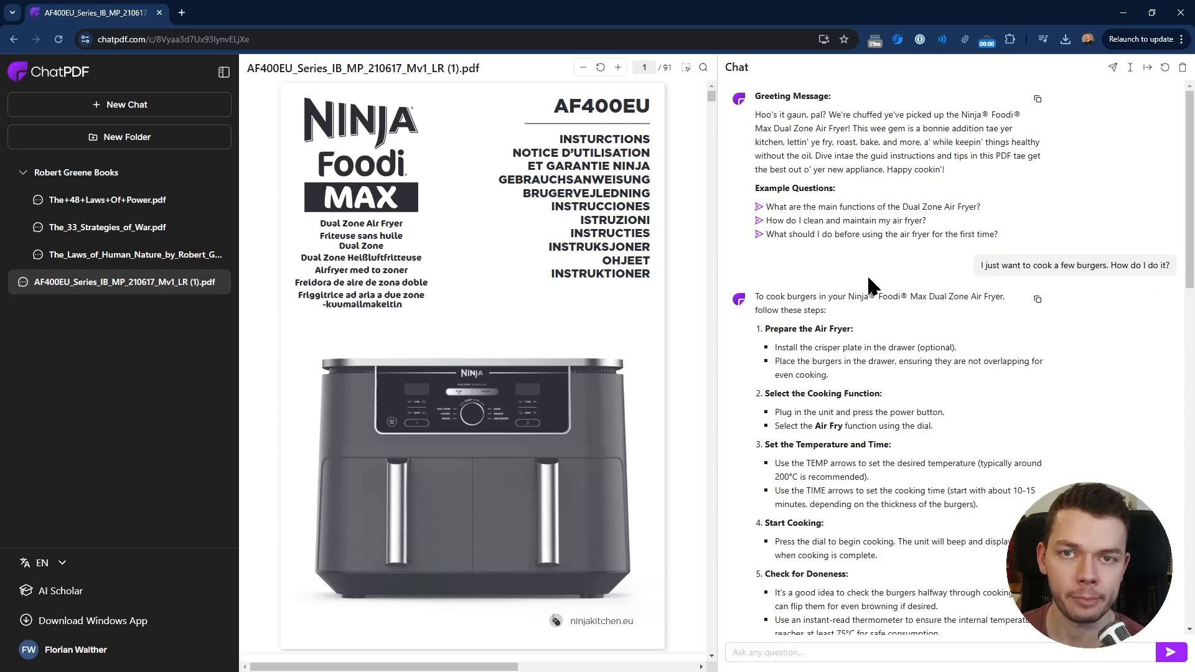
mouse_move(830, 185)
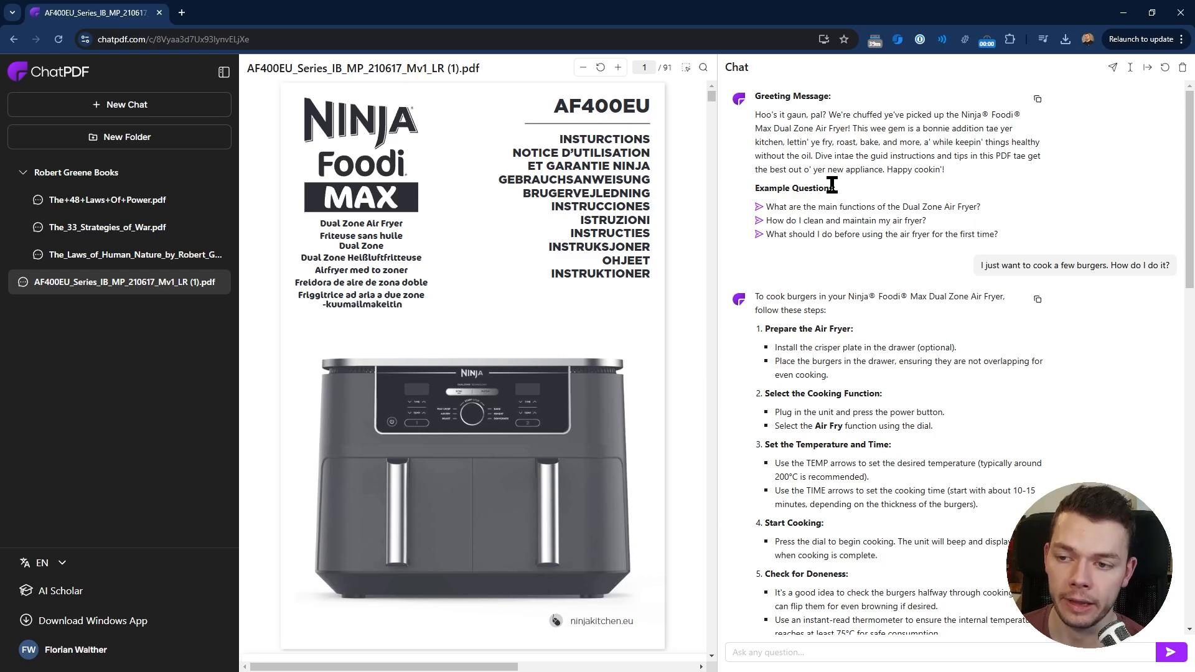
scroll("down", 3)
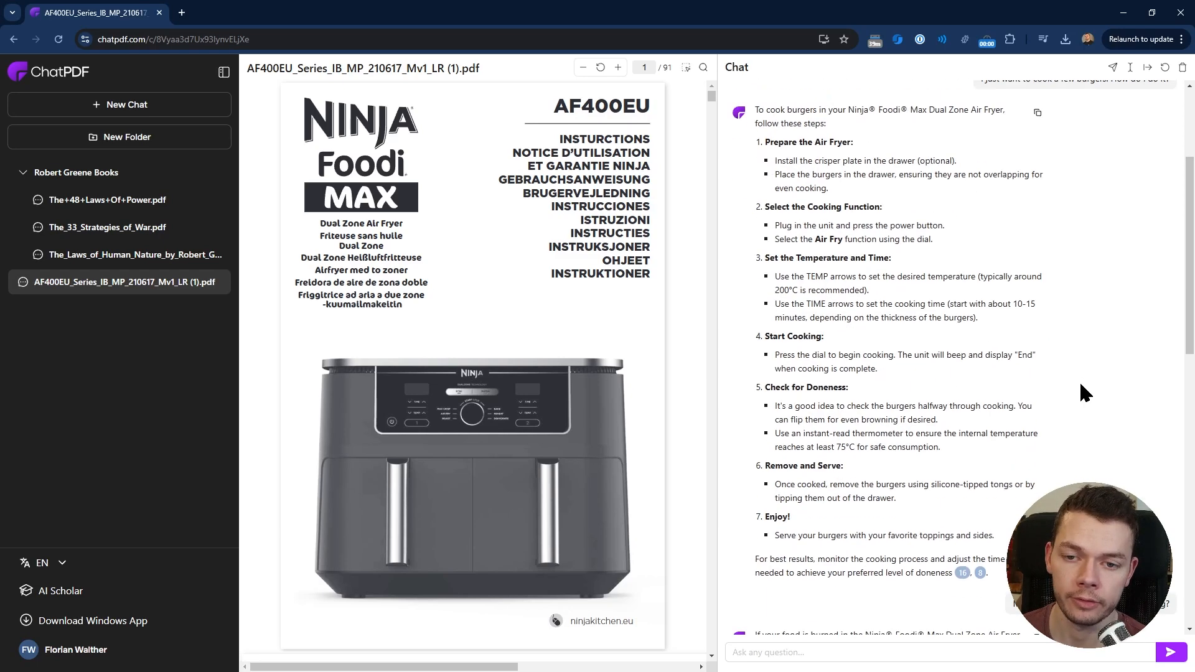
mouse_move(1056, 351)
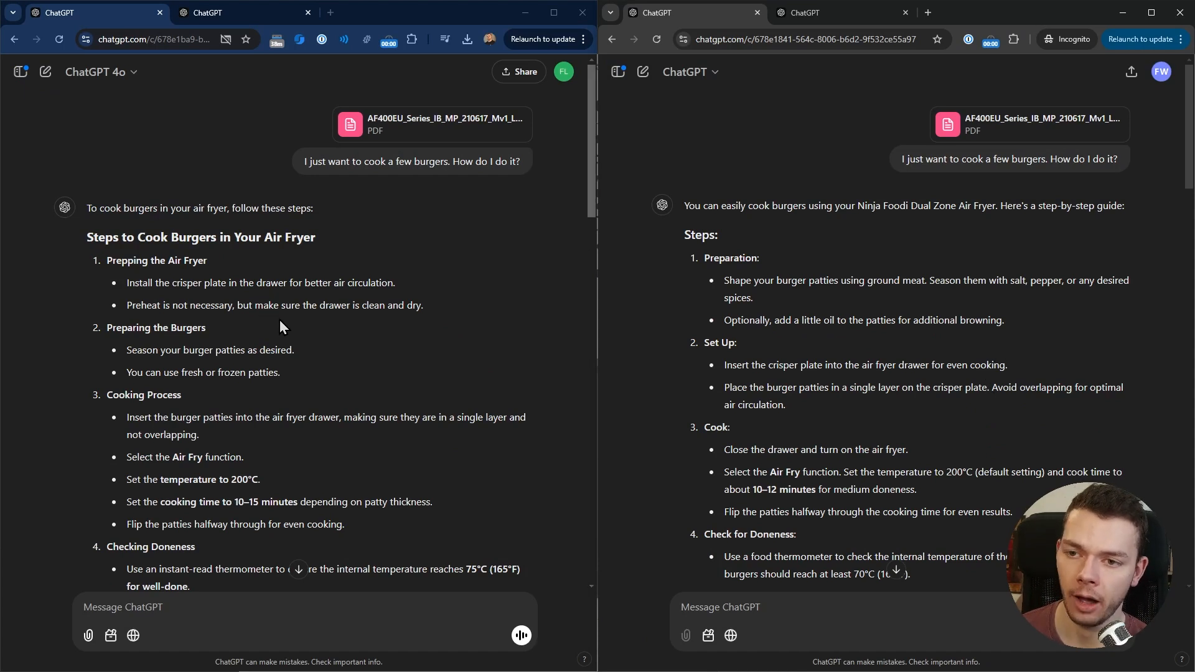
mouse_move(267, 344)
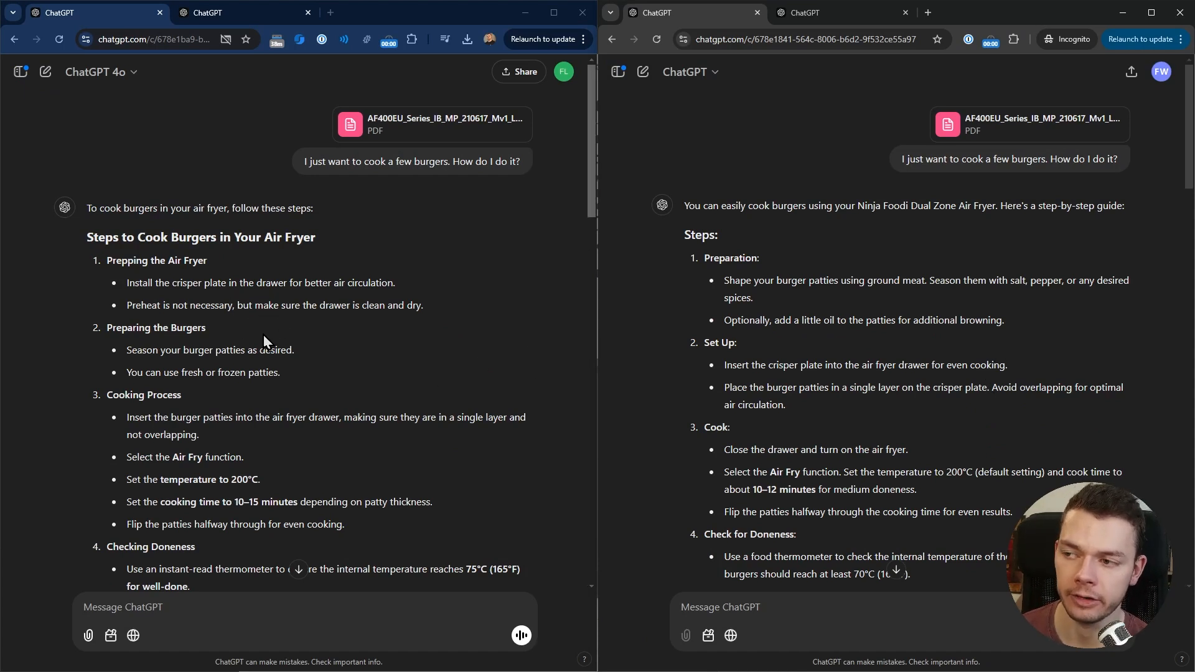
mouse_move(640, 297)
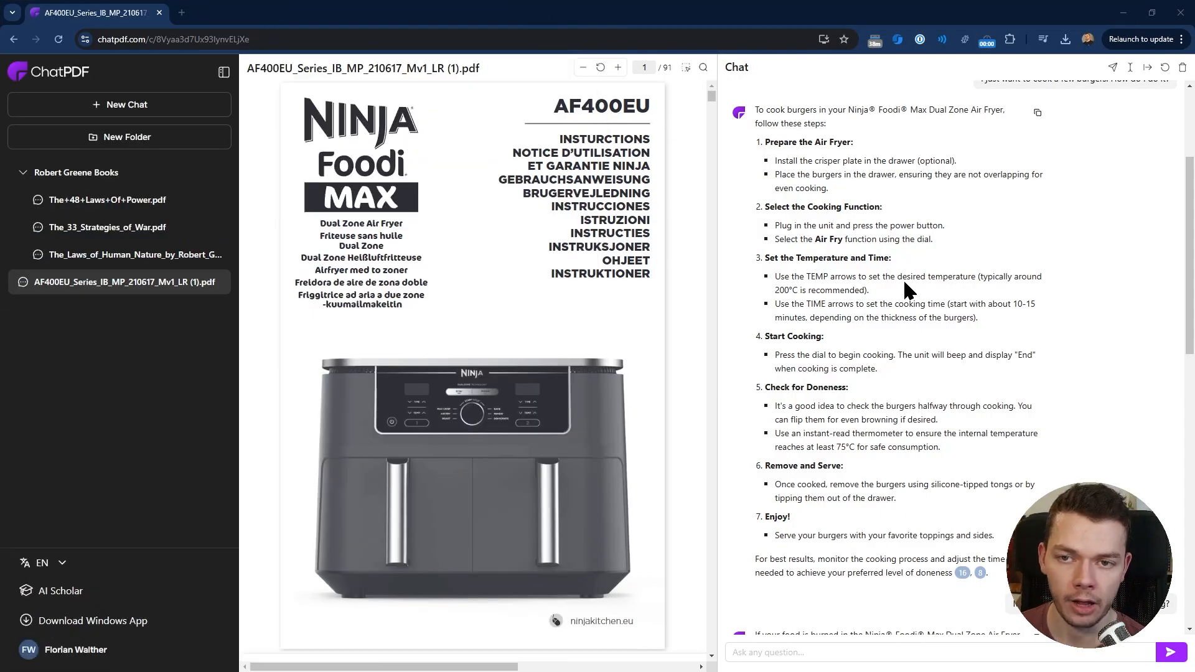
mouse_move(831, 172)
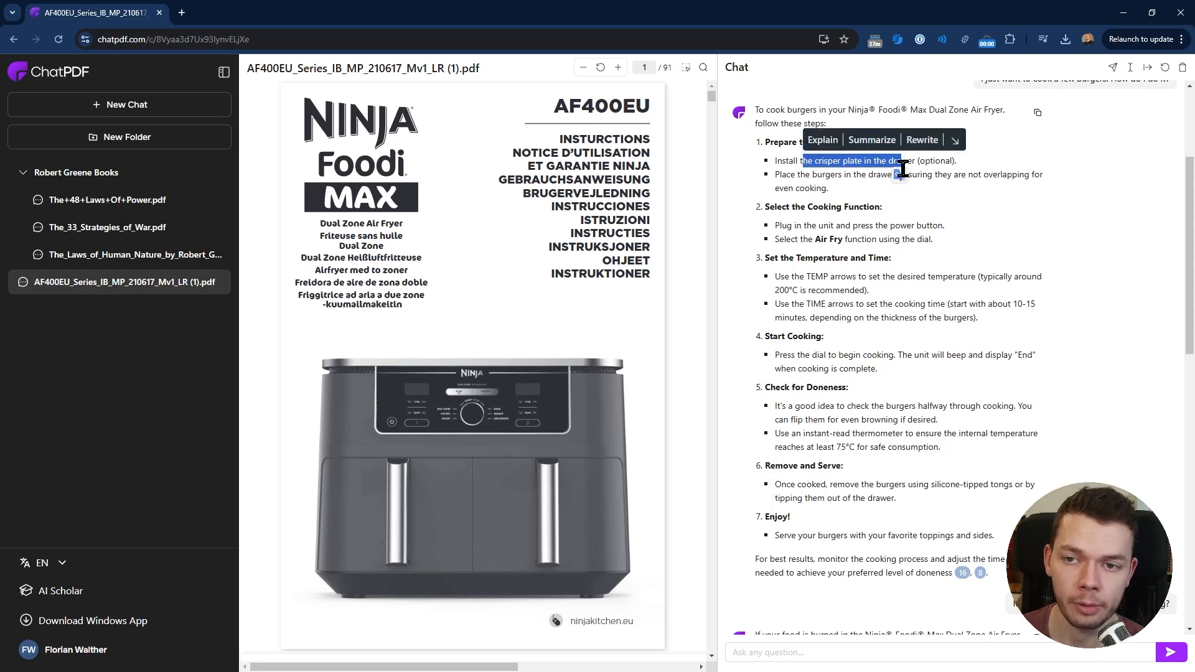
mouse_move(1014, 220)
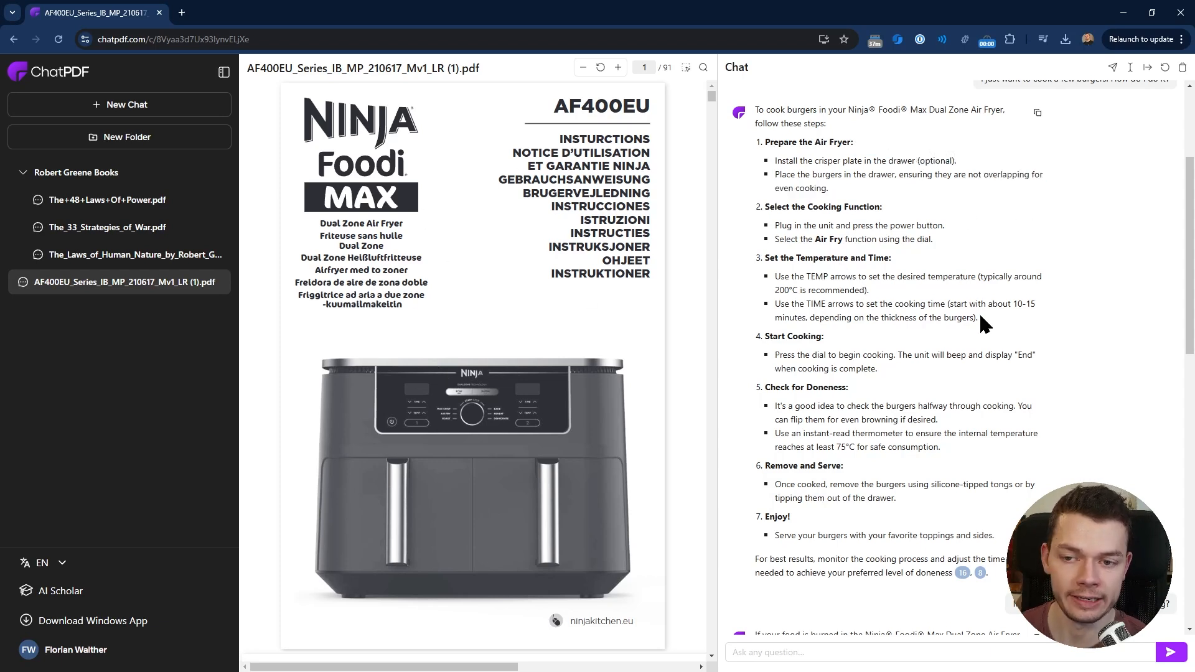
mouse_move(1059, 396)
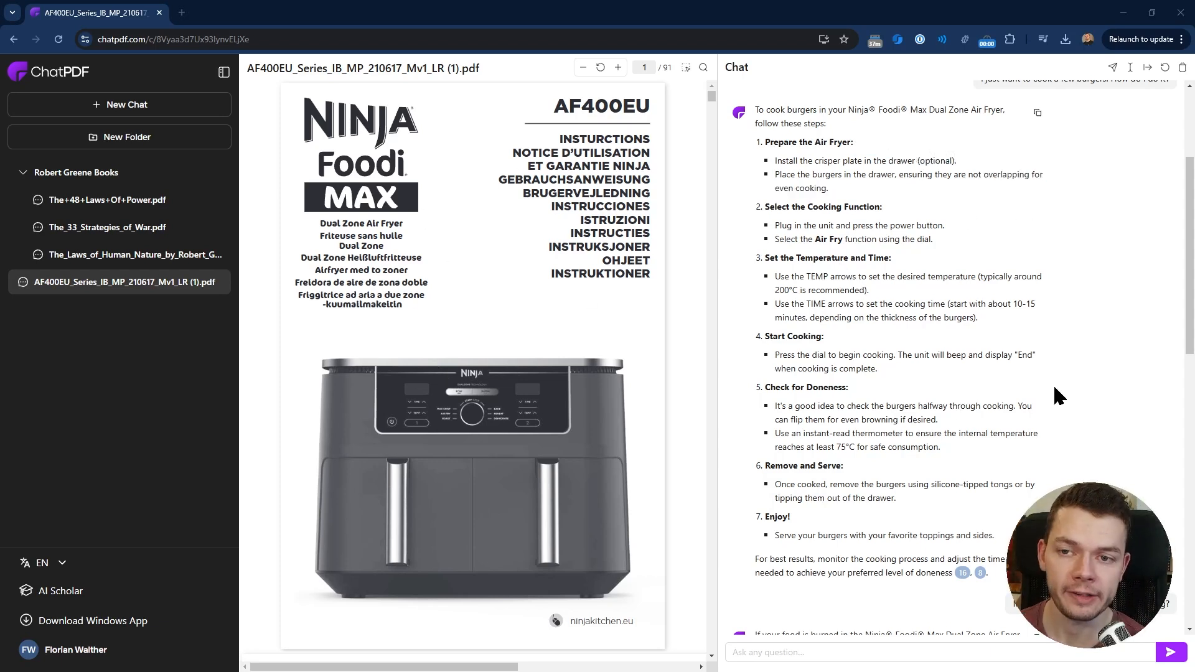
mouse_move(1051, 348)
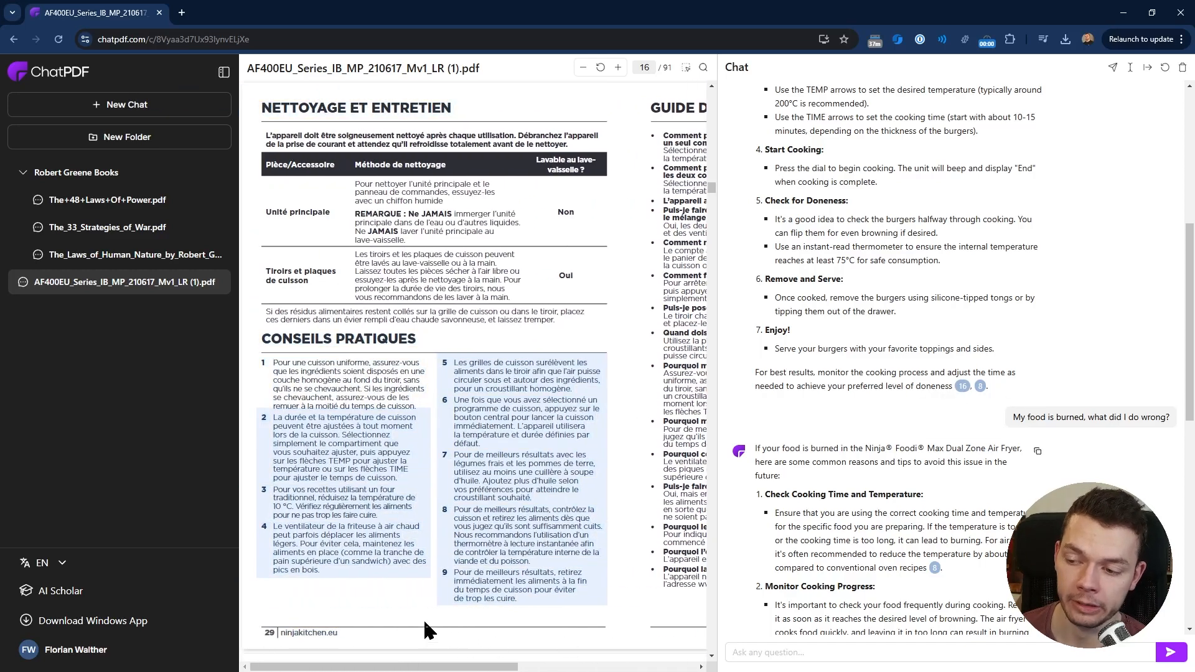
mouse_move(278, 640)
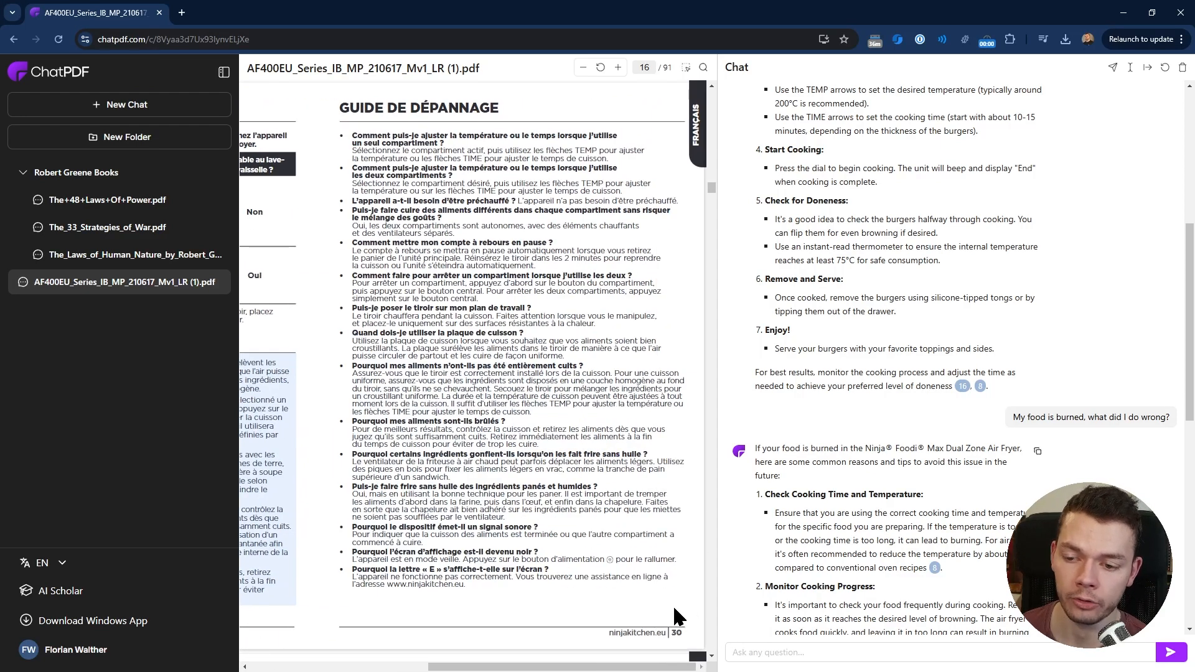
- Scroll the manual to the French troubleshooting pages and the chat to the burned-food reply
scroll("up", 3)
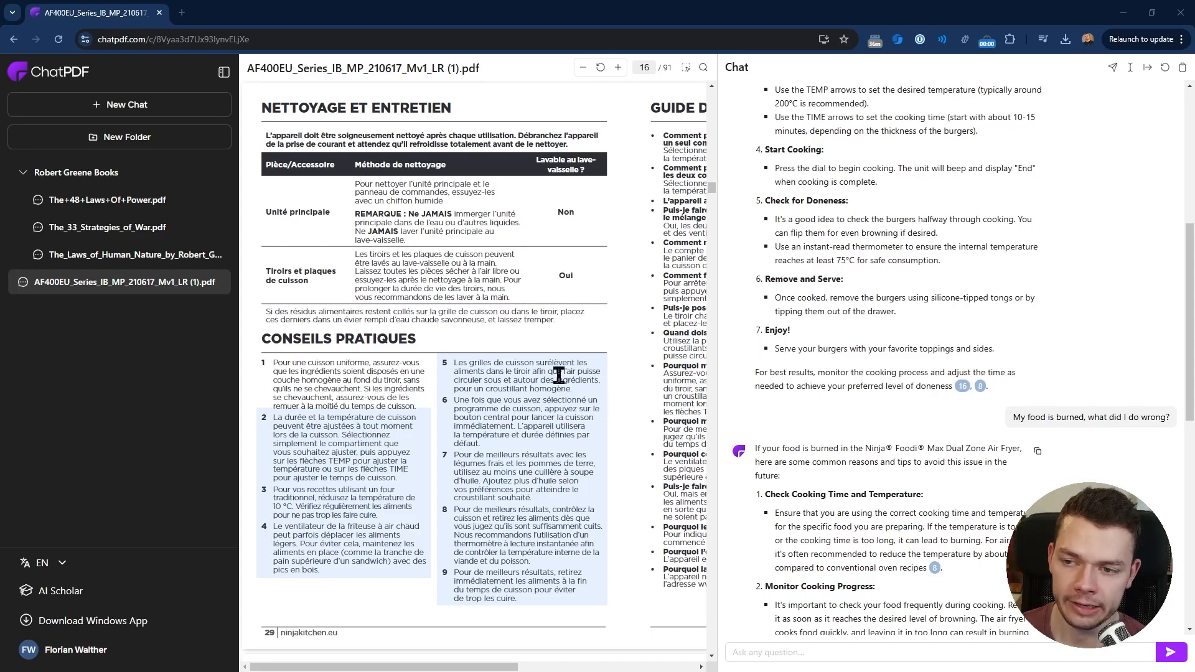
mouse_move(428, 229)
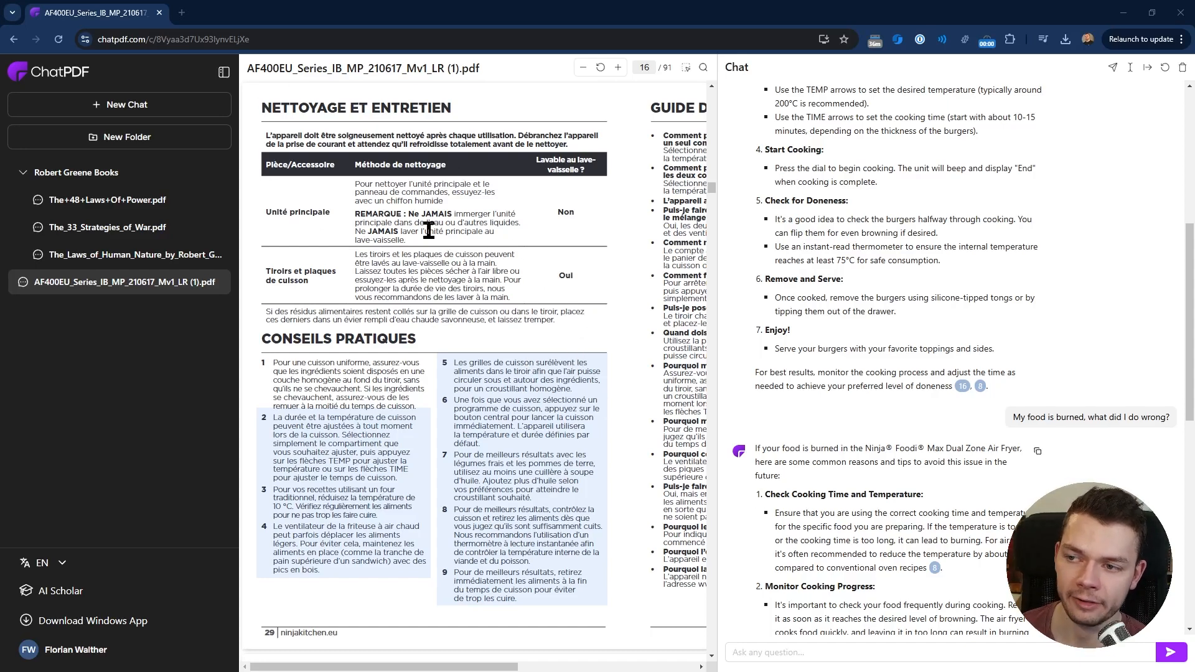
scroll("right", 3)
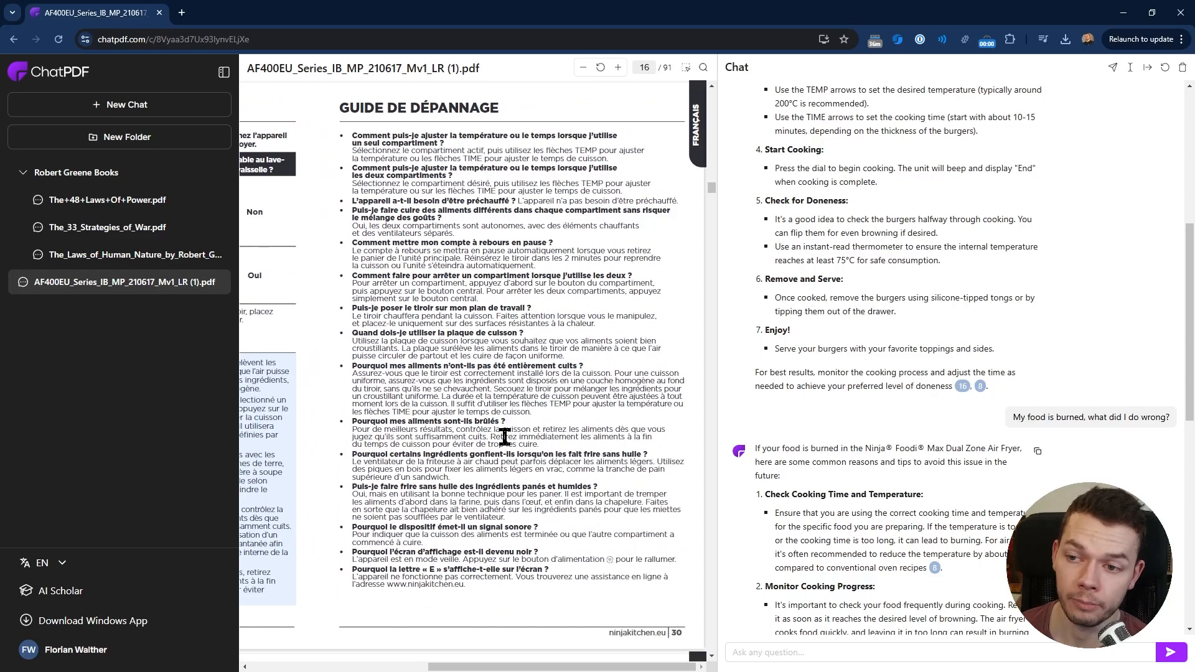
mouse_move(524, 531)
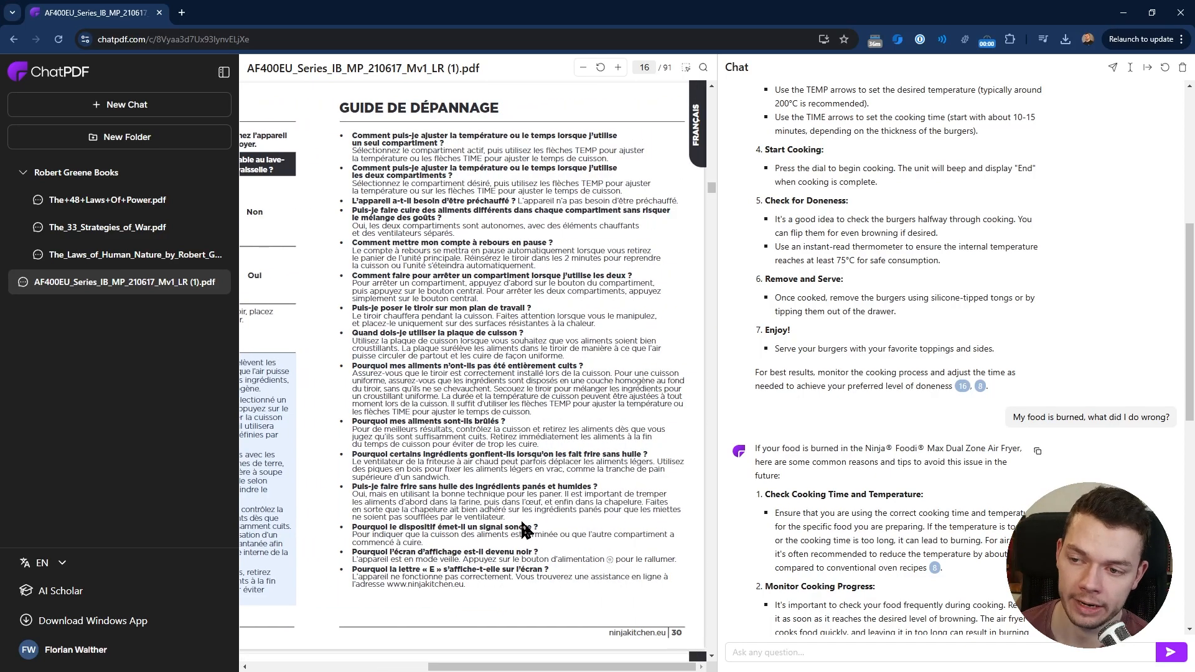
scroll("up", 3)
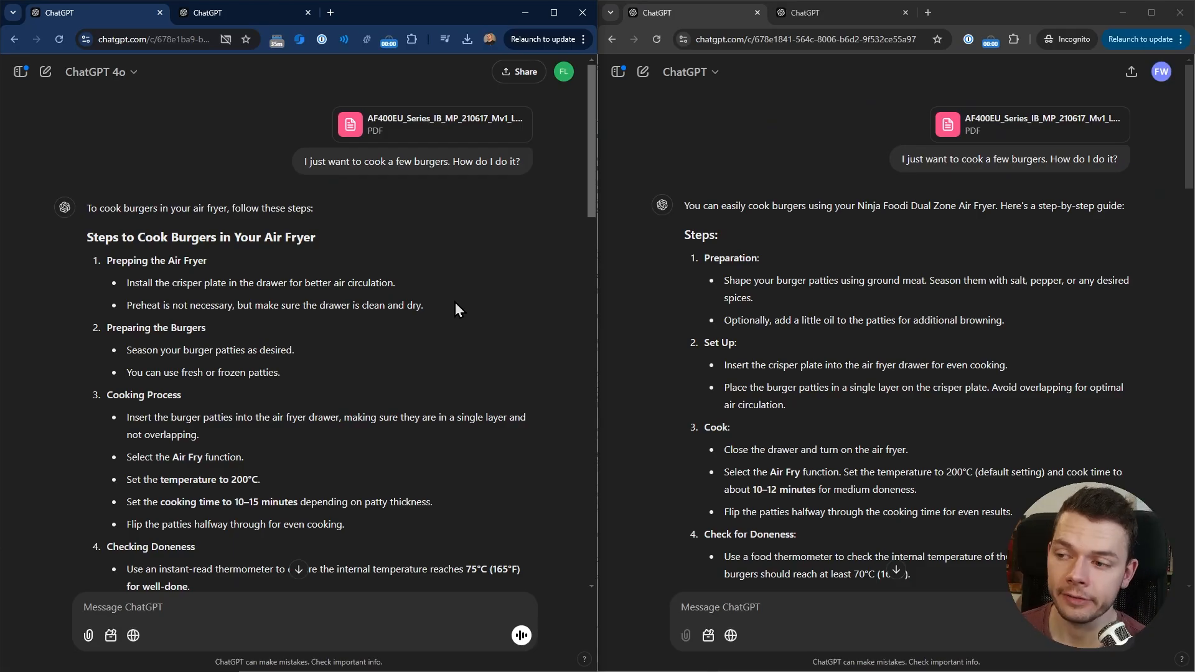
mouse_move(465, 296)
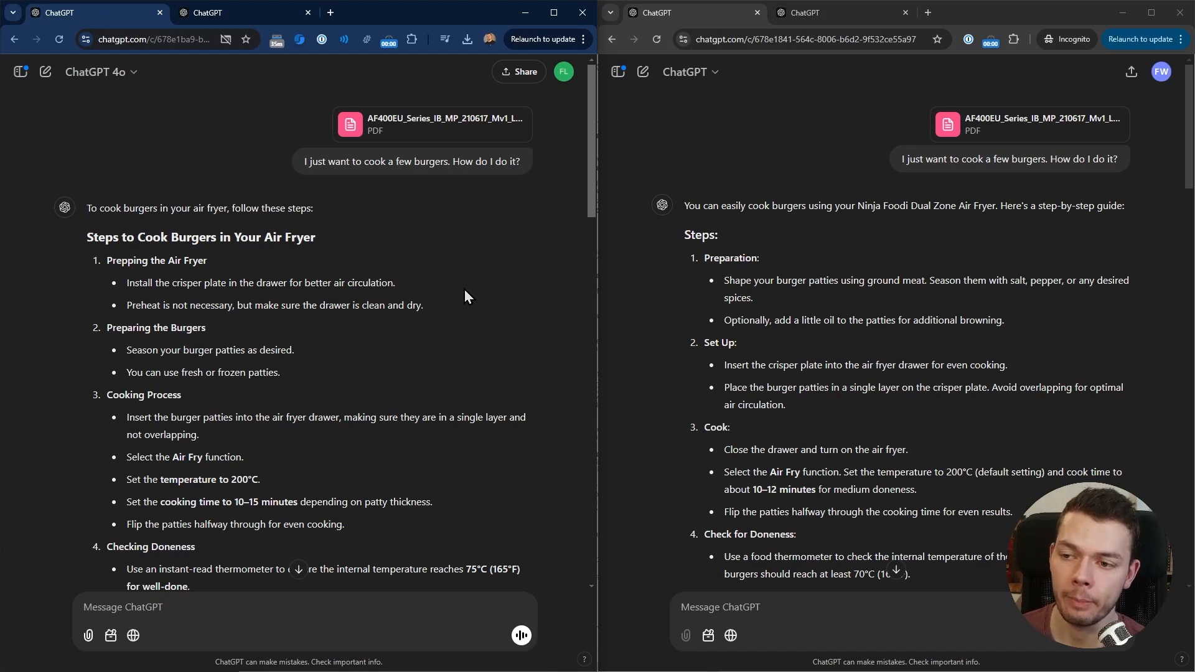
- Scroll both ChatGPT windows to the 'List all the pages you used' replies and select the page list
scroll("down", 3)
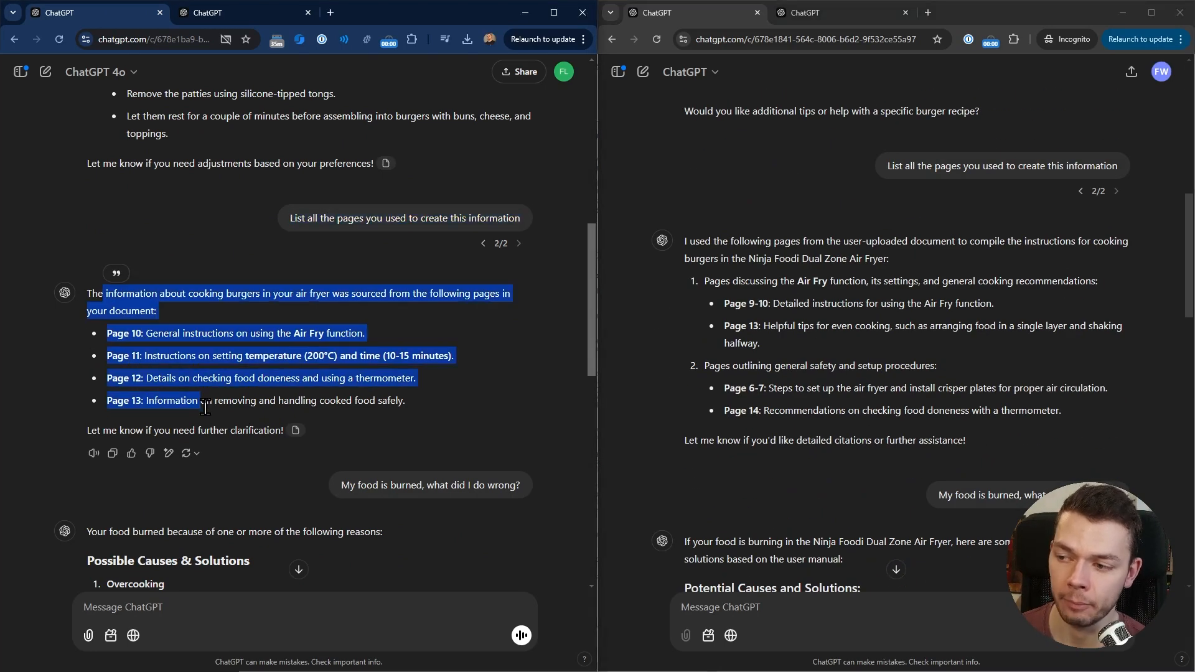
left_click(204, 404)
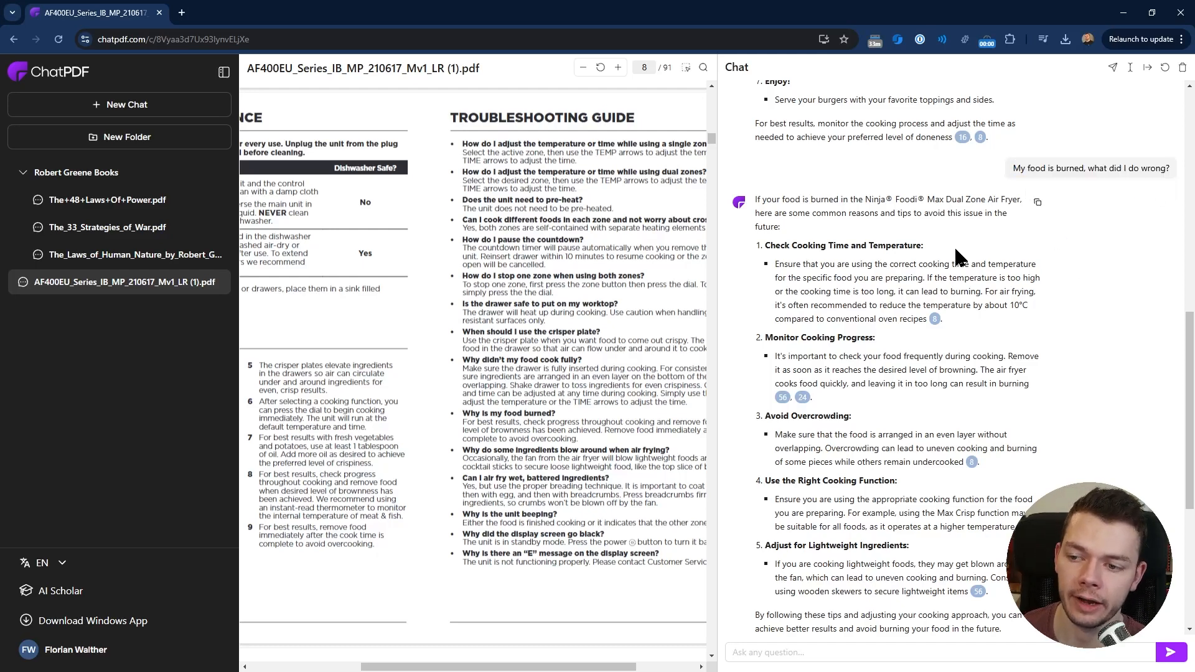
mouse_move(516, 435)
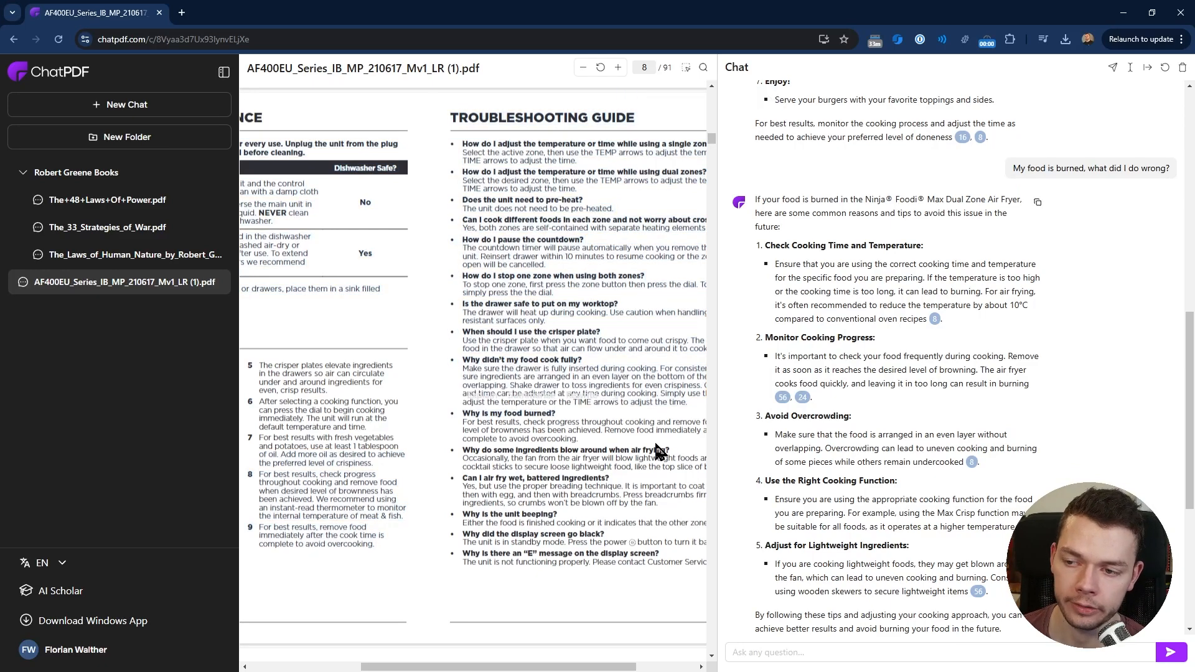
mouse_move(531, 435)
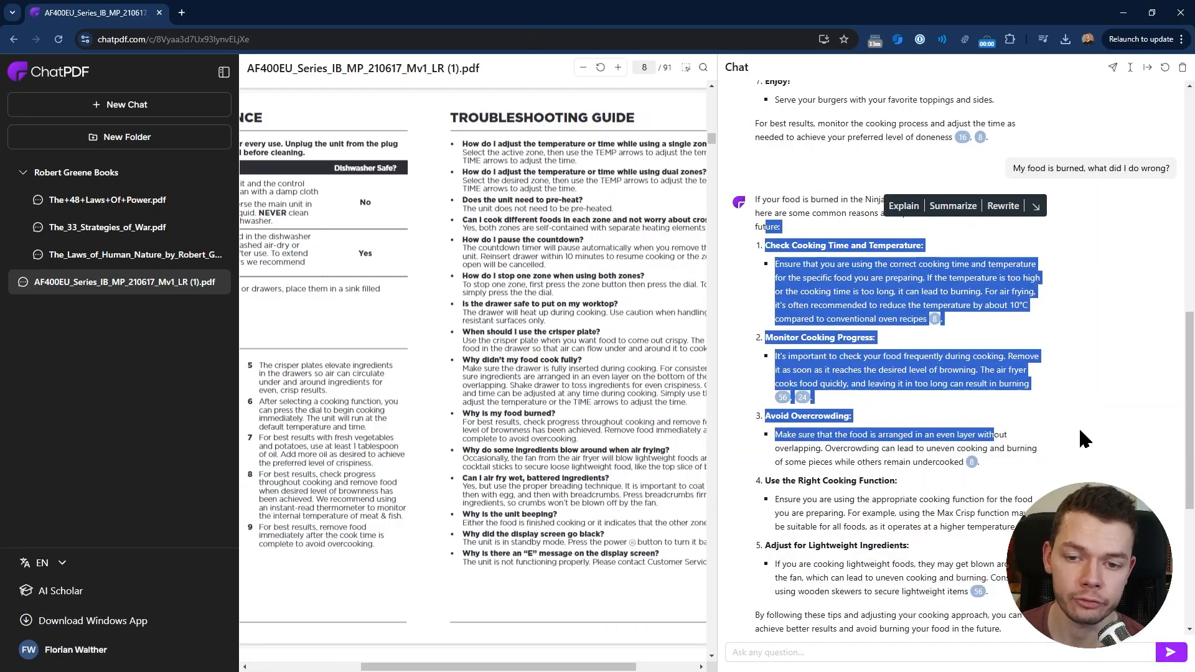
- Hover the page 8 citation linking the burned-food answer to the English Troubleshooting Guide
left_click(942, 328)
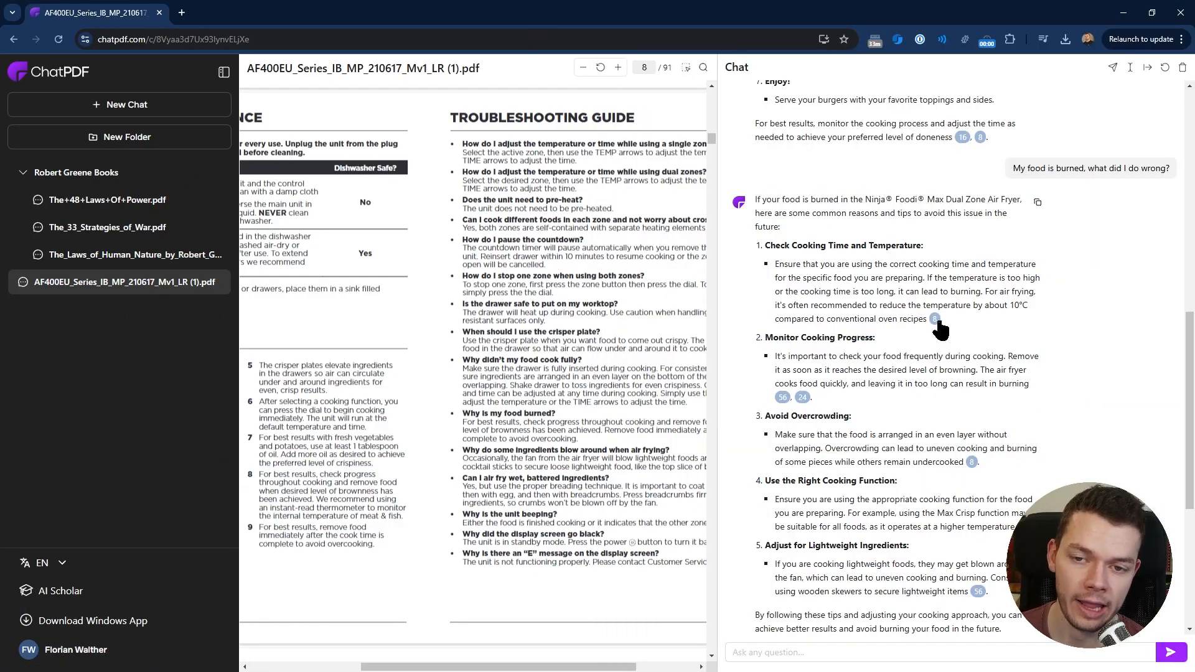
mouse_move(935, 319)
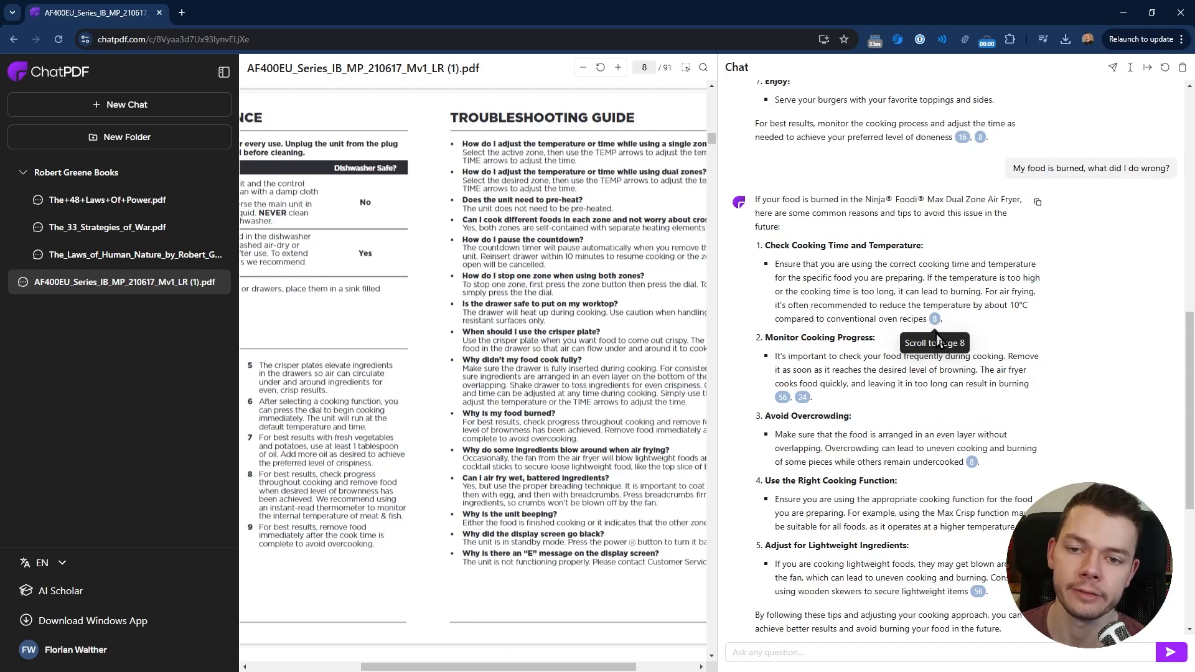
mouse_move(764, 342)
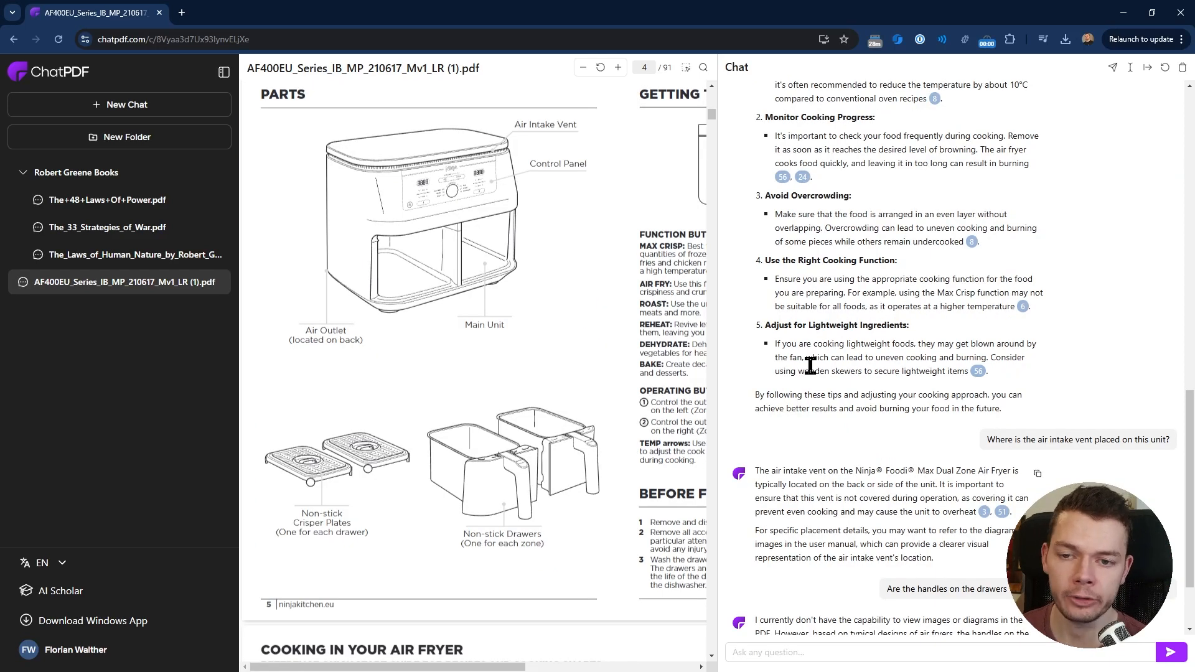
mouse_move(873, 410)
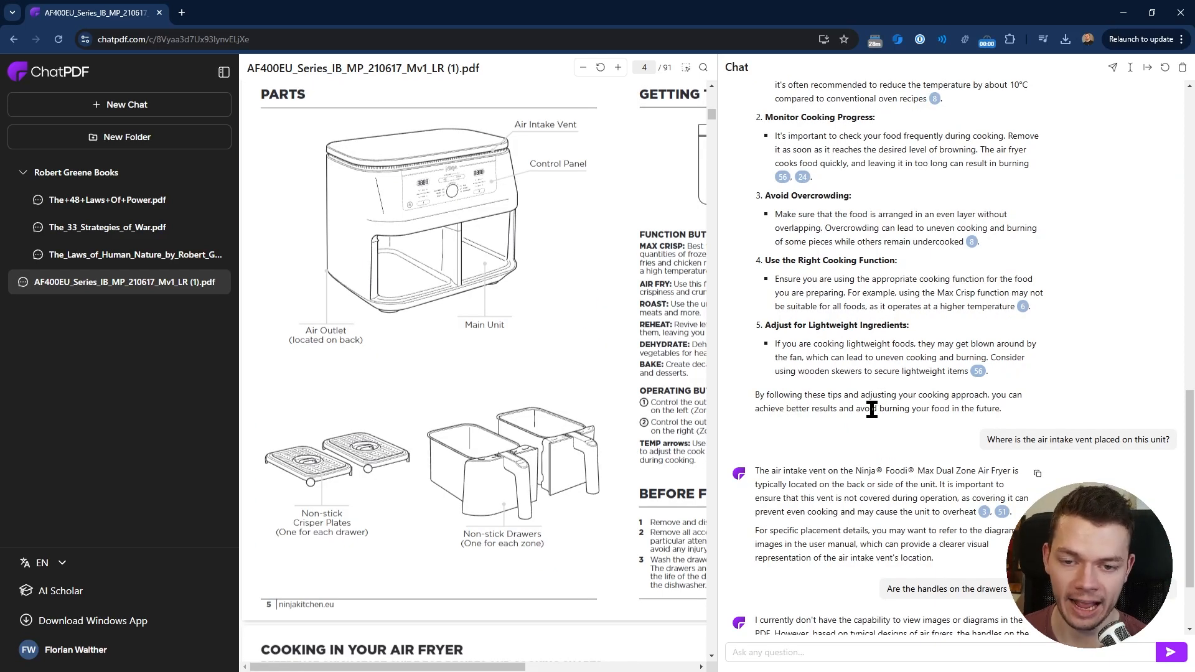
mouse_move(1088, 457)
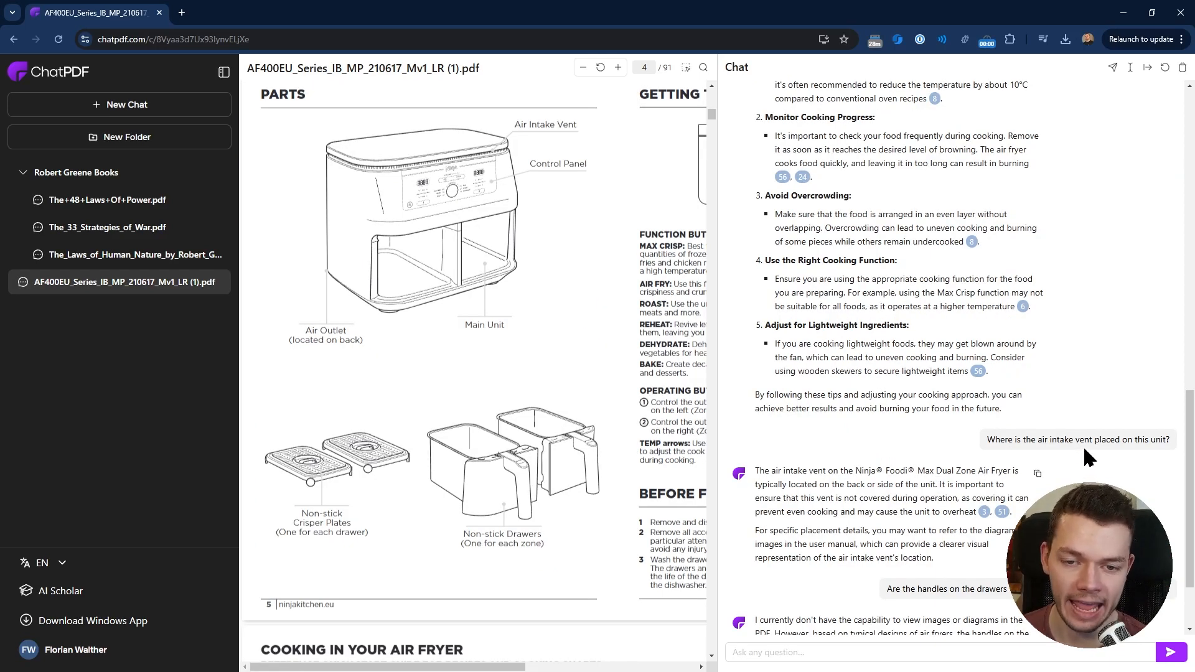
double_click(1085, 439)
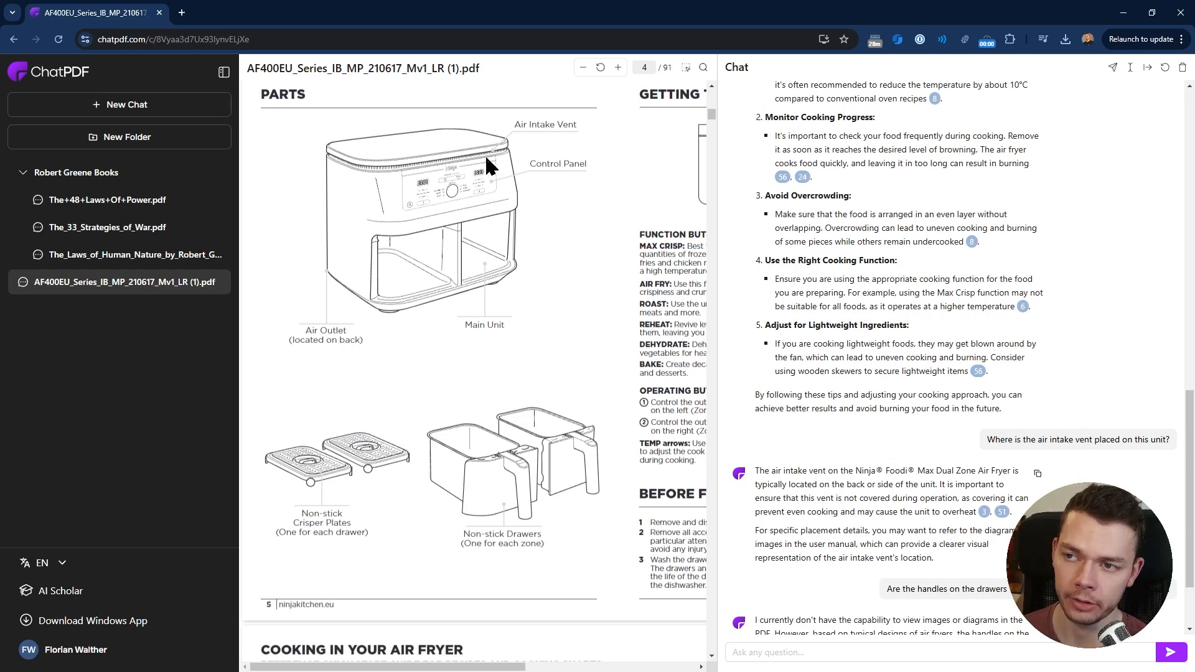
mouse_move(444, 175)
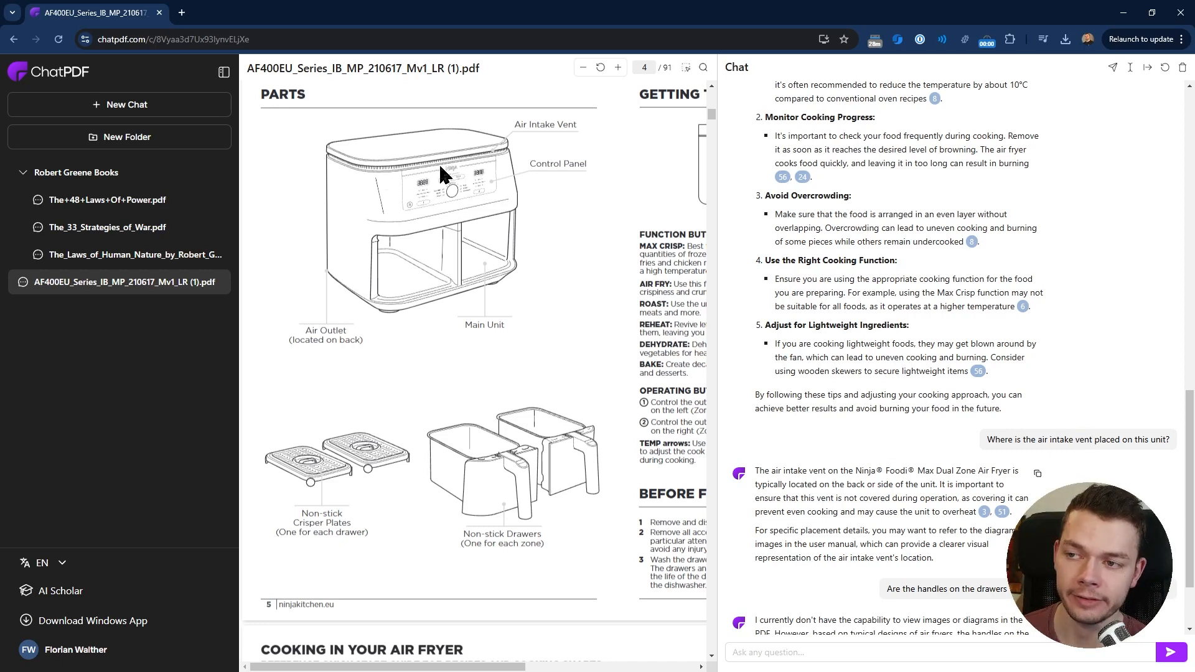
mouse_move(338, 168)
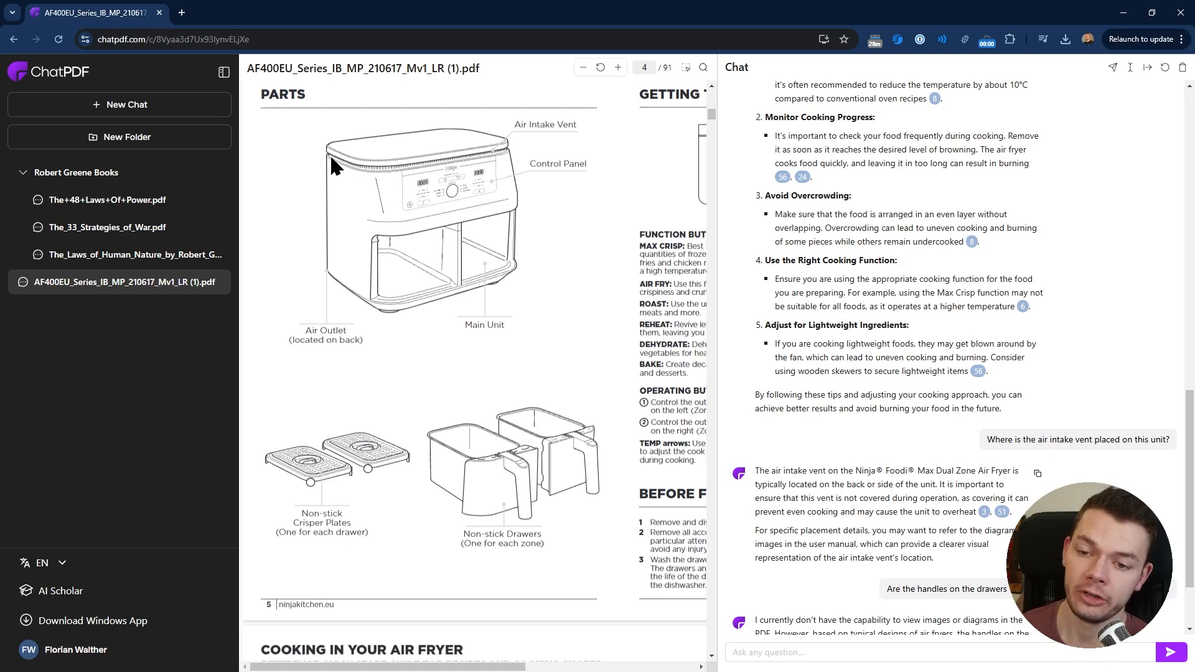
mouse_move(785, 487)
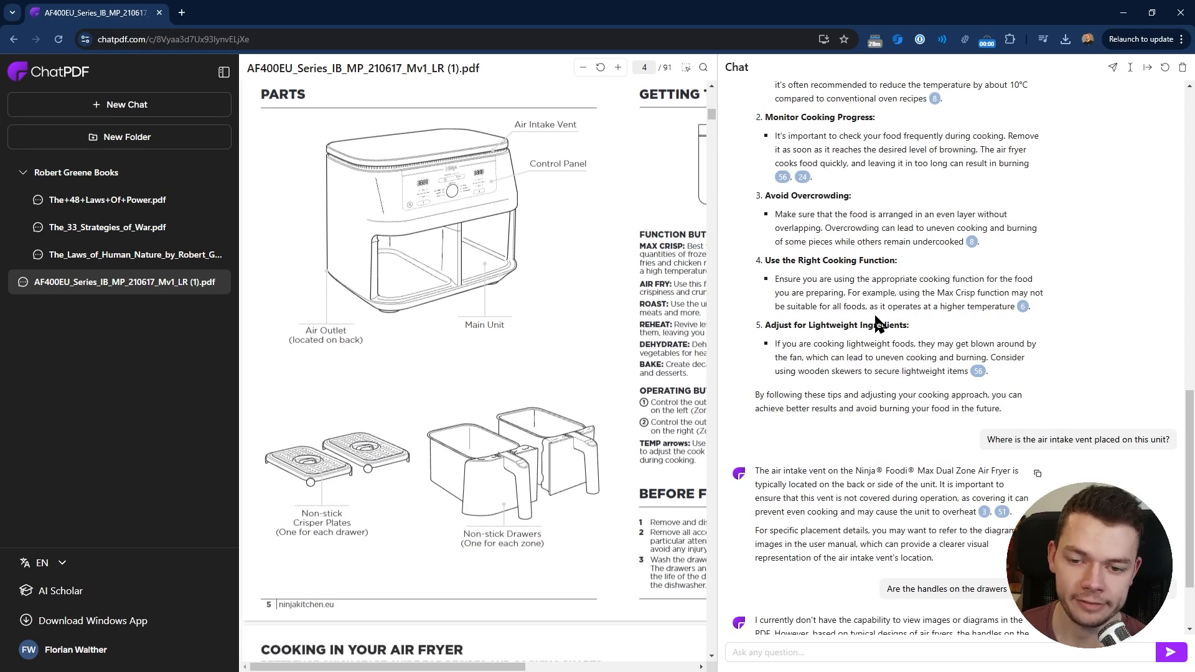
scroll("down", 3)
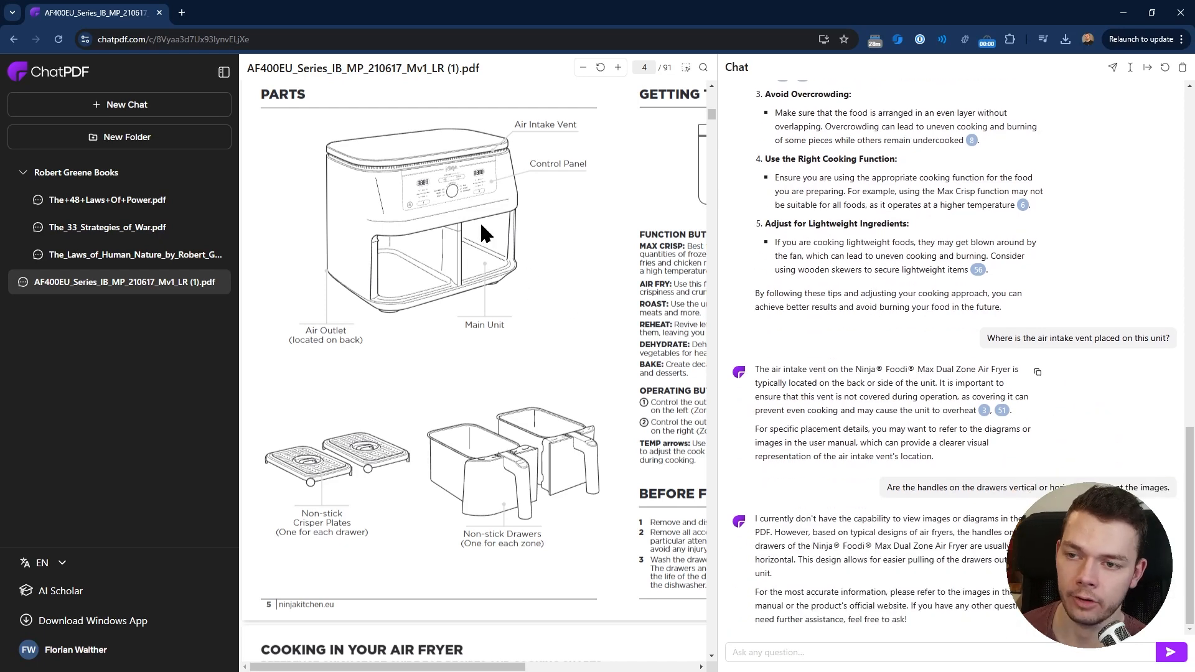
mouse_move(701, 430)
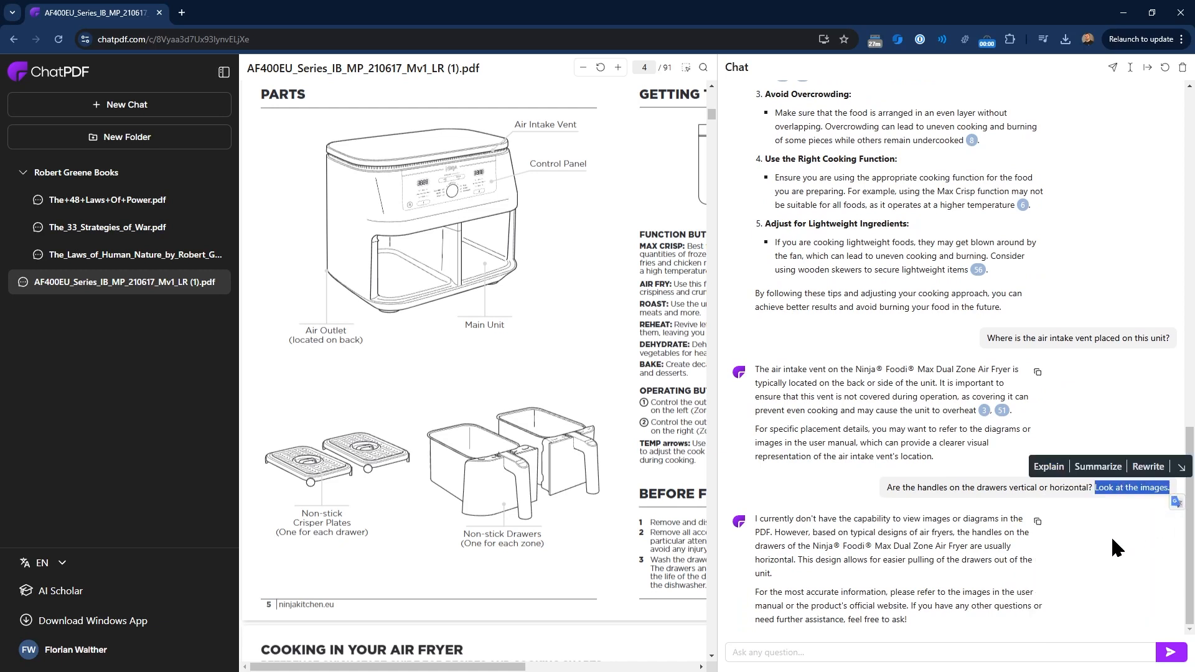
mouse_move(813, 532)
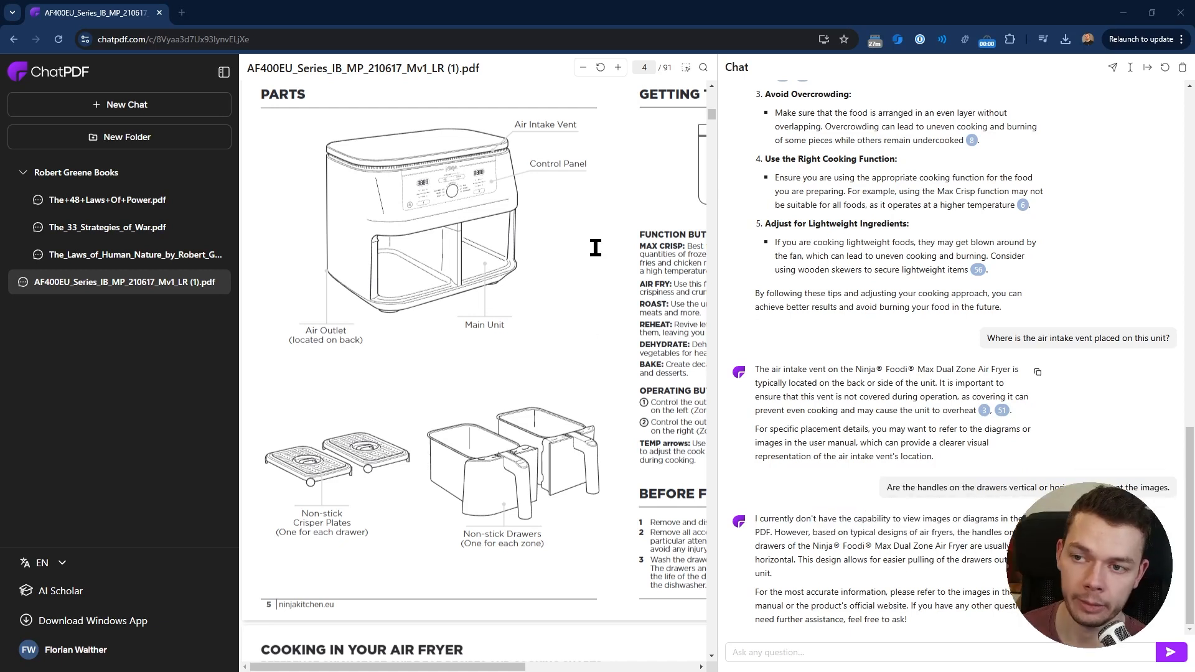
mouse_move(577, 224)
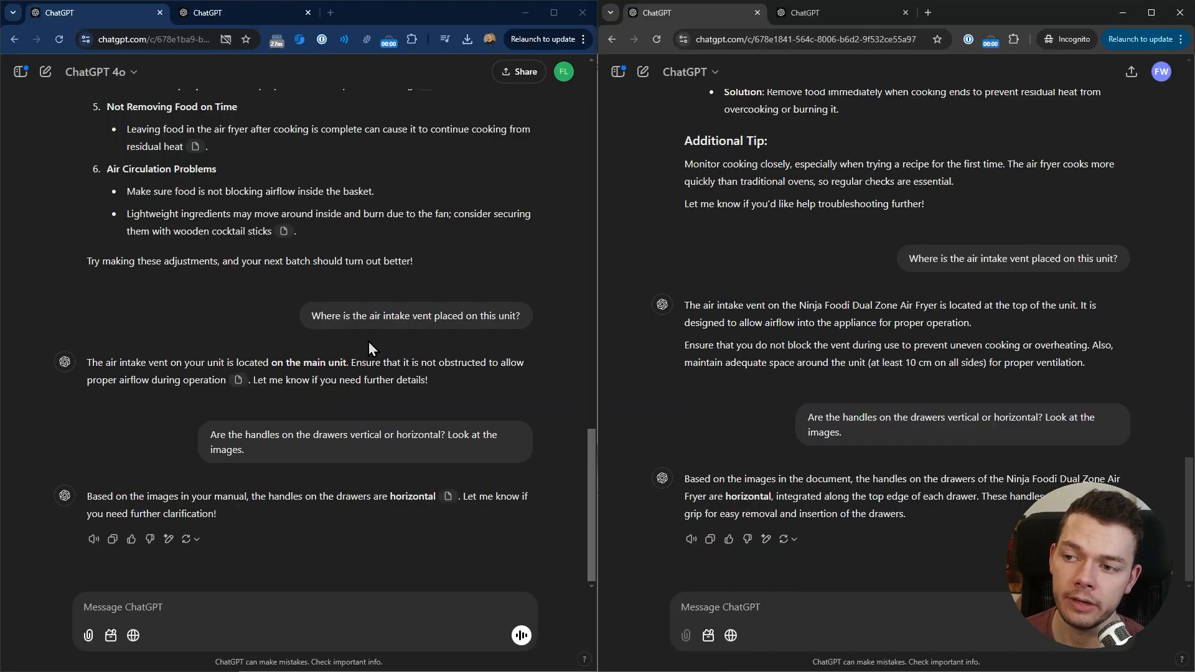
mouse_move(491, 419)
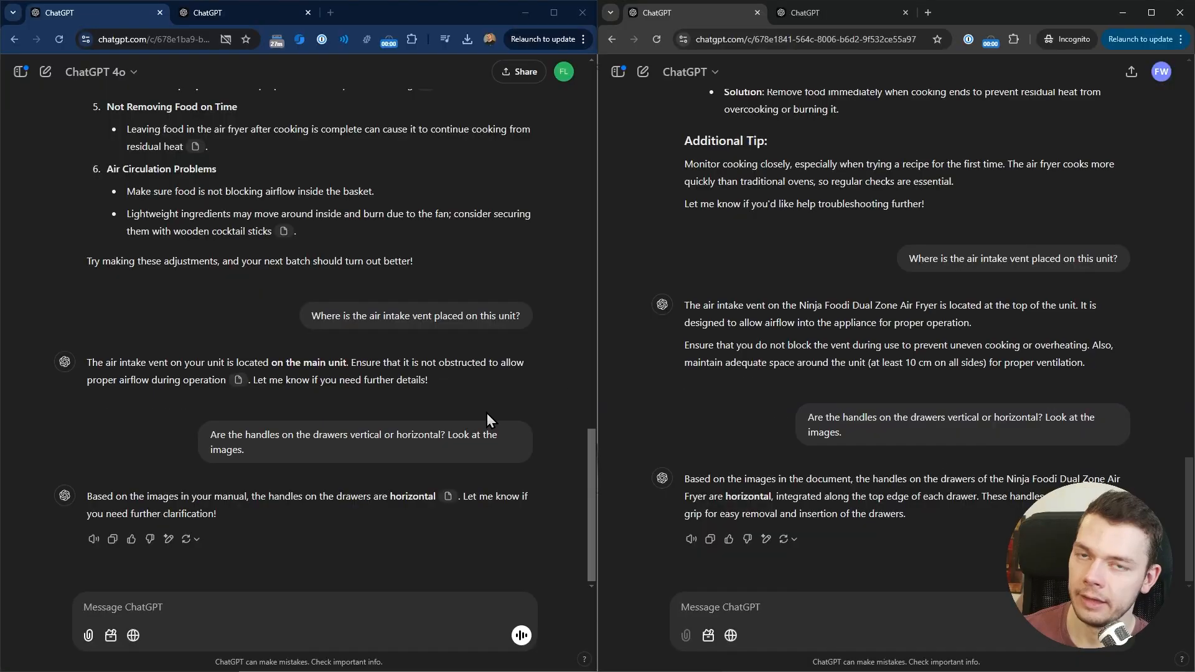
mouse_move(381, 559)
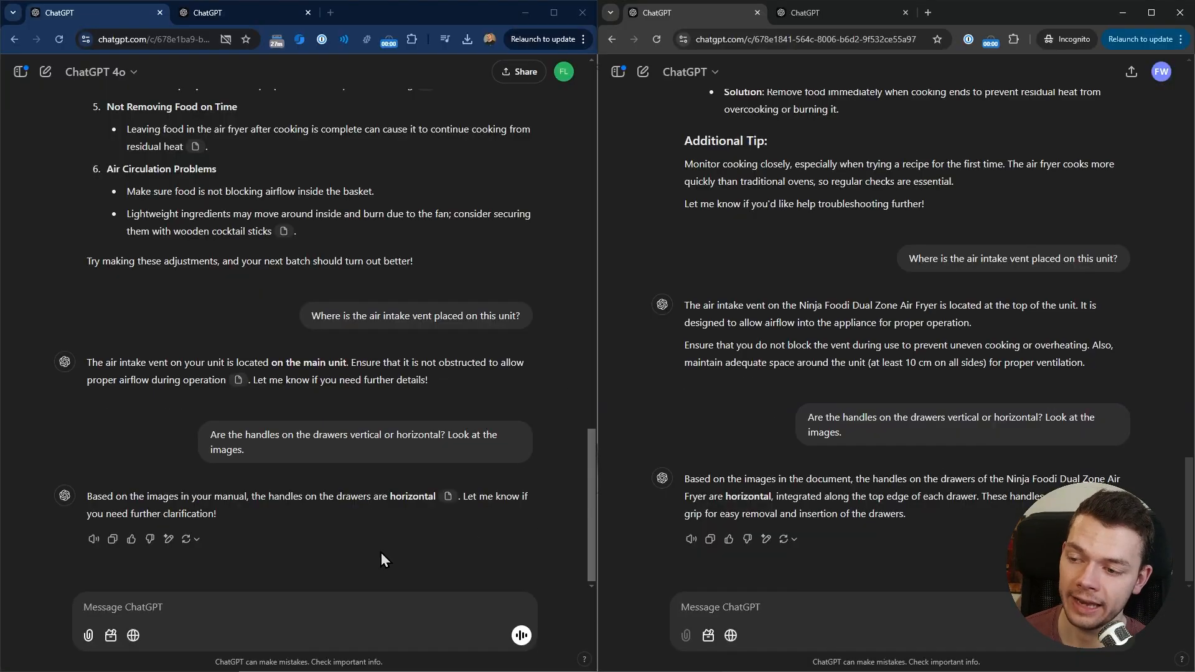
mouse_move(398, 497)
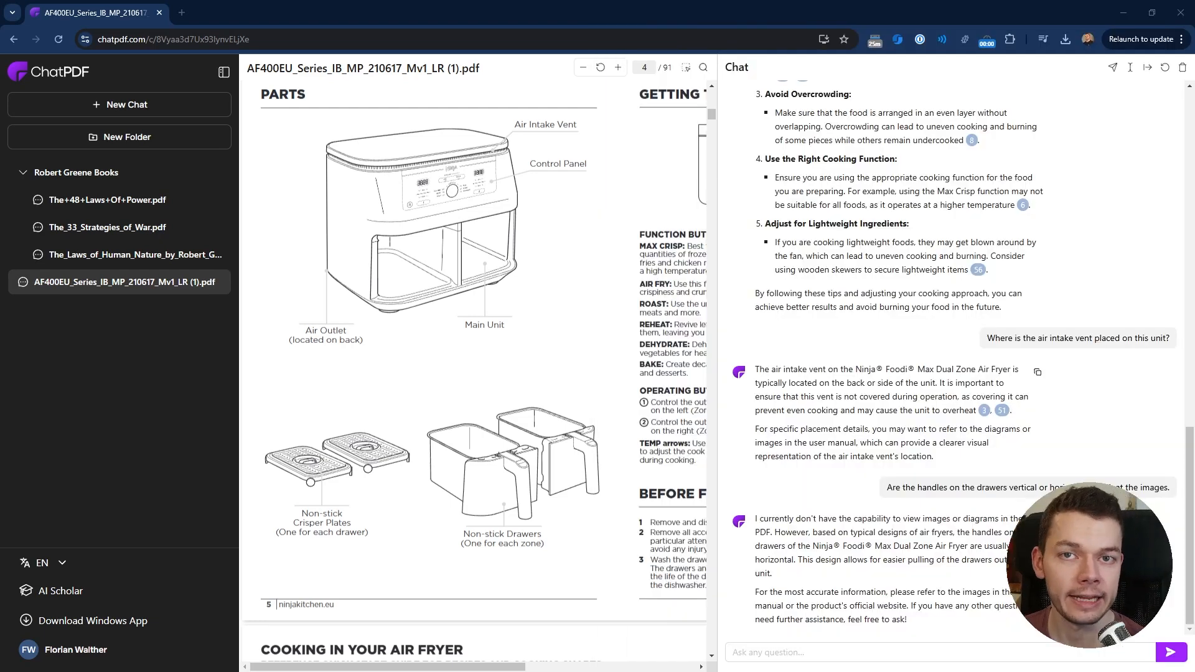
mouse_move(624, 305)
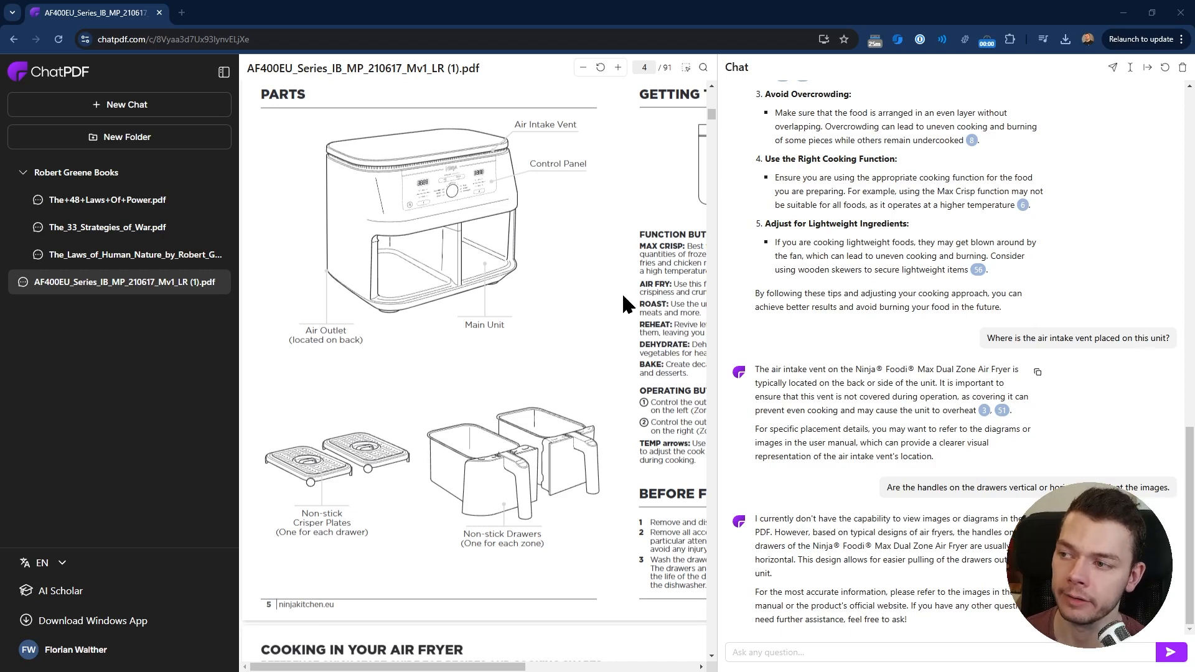
mouse_move(86, 175)
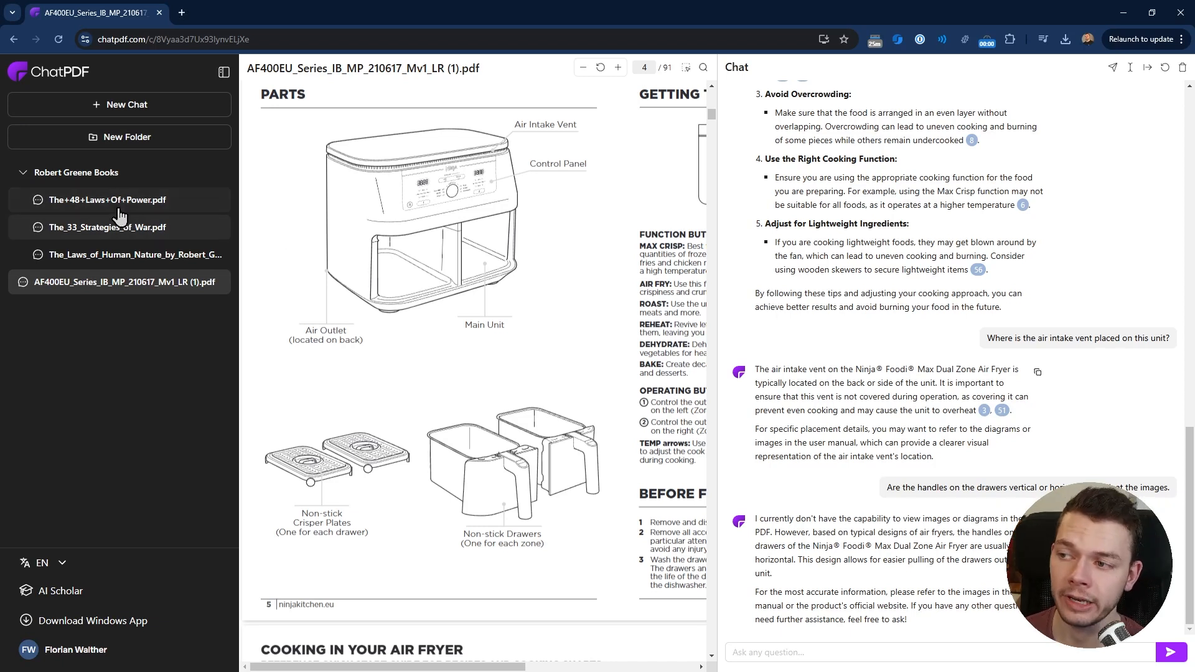
mouse_move(111, 259)
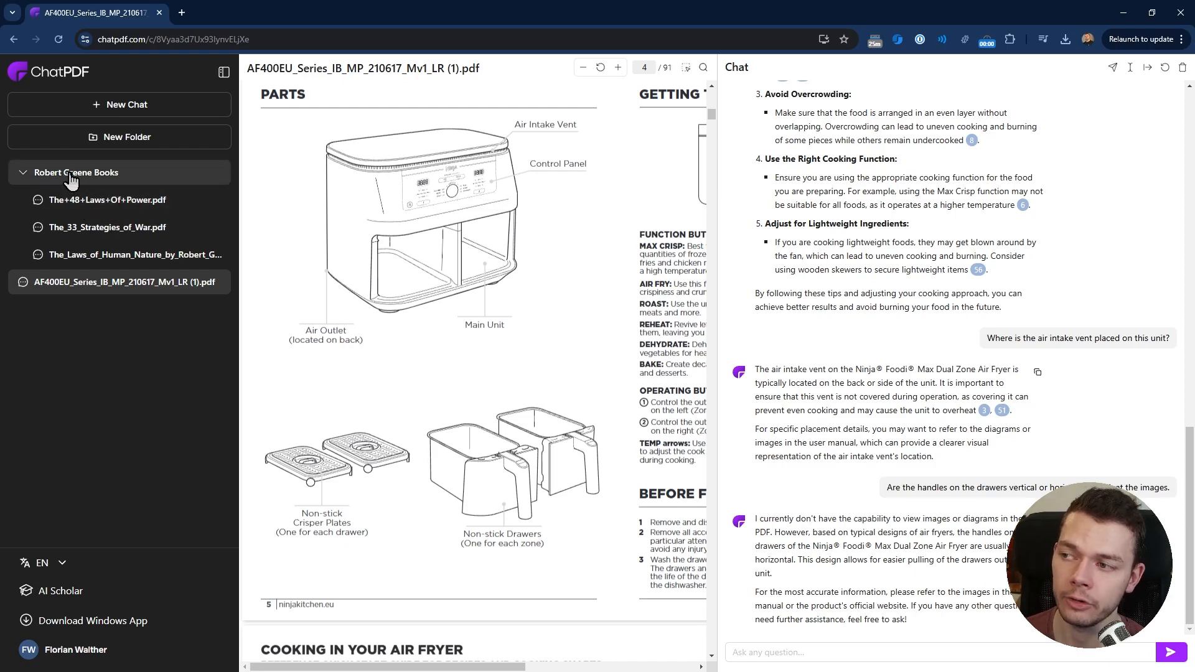
- Select the Robert Greene Books folder in the sidebar to show its summaries chat
left_click(76, 171)
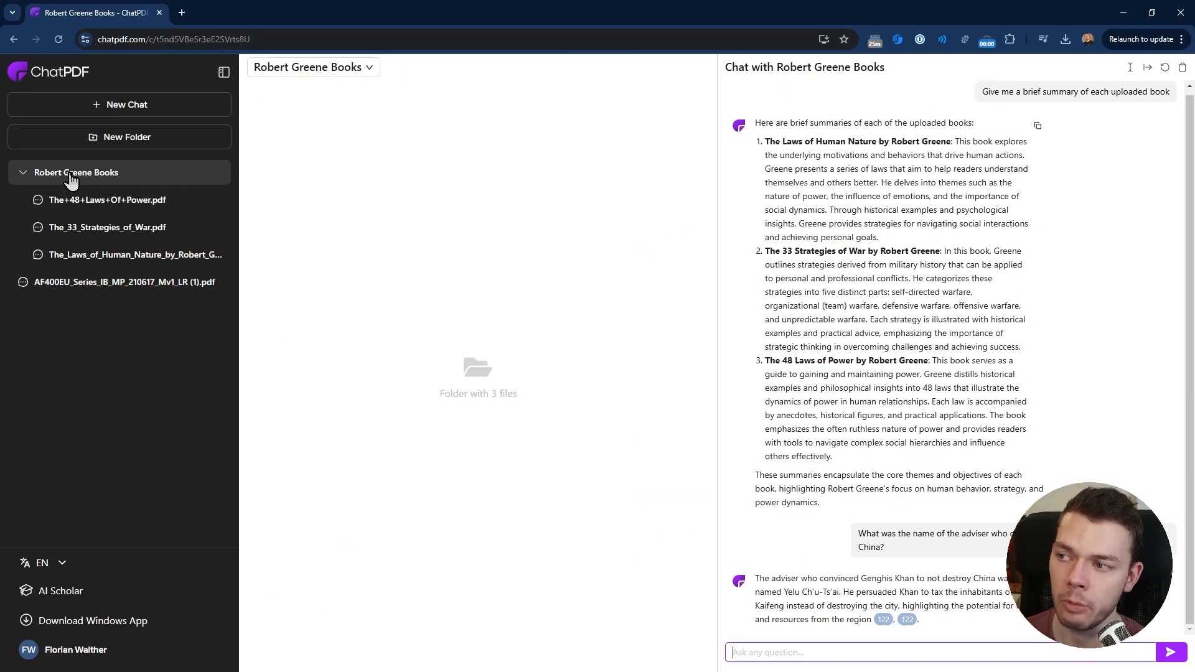
mouse_move(571, 353)
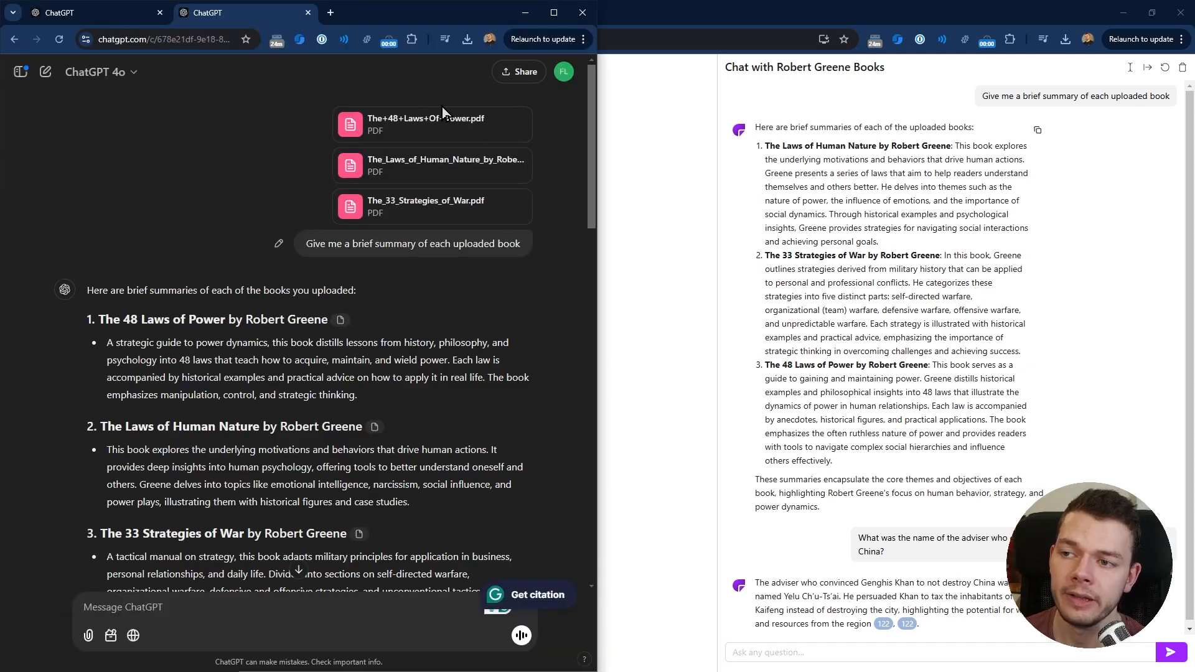
mouse_move(391, 197)
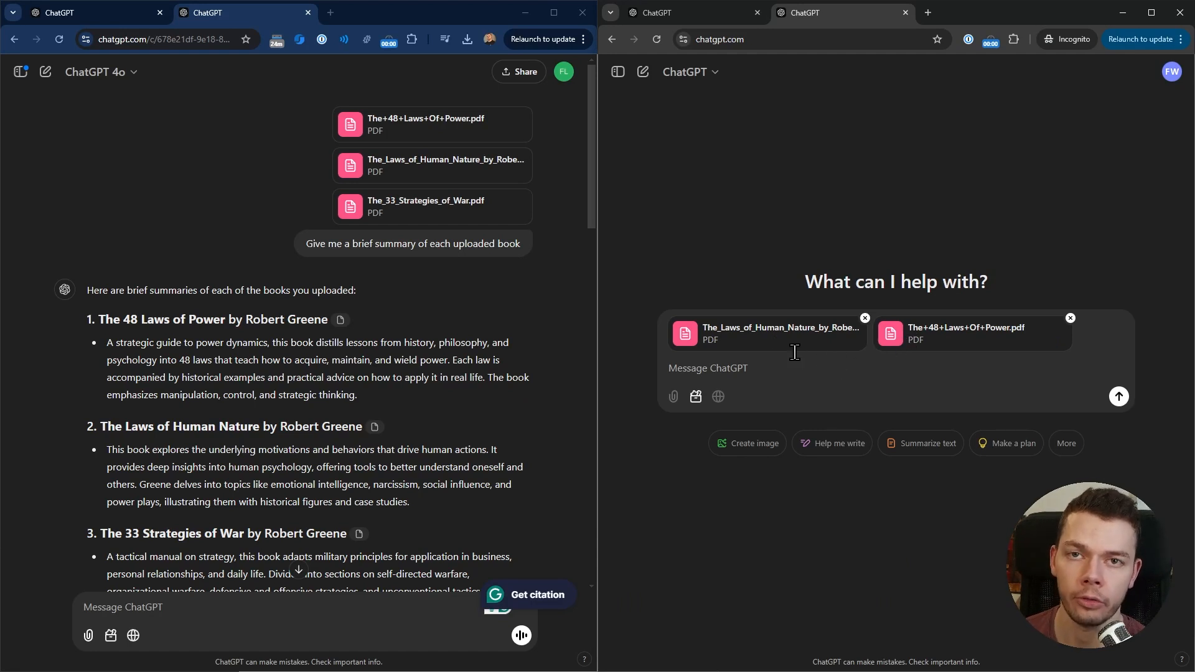
mouse_move(820, 263)
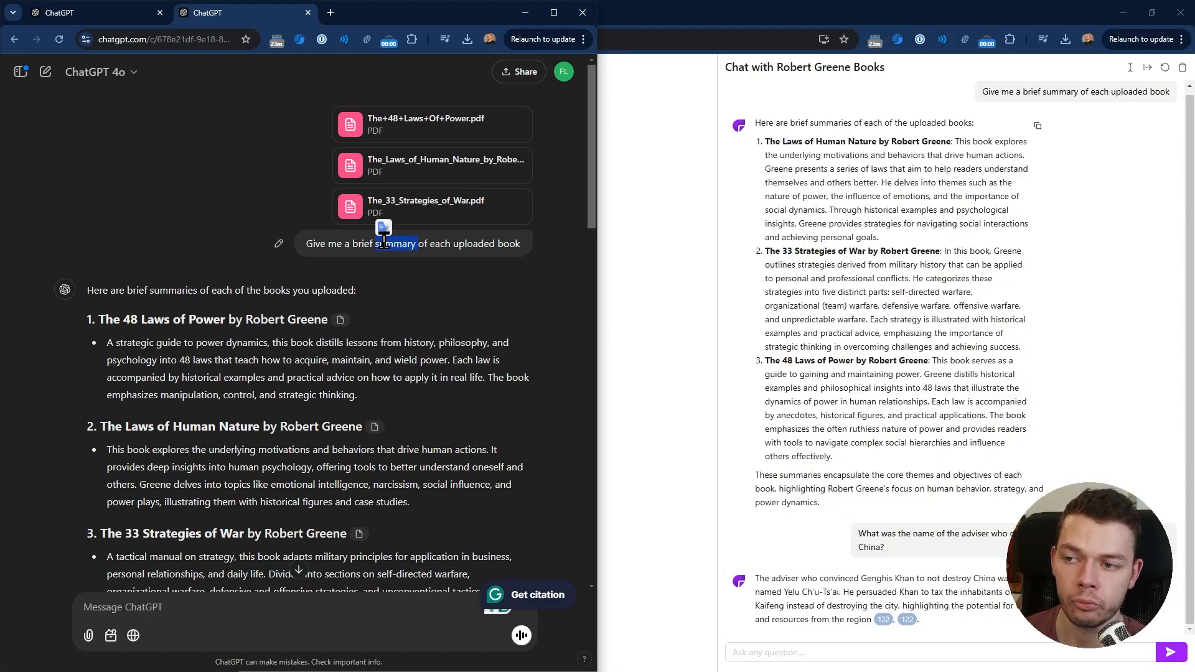
scroll("down", 3)
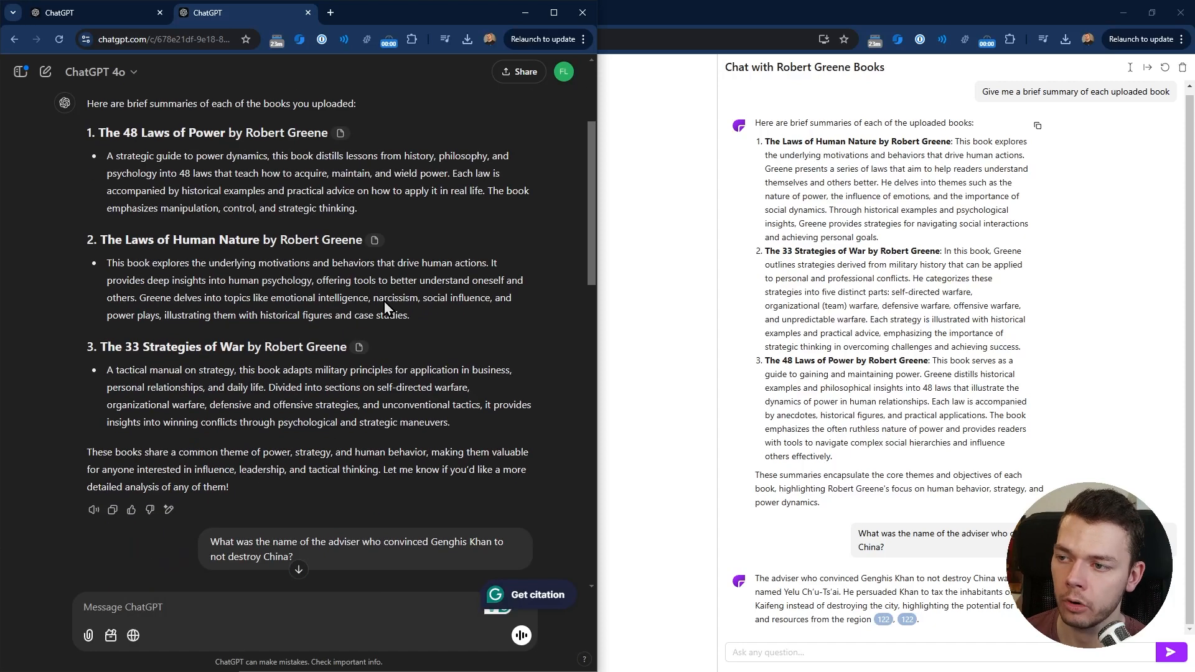
double_click(206, 132)
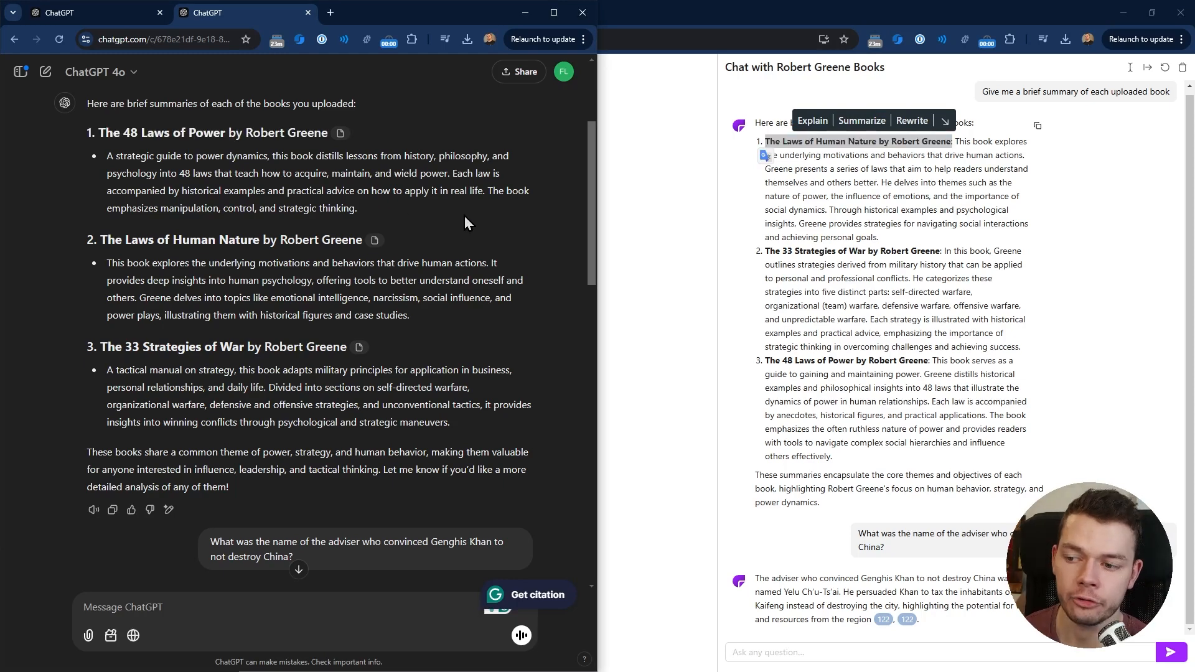
scroll("down", 3)
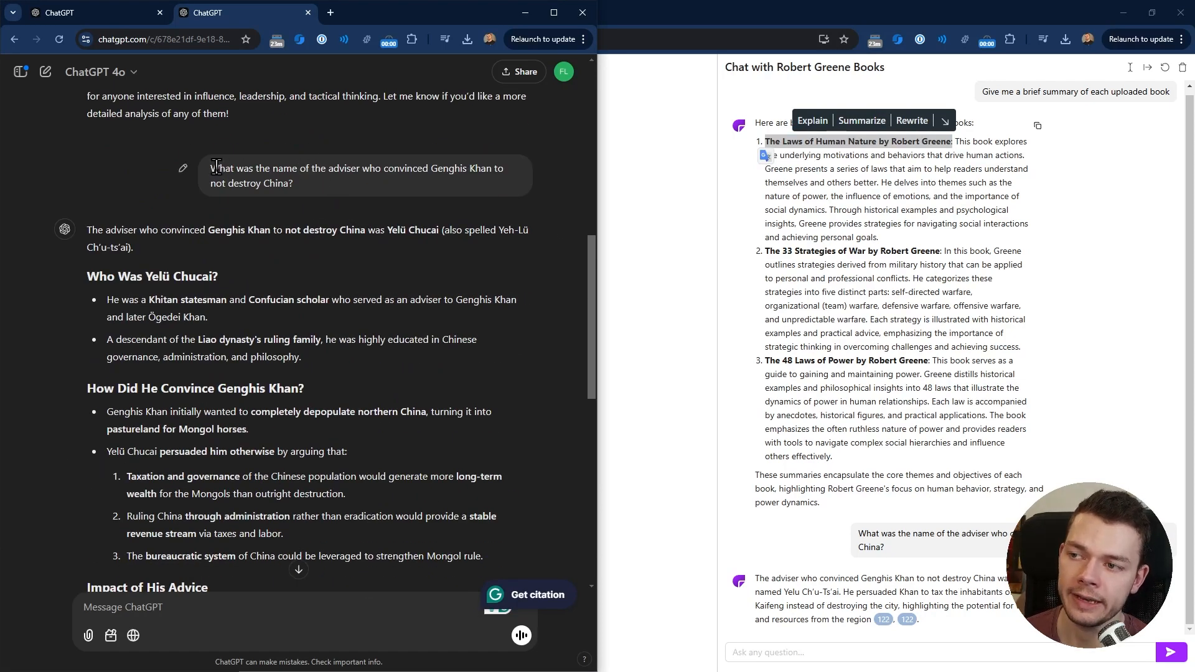
mouse_move(344, 210)
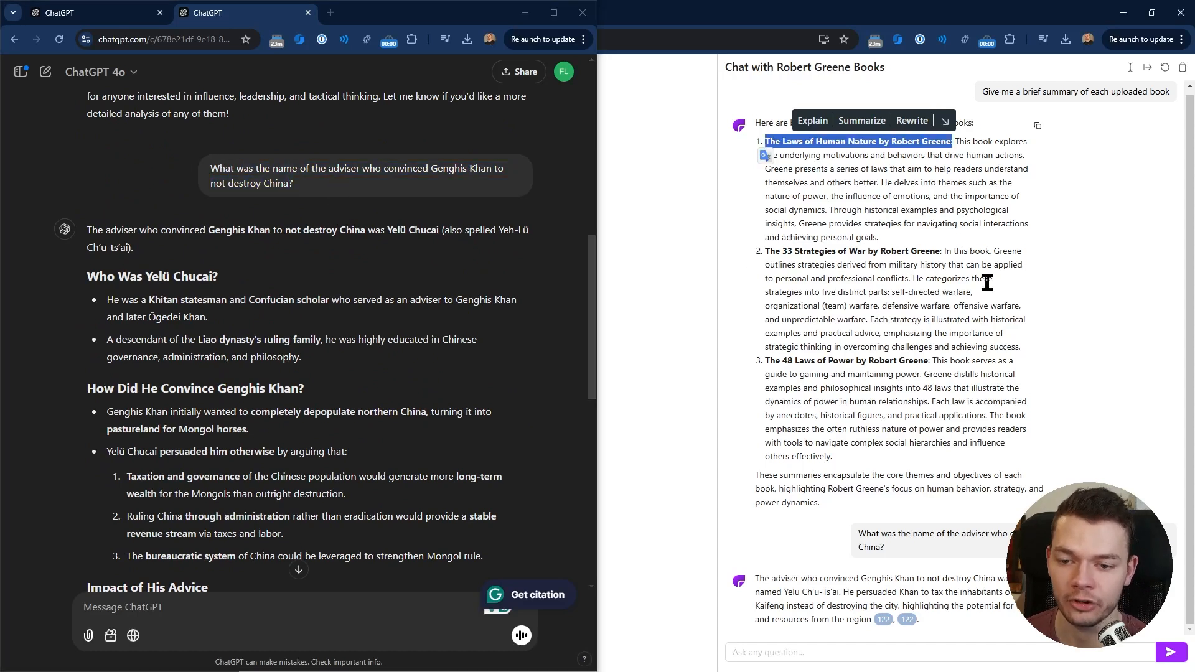
mouse_move(959, 317)
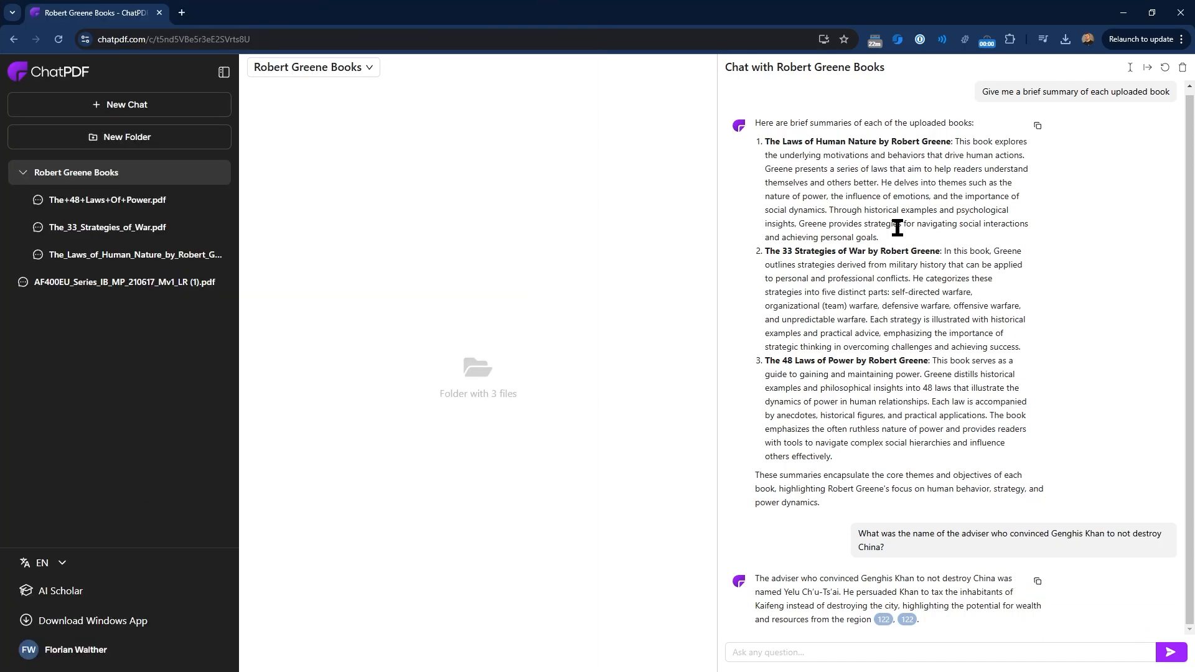
mouse_move(757, 582)
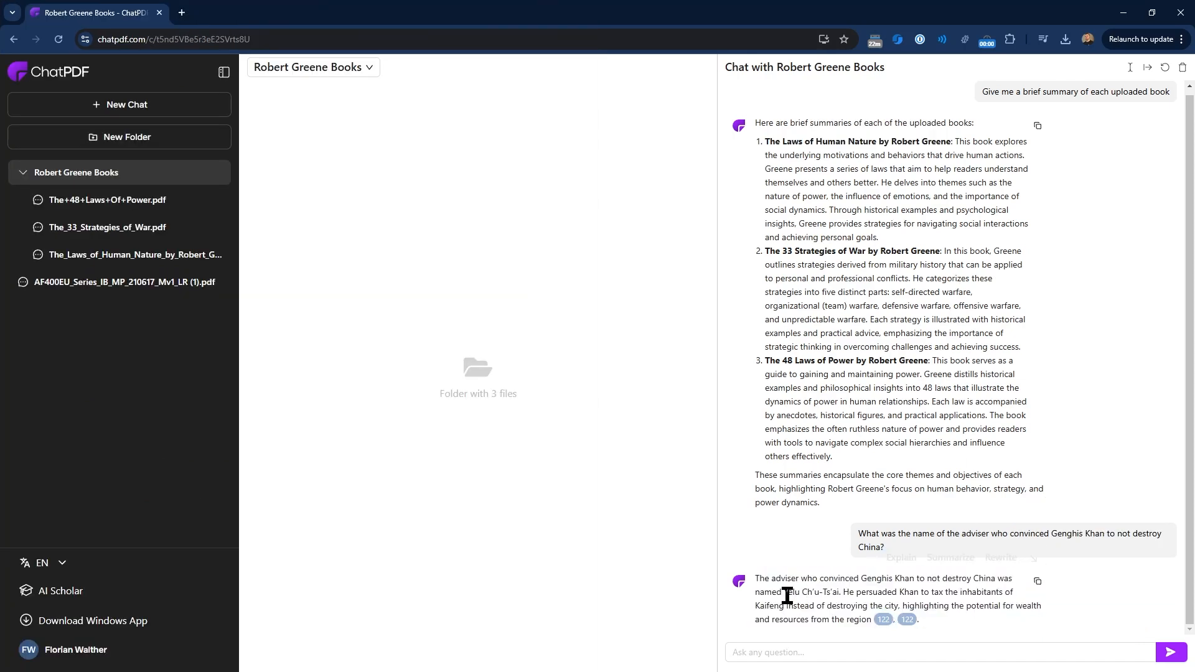
- Select Yelu Ch'u-Ts'ai's name and follow the 122 citation to that page of The 48 Laws of Power
double_click(810, 591)
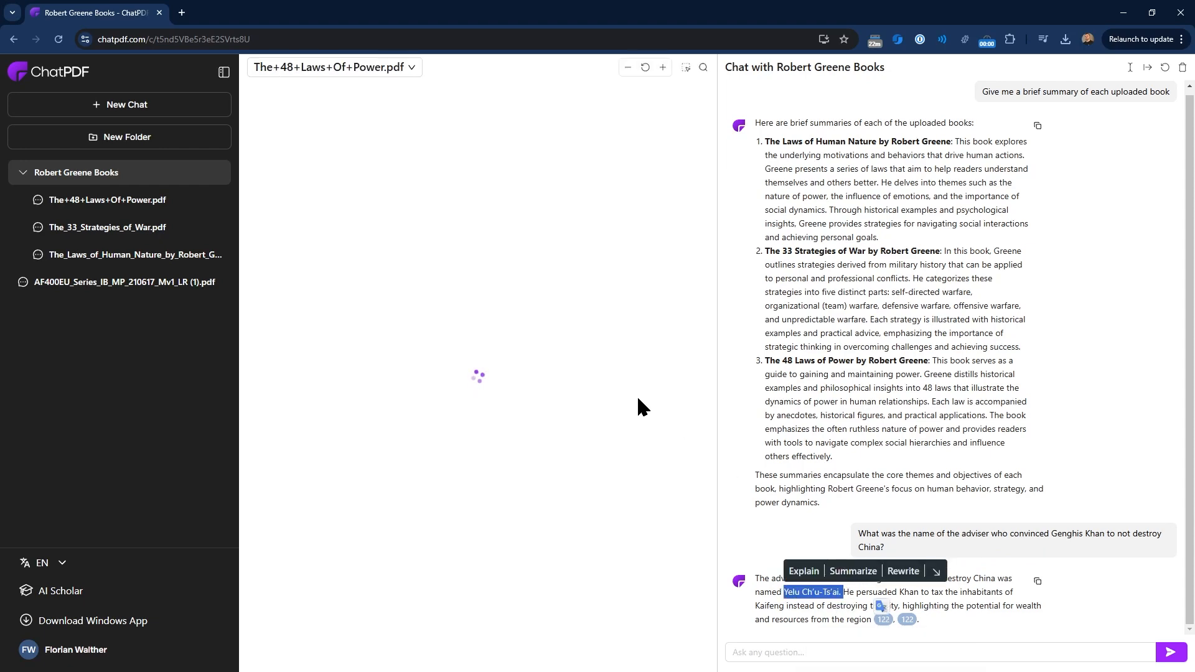
left_click(882, 618)
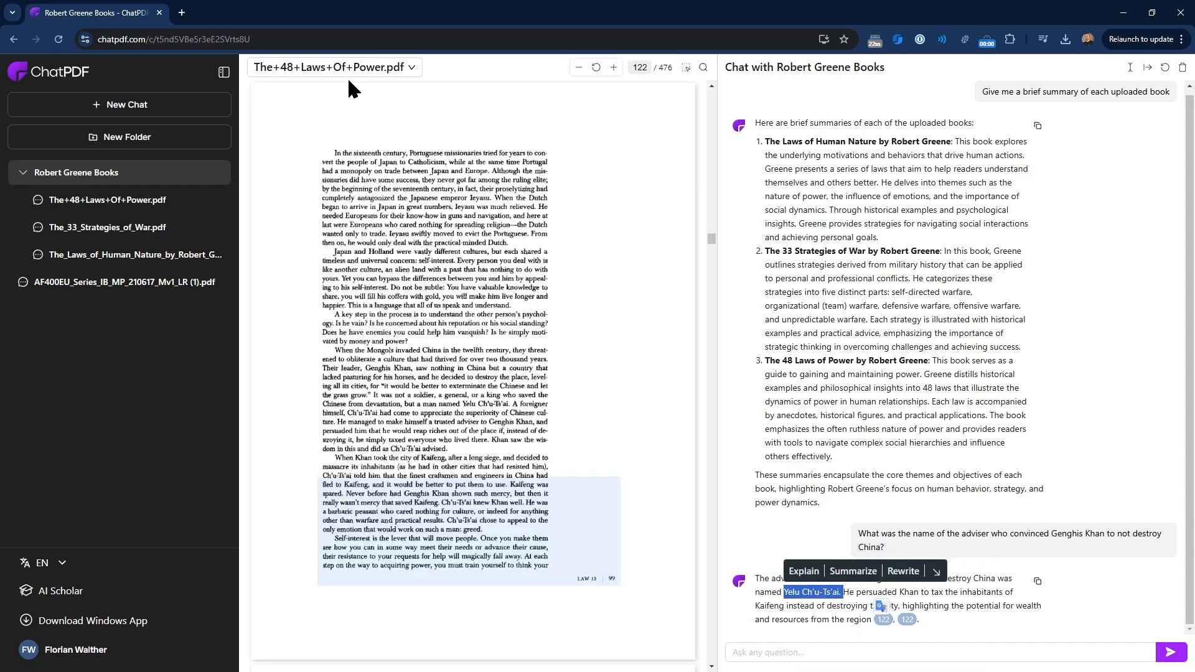
mouse_move(296, 105)
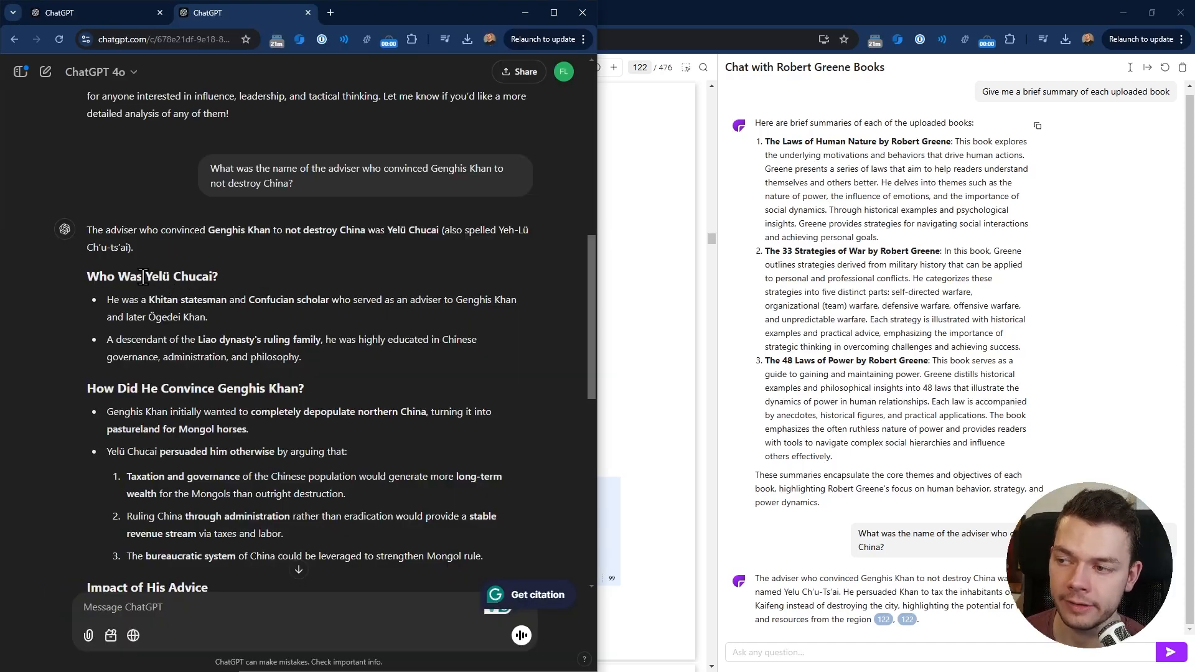
double_click(178, 277)
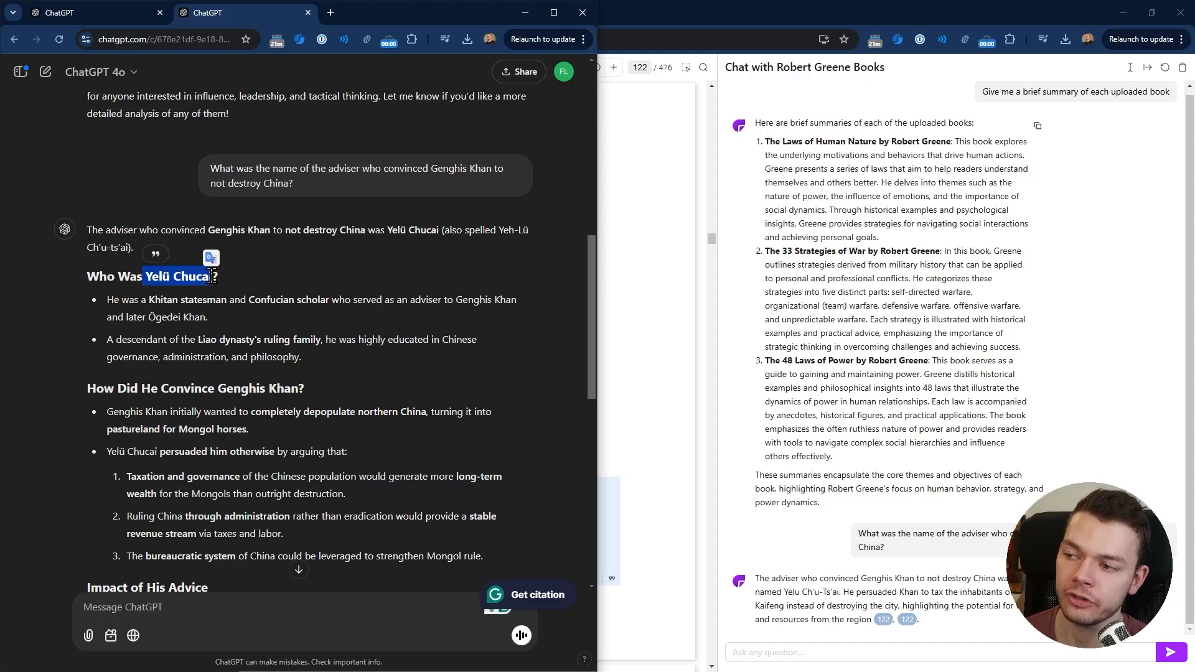
mouse_move(338, 323)
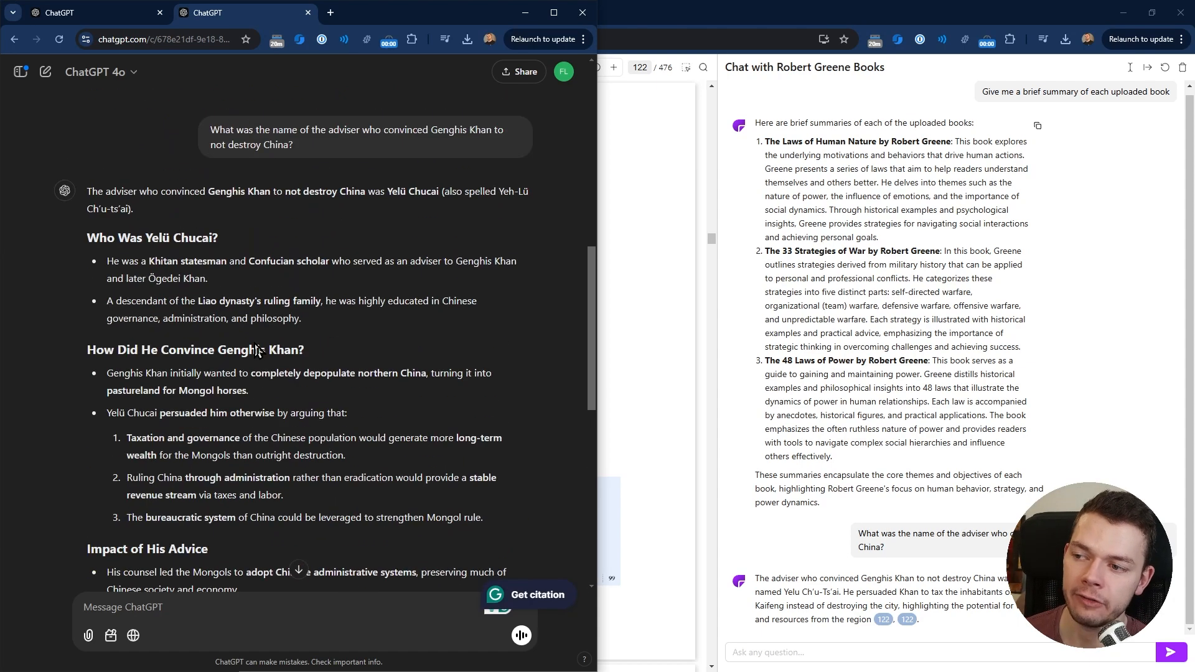
mouse_move(408, 373)
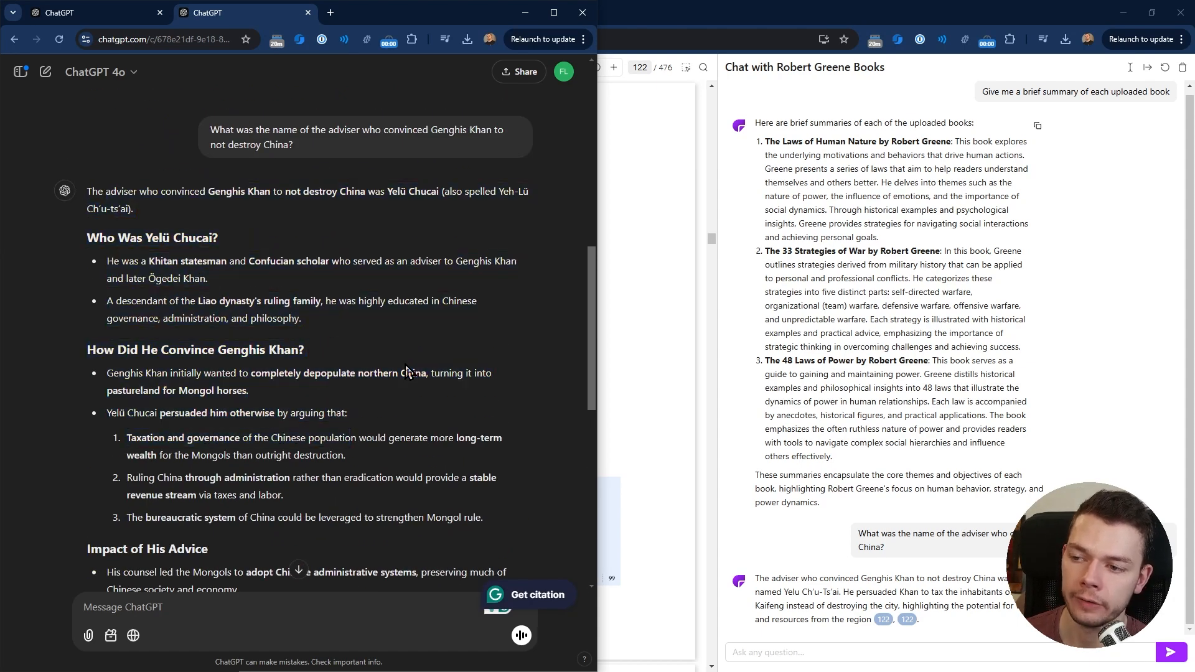
scroll("down", 3)
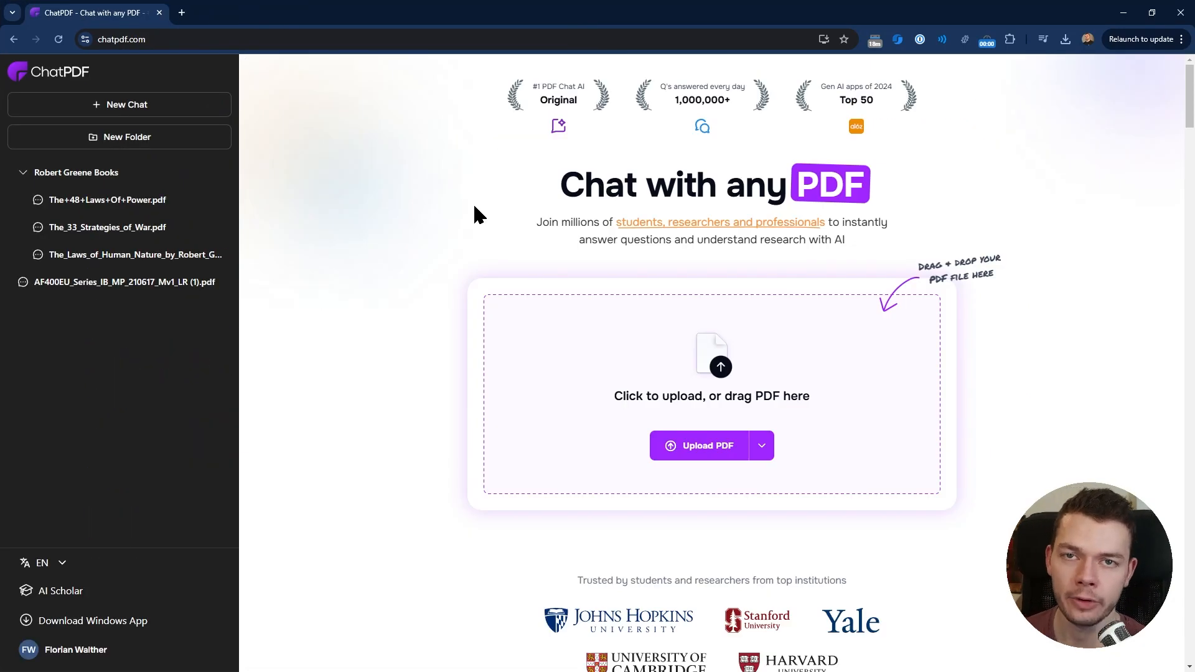
mouse_move(492, 209)
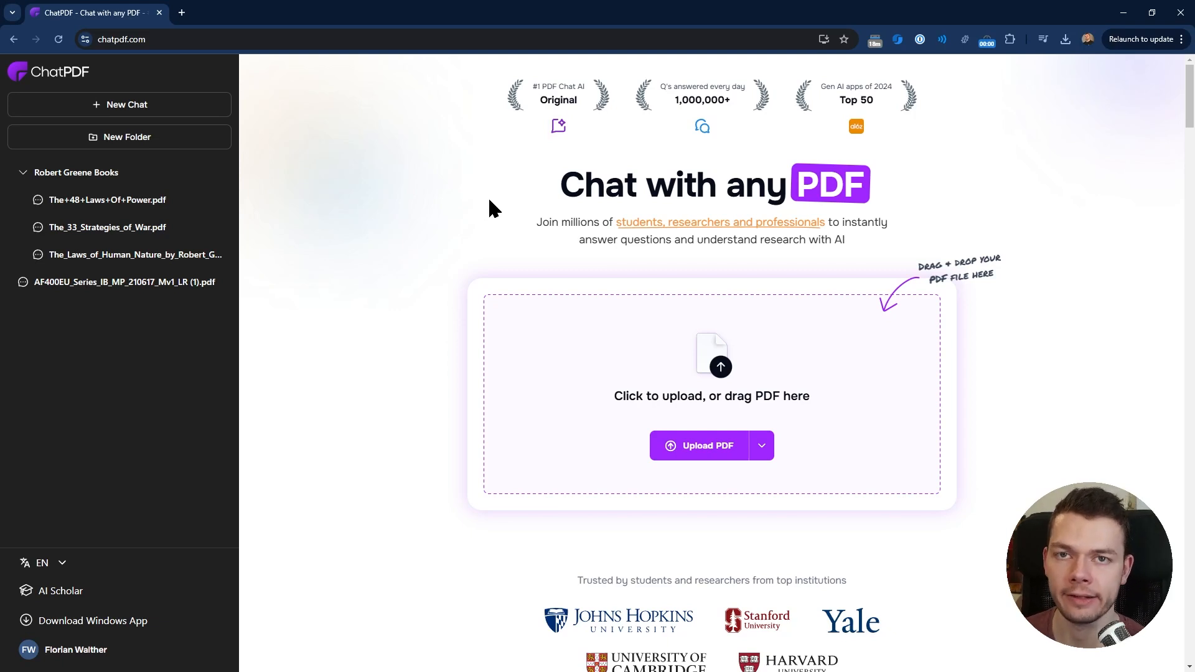
mouse_move(61, 590)
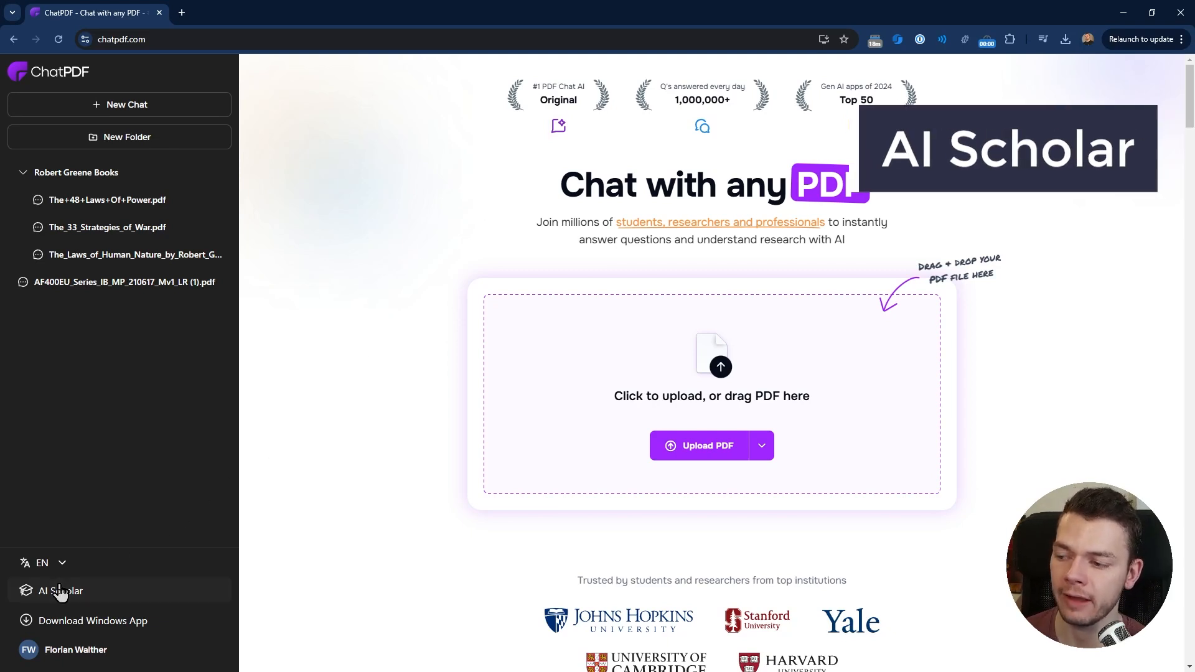
- Search AI Scholar for "Does red meat cause cancer?" to get cited papers and Key Points
left_click(60, 591)
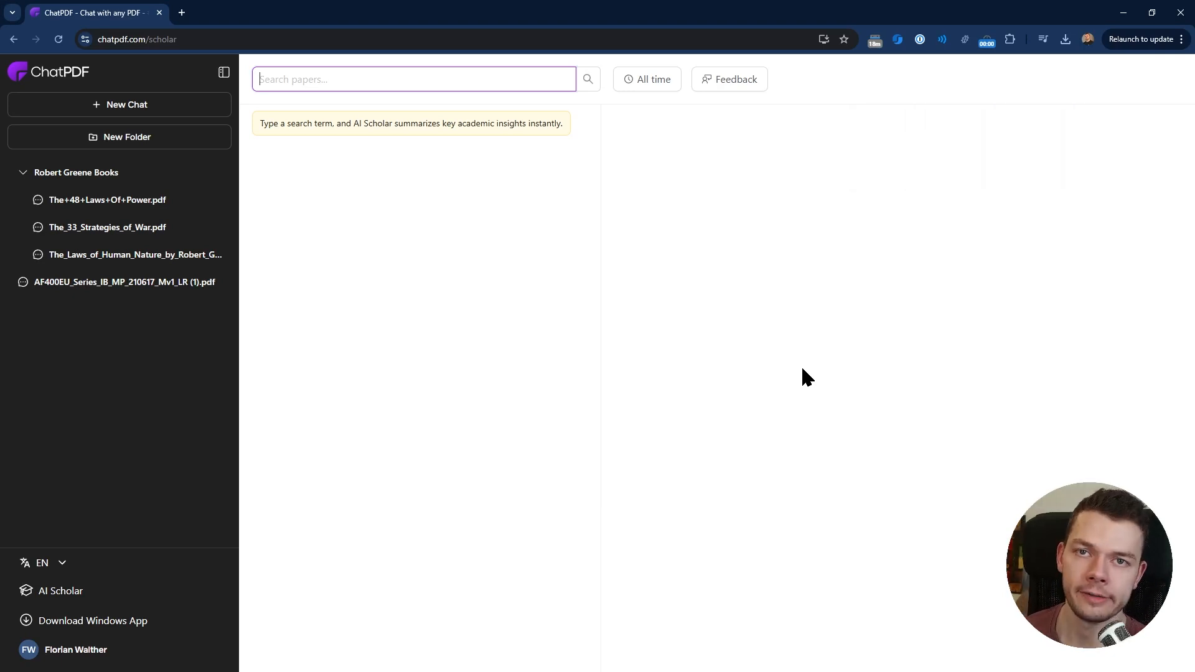
type("Does")
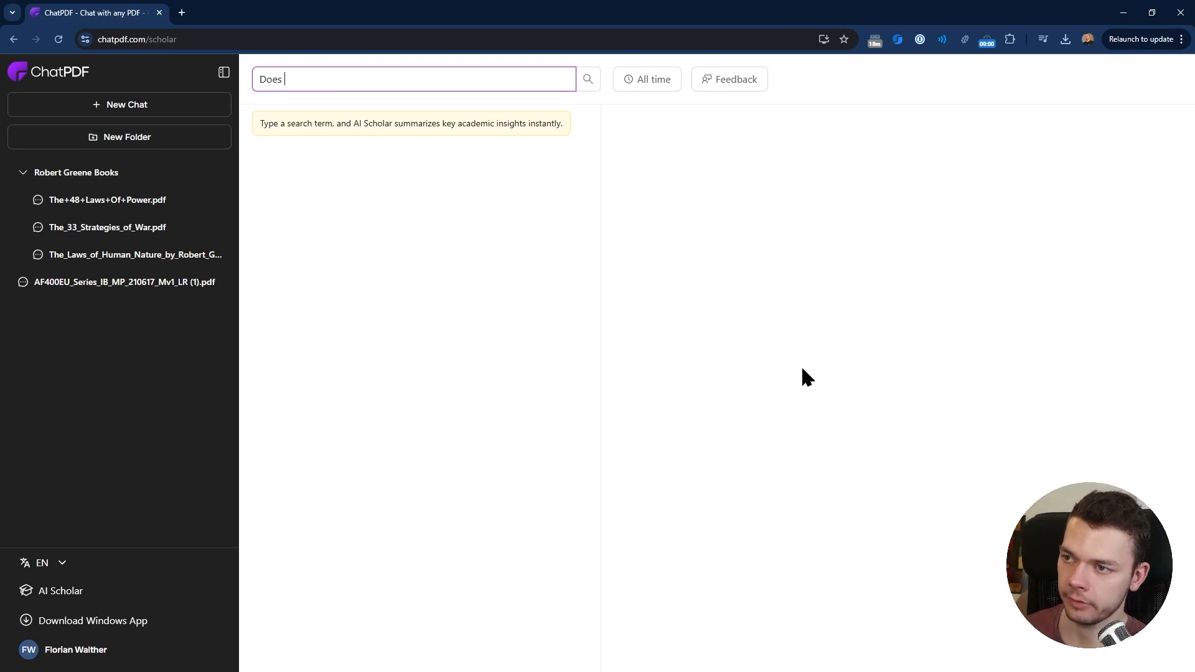
type("red meat cause cancer")
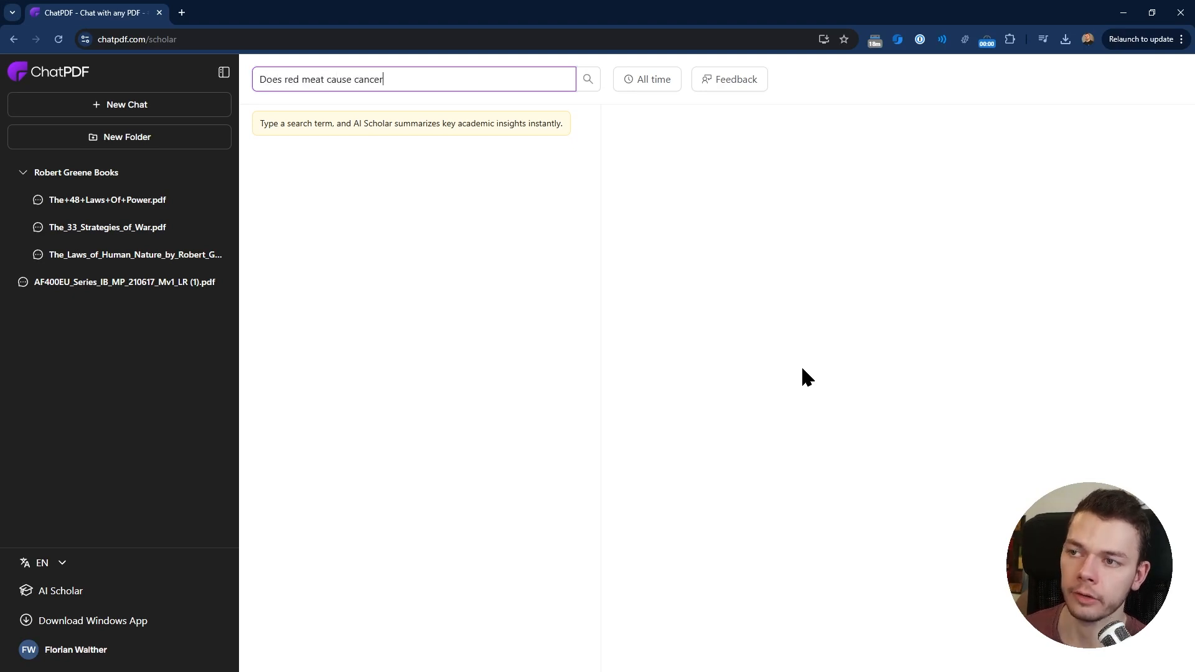
type("?")
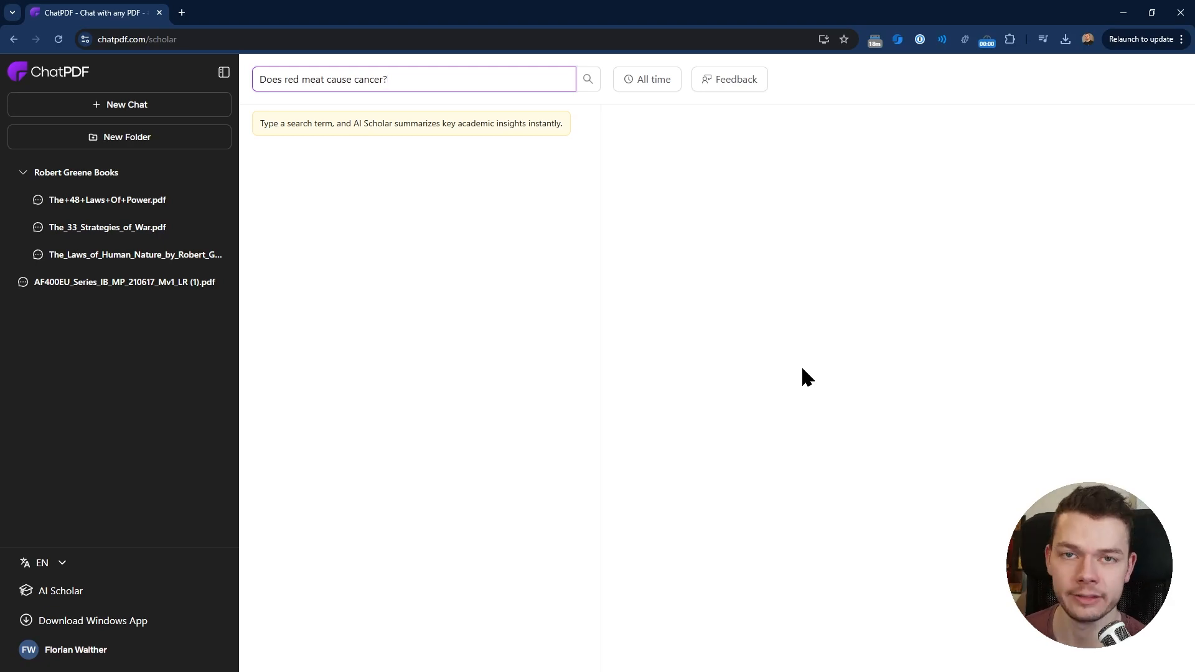
left_click(587, 78)
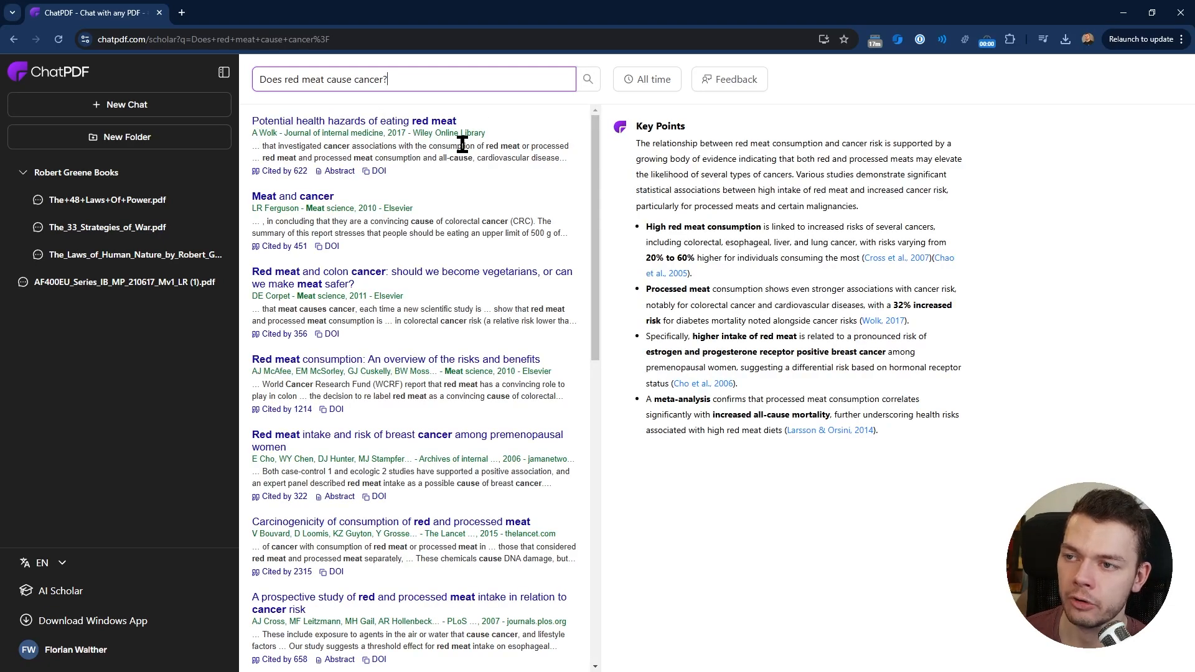
scroll("down", 3)
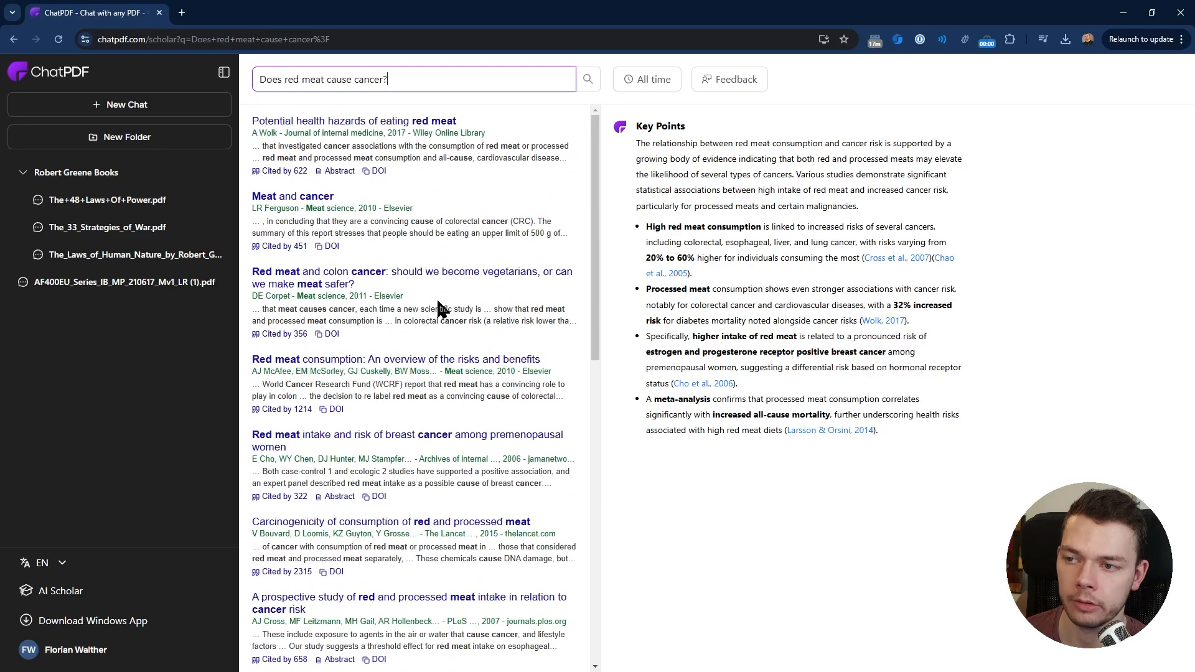
mouse_move(772, 641)
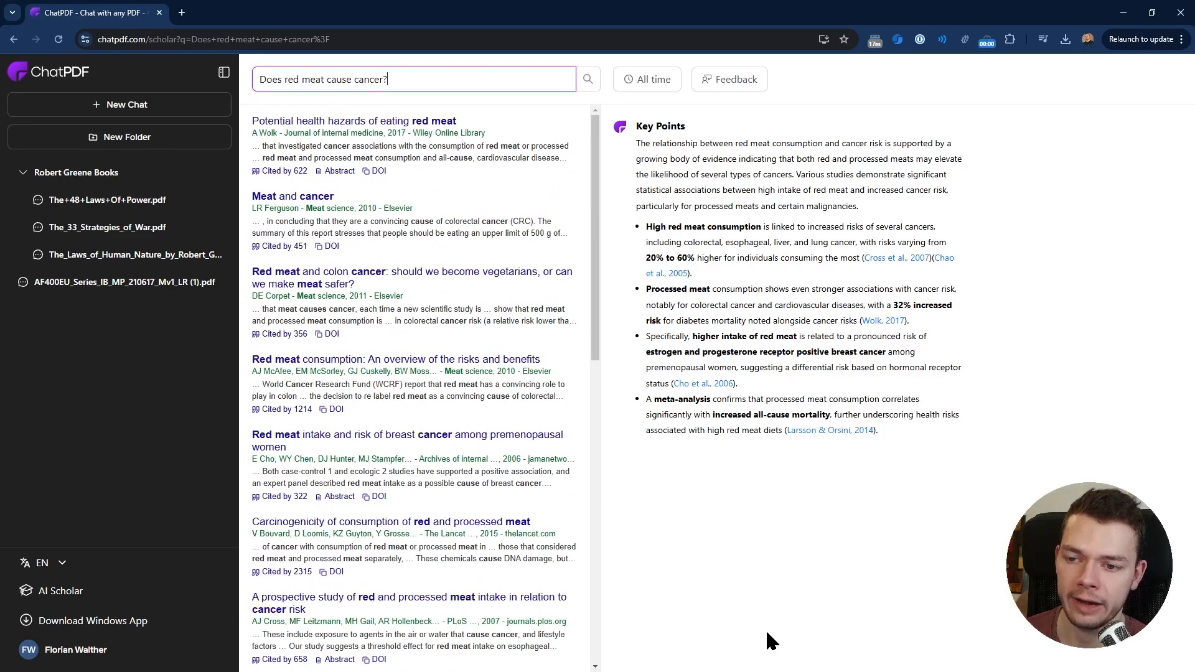
scroll("down", 3)
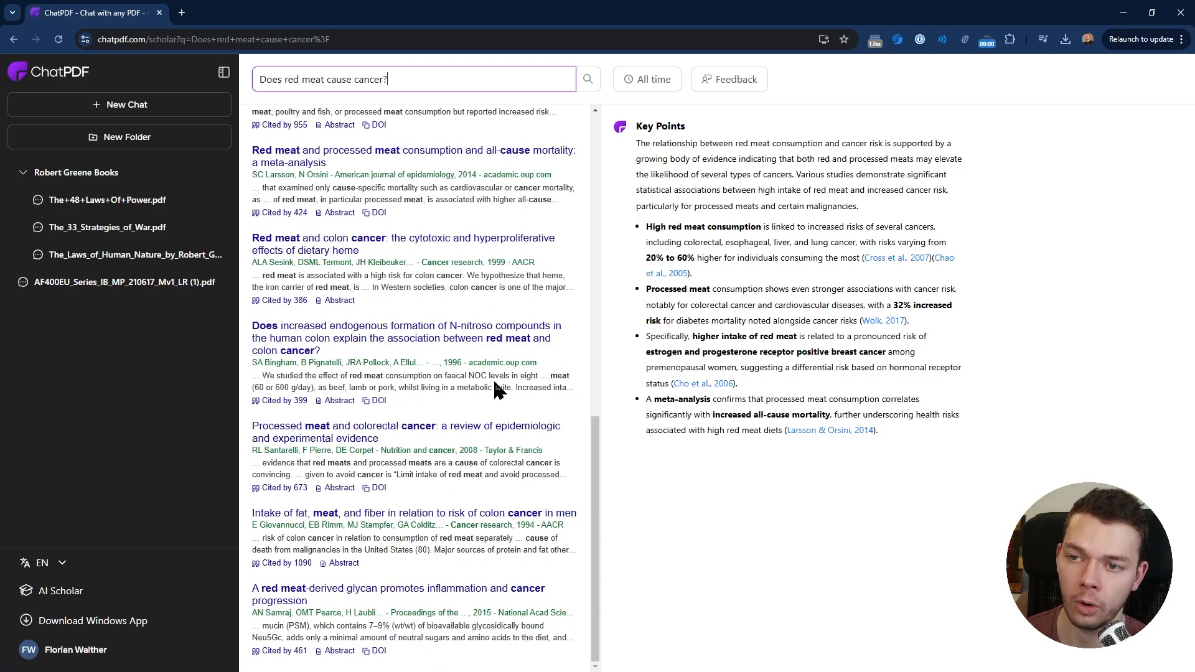
scroll("up", 3)
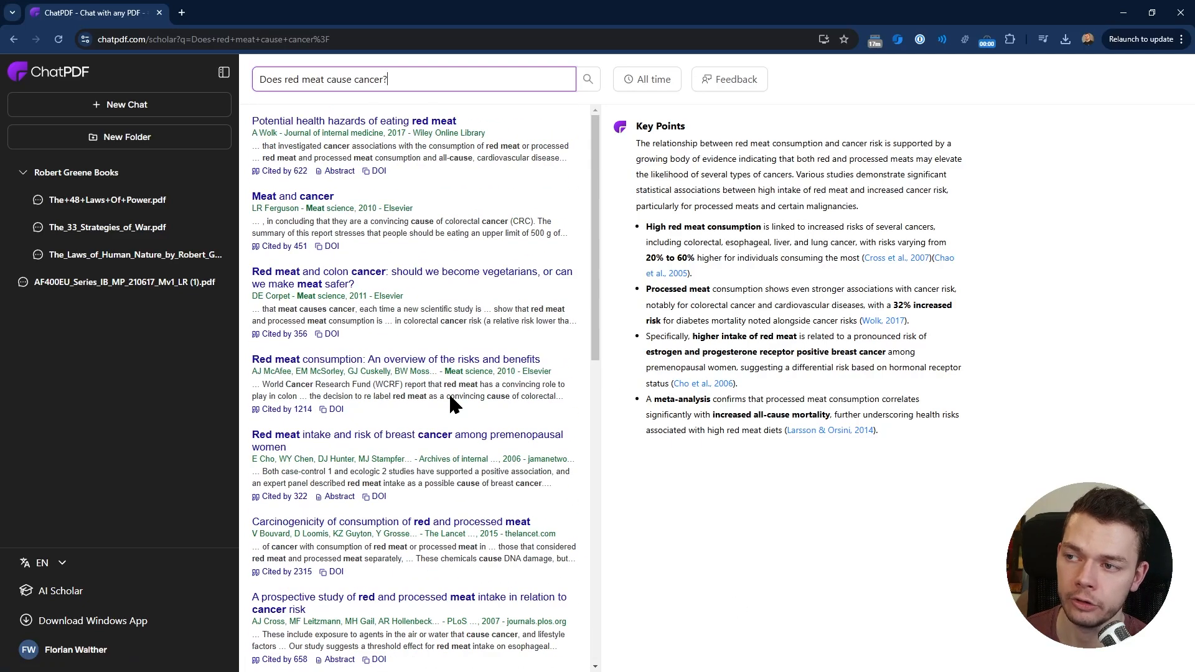
mouse_move(440, 355)
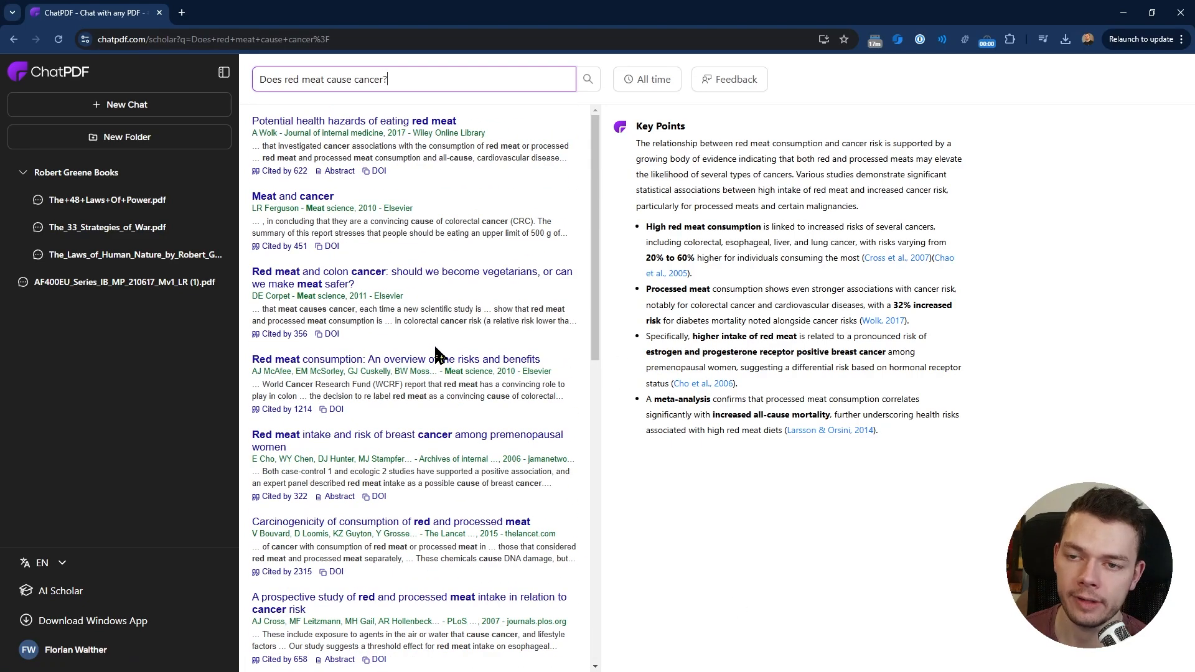
scroll("down", 3)
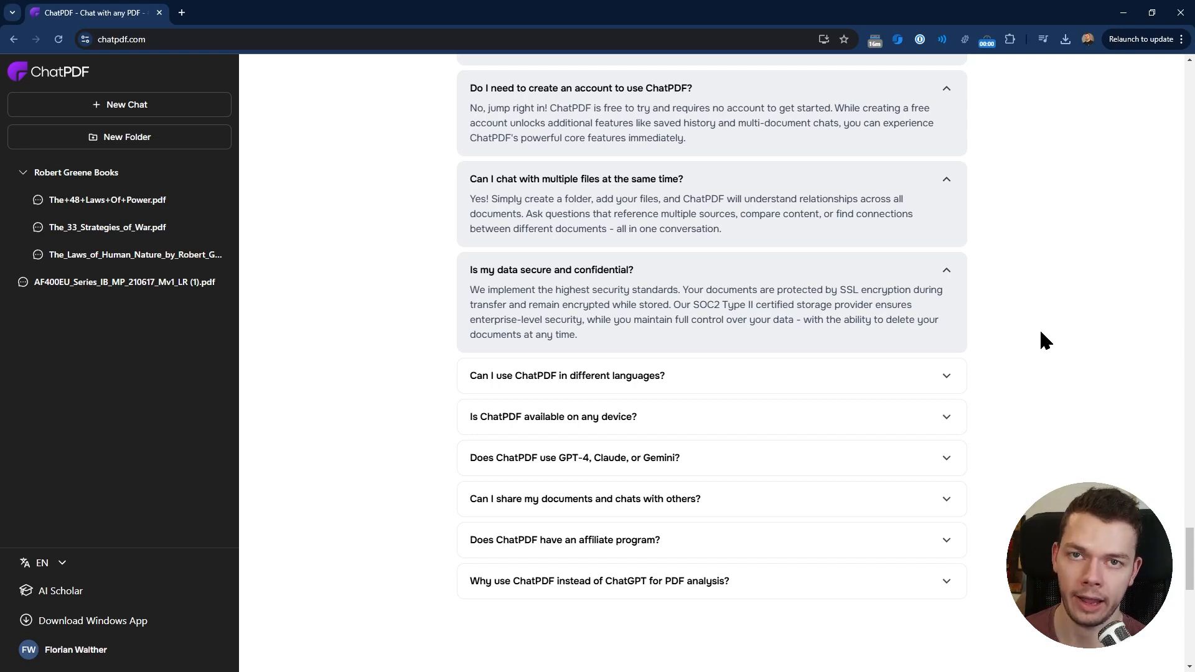
mouse_move(1035, 430)
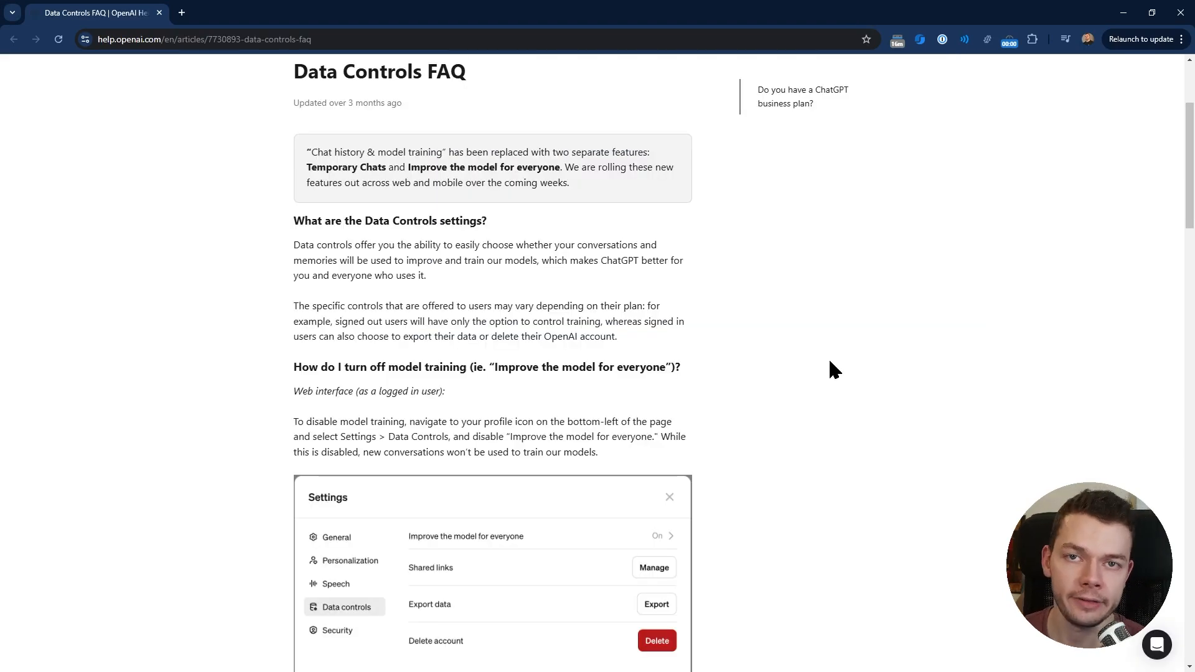
mouse_move(730, 339)
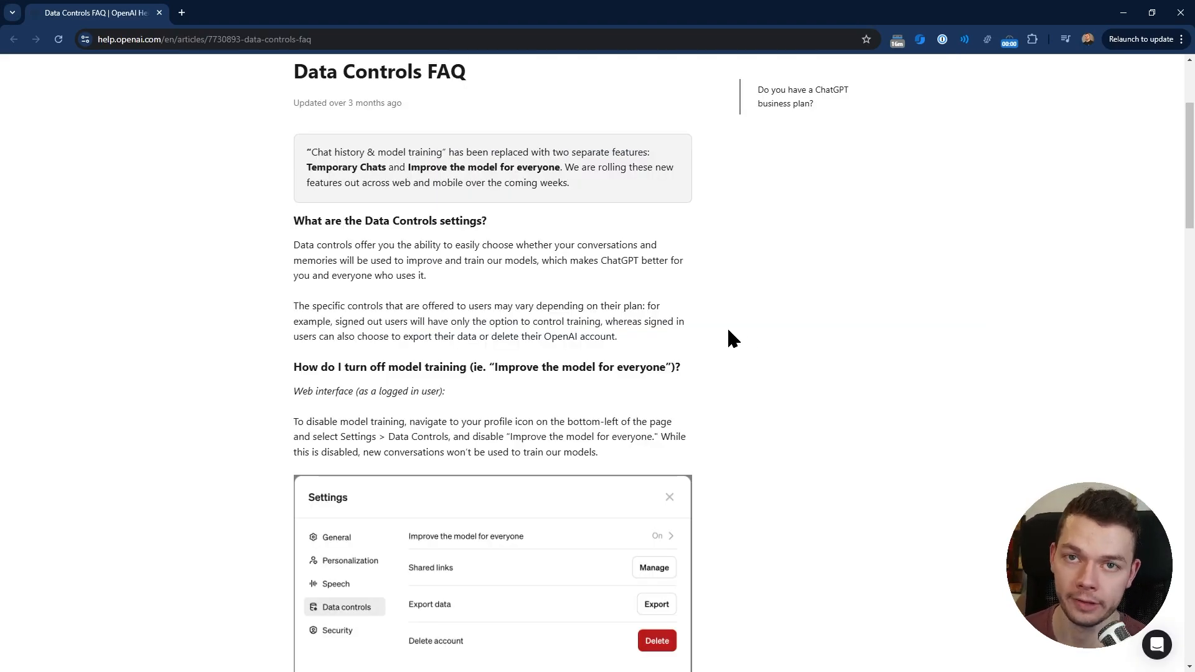
scroll("down", 3)
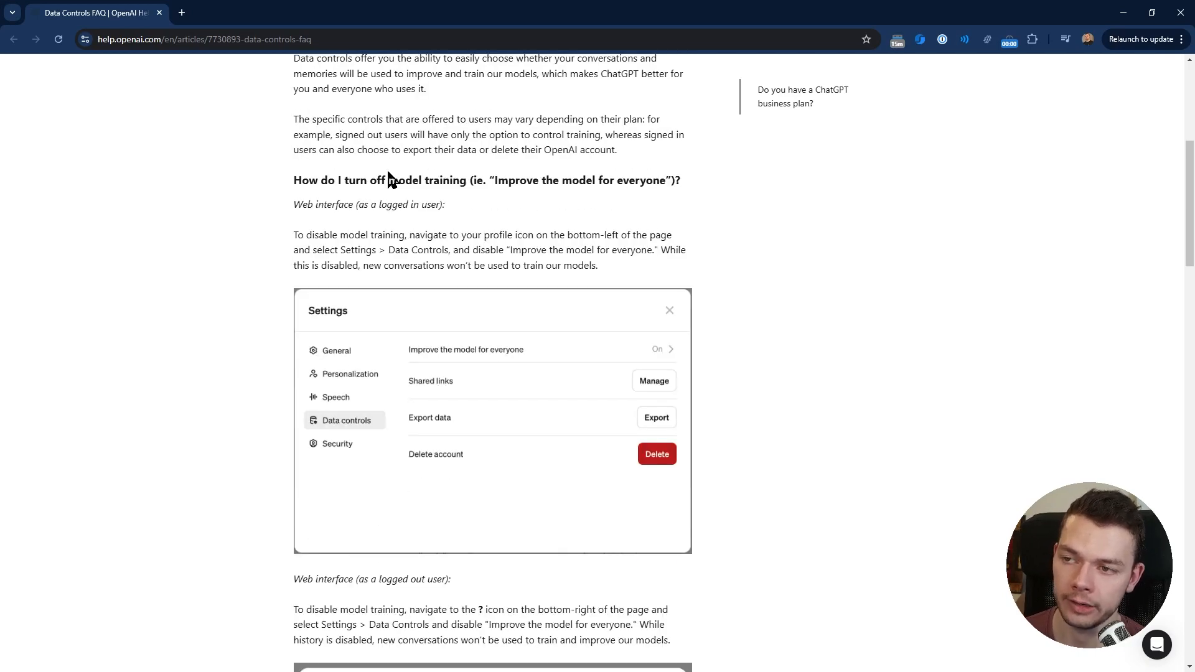
mouse_move(688, 288)
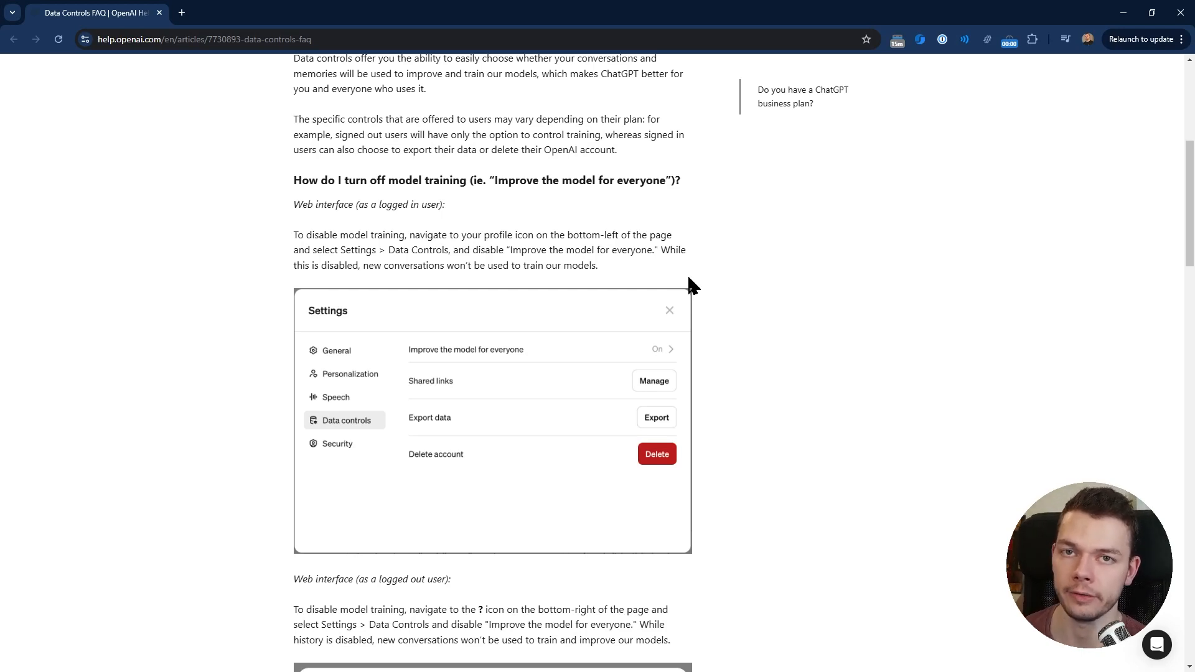
mouse_move(834, 371)
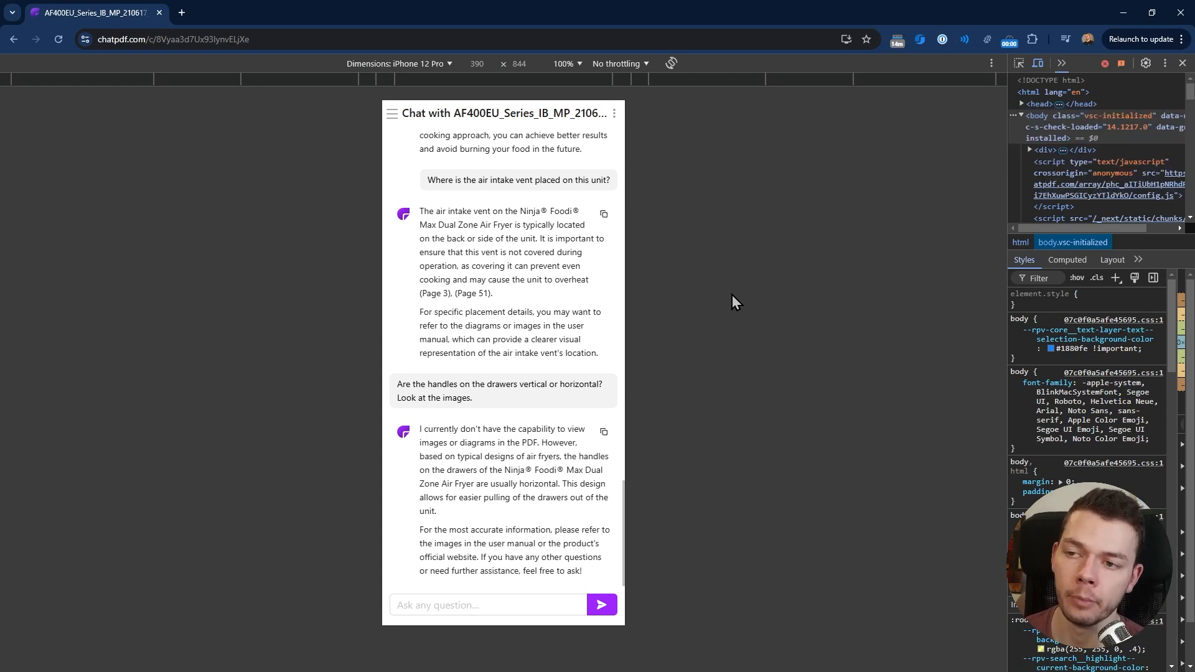
mouse_move(651, 318)
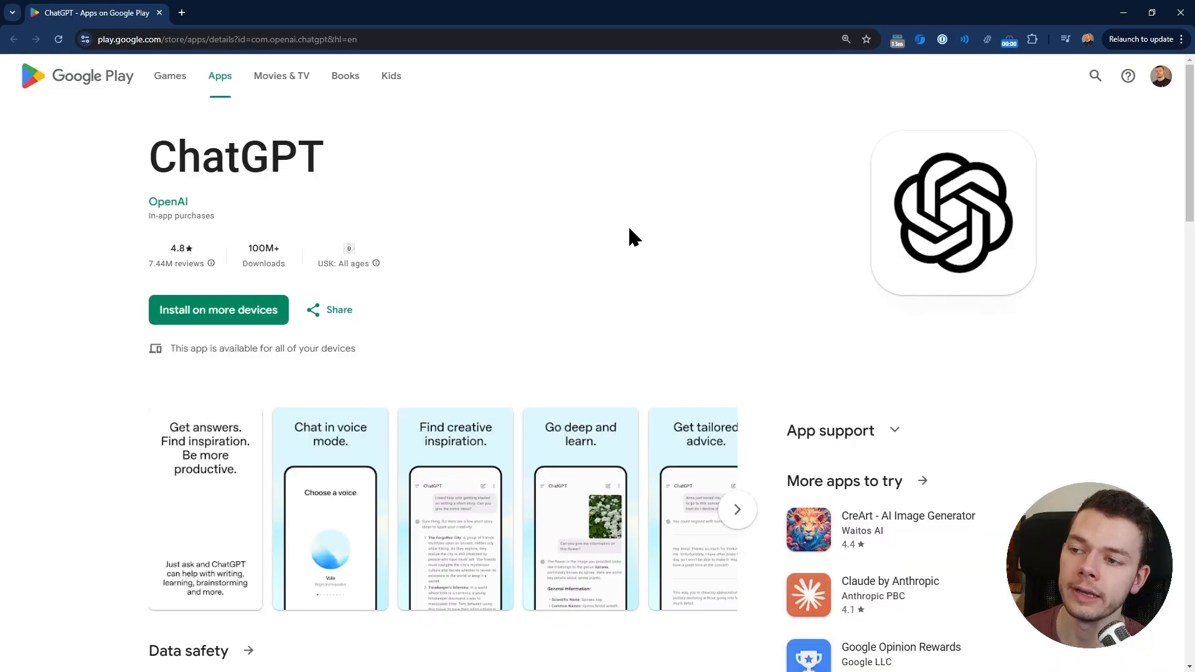
- Scroll through the ChatGPT Google Play listing showing its 4.8 rating and 100M+ downloads
scroll("down", 3)
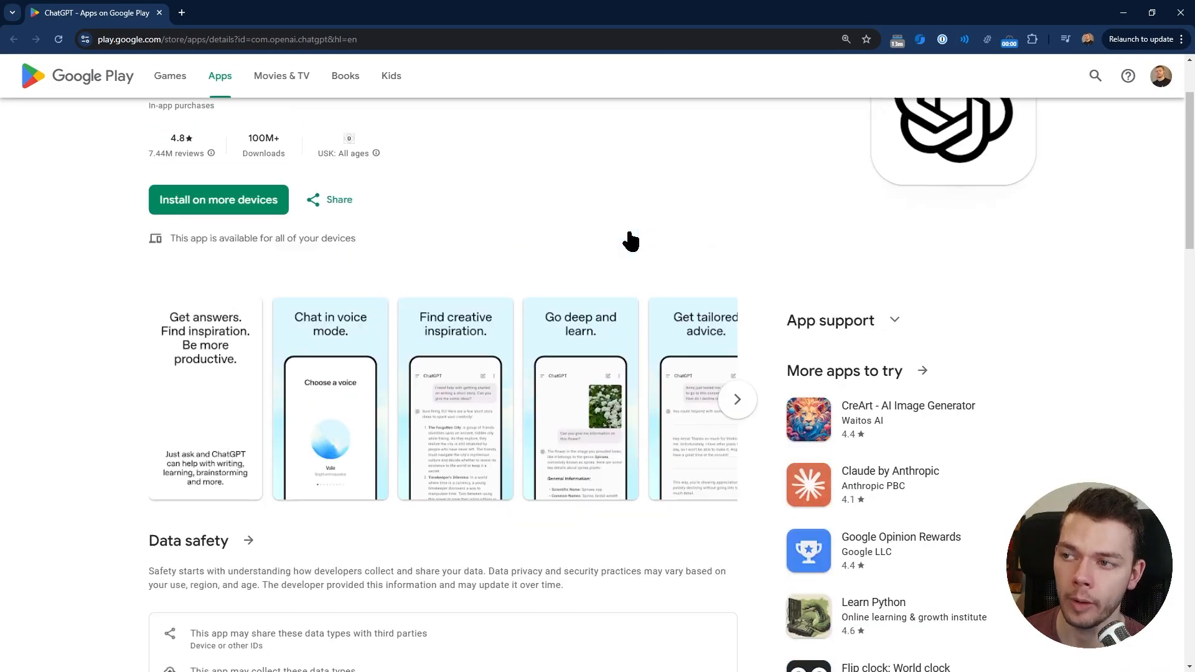
scroll("up", 3)
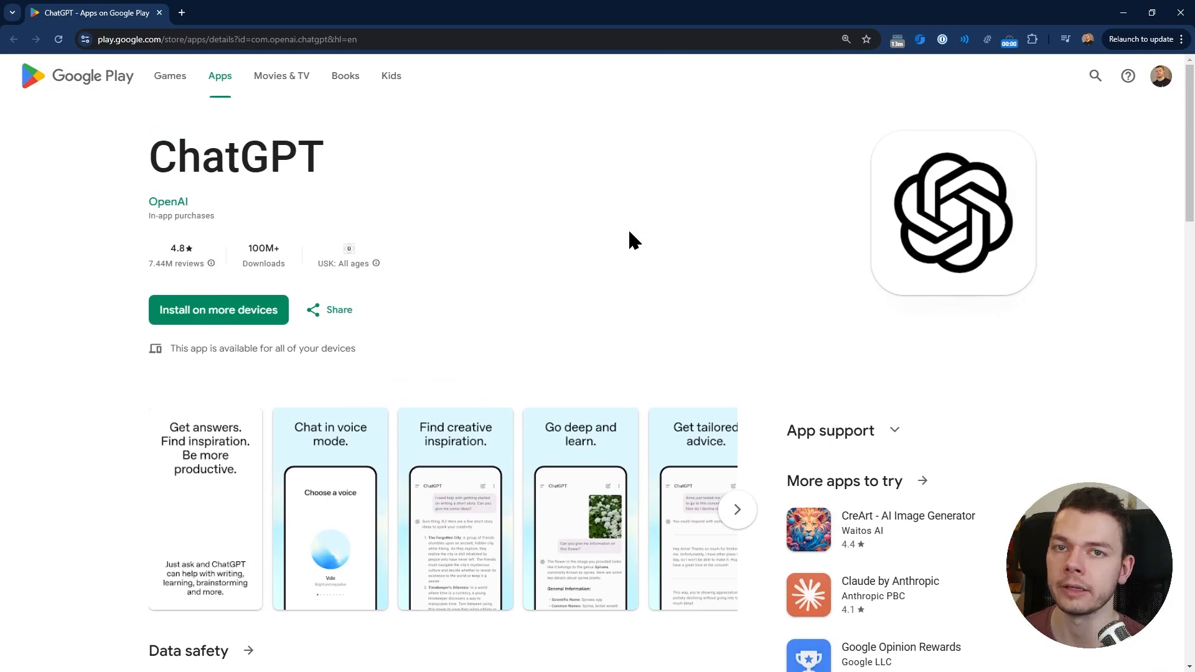
mouse_move(613, 280)
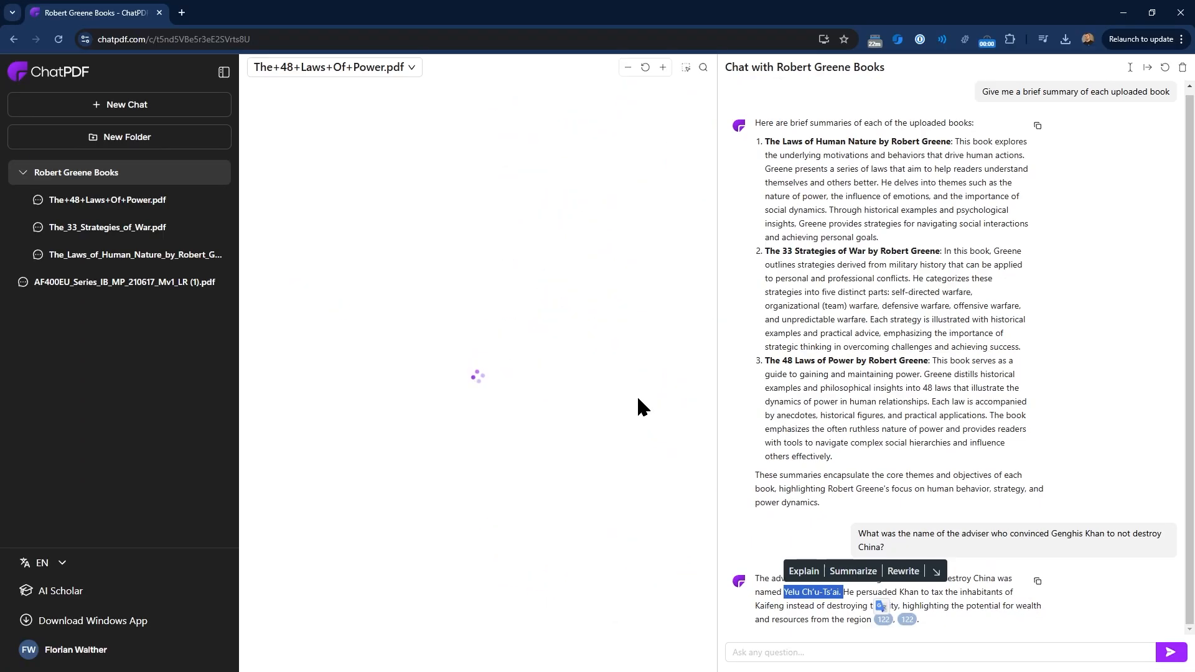
- Jump to page 122 of The 48 Laws of Power via the answer's citation badge
left_click(883, 619)
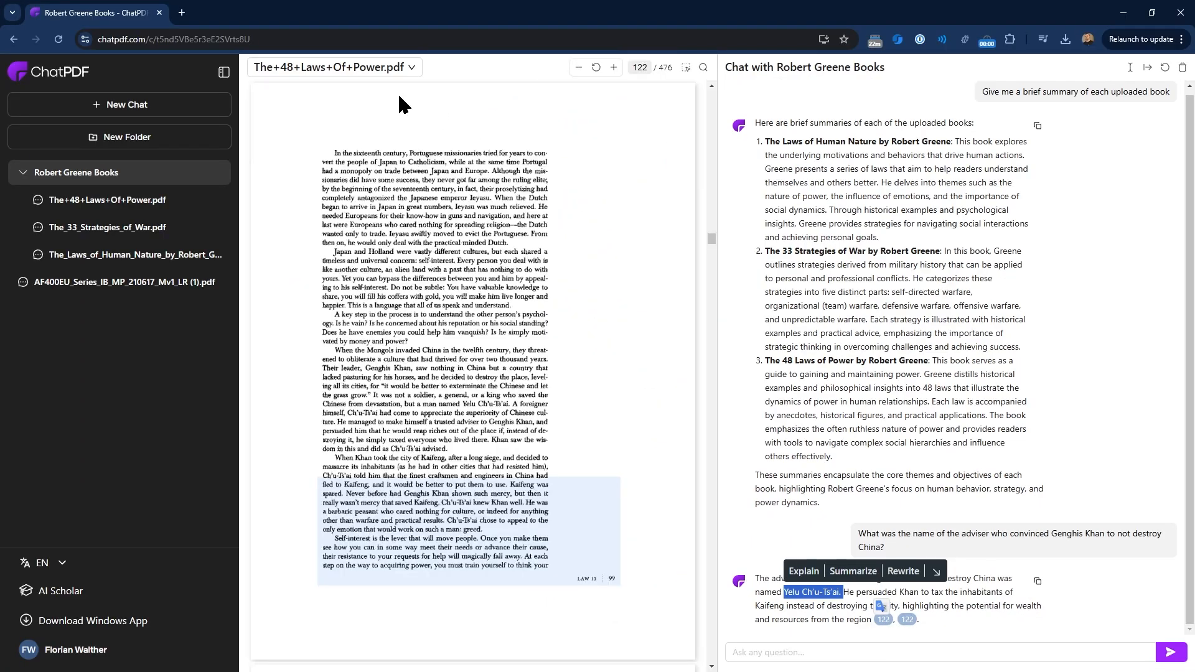
mouse_move(137, 231)
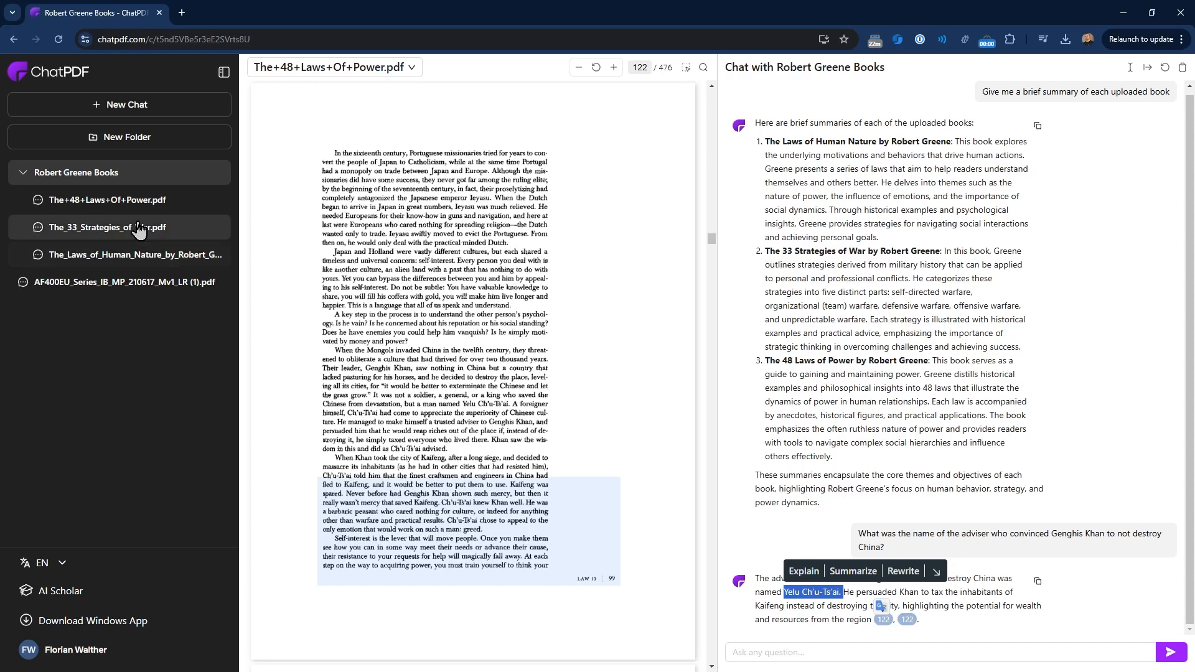
mouse_move(444, 509)
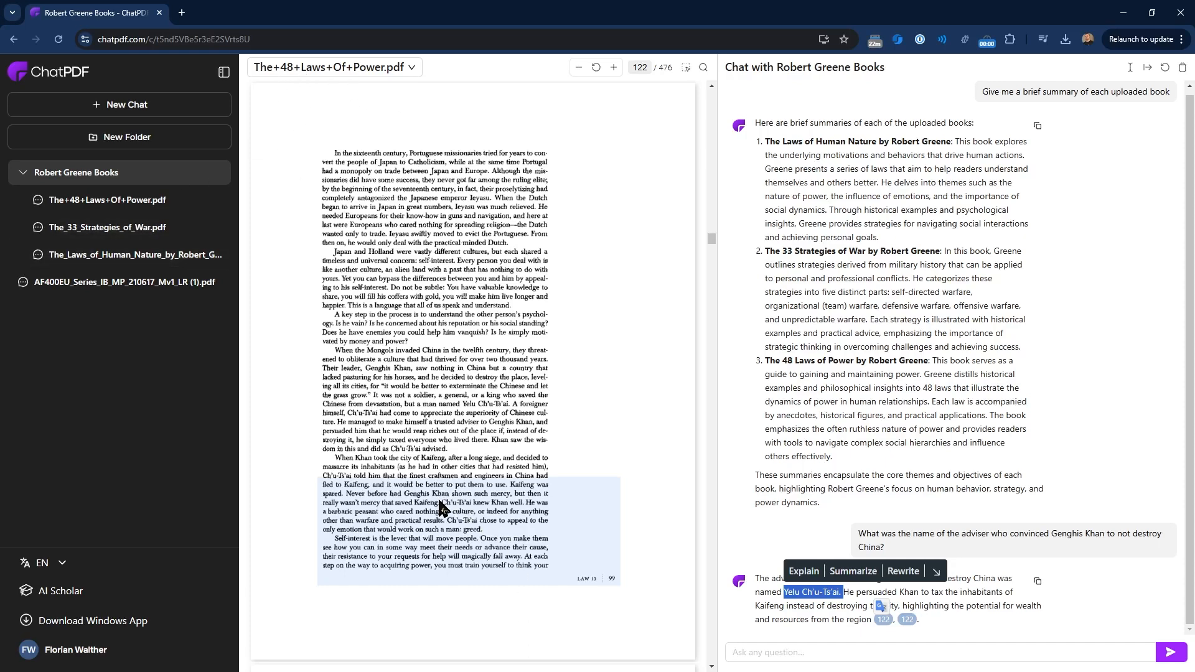